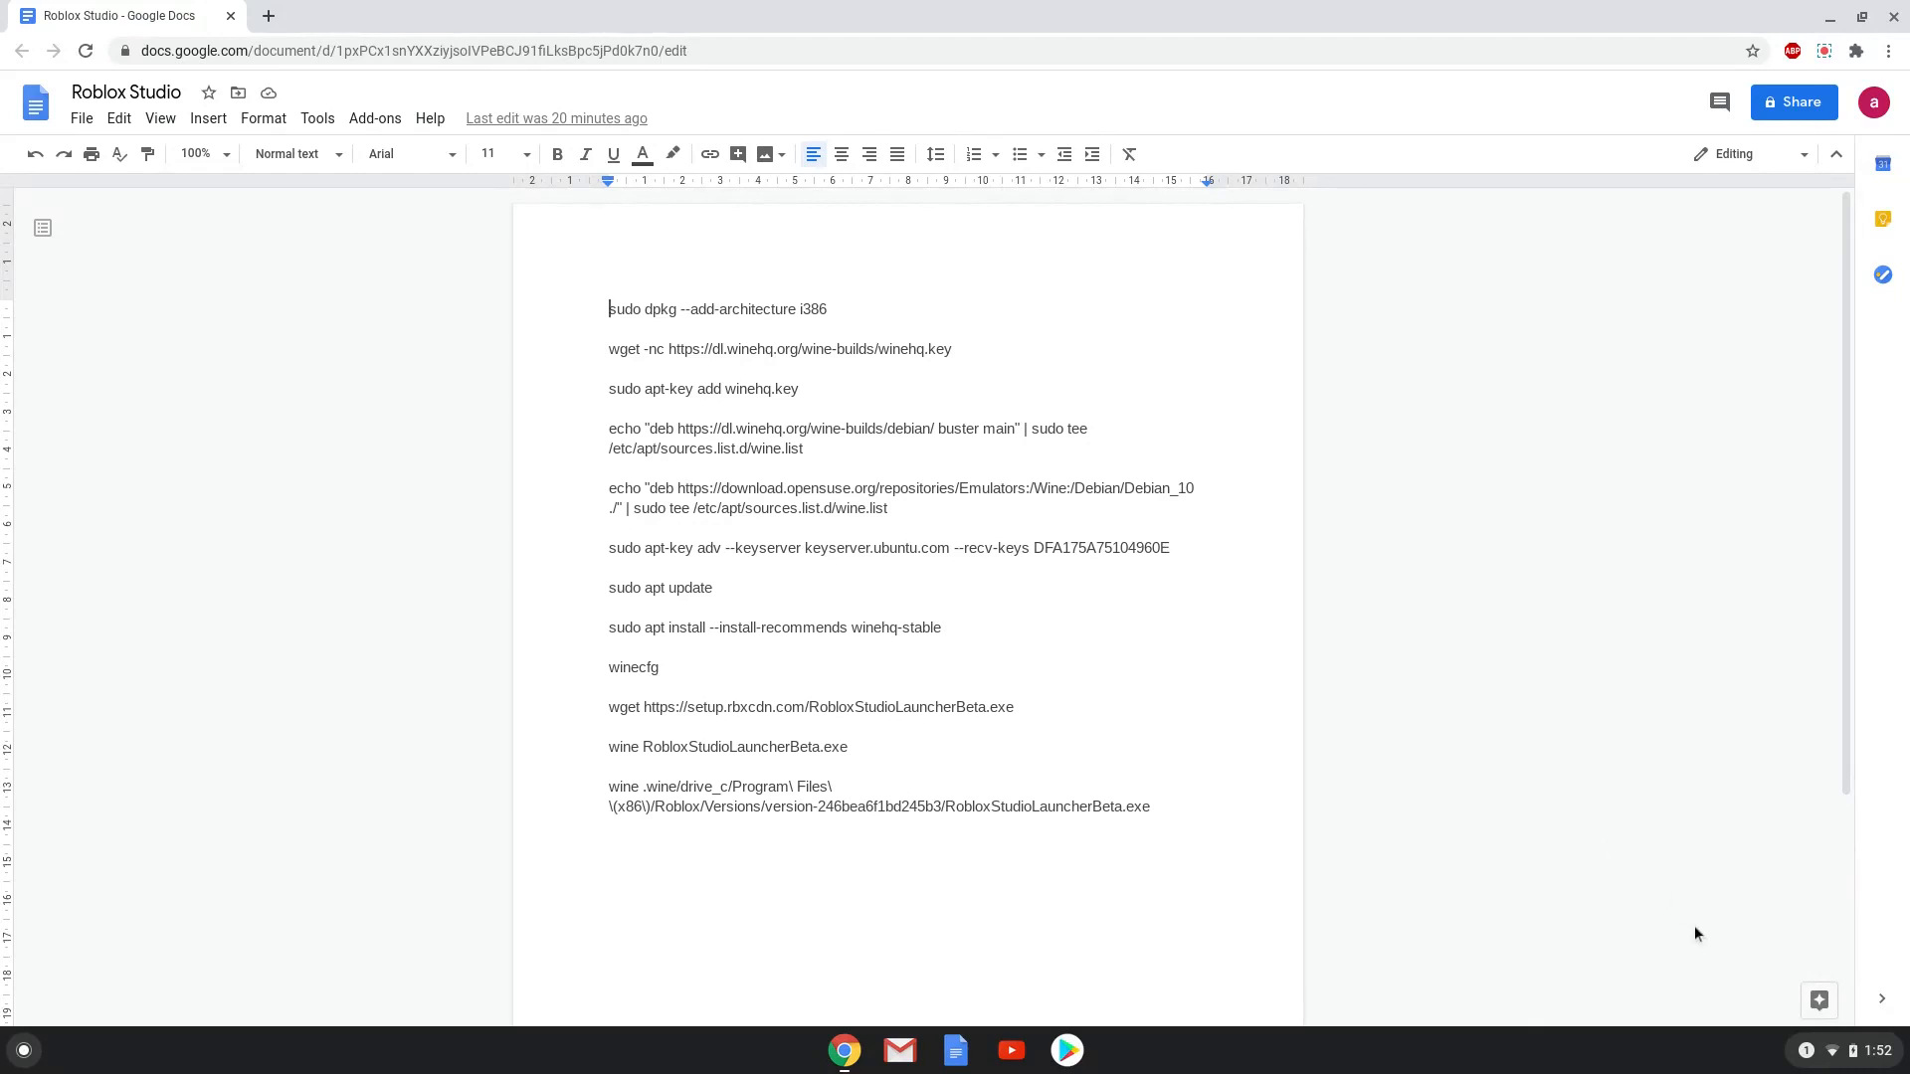
# Bring up Chrome OS Settings from the status tray over the command notes.
pyautogui.click(1847, 1051)
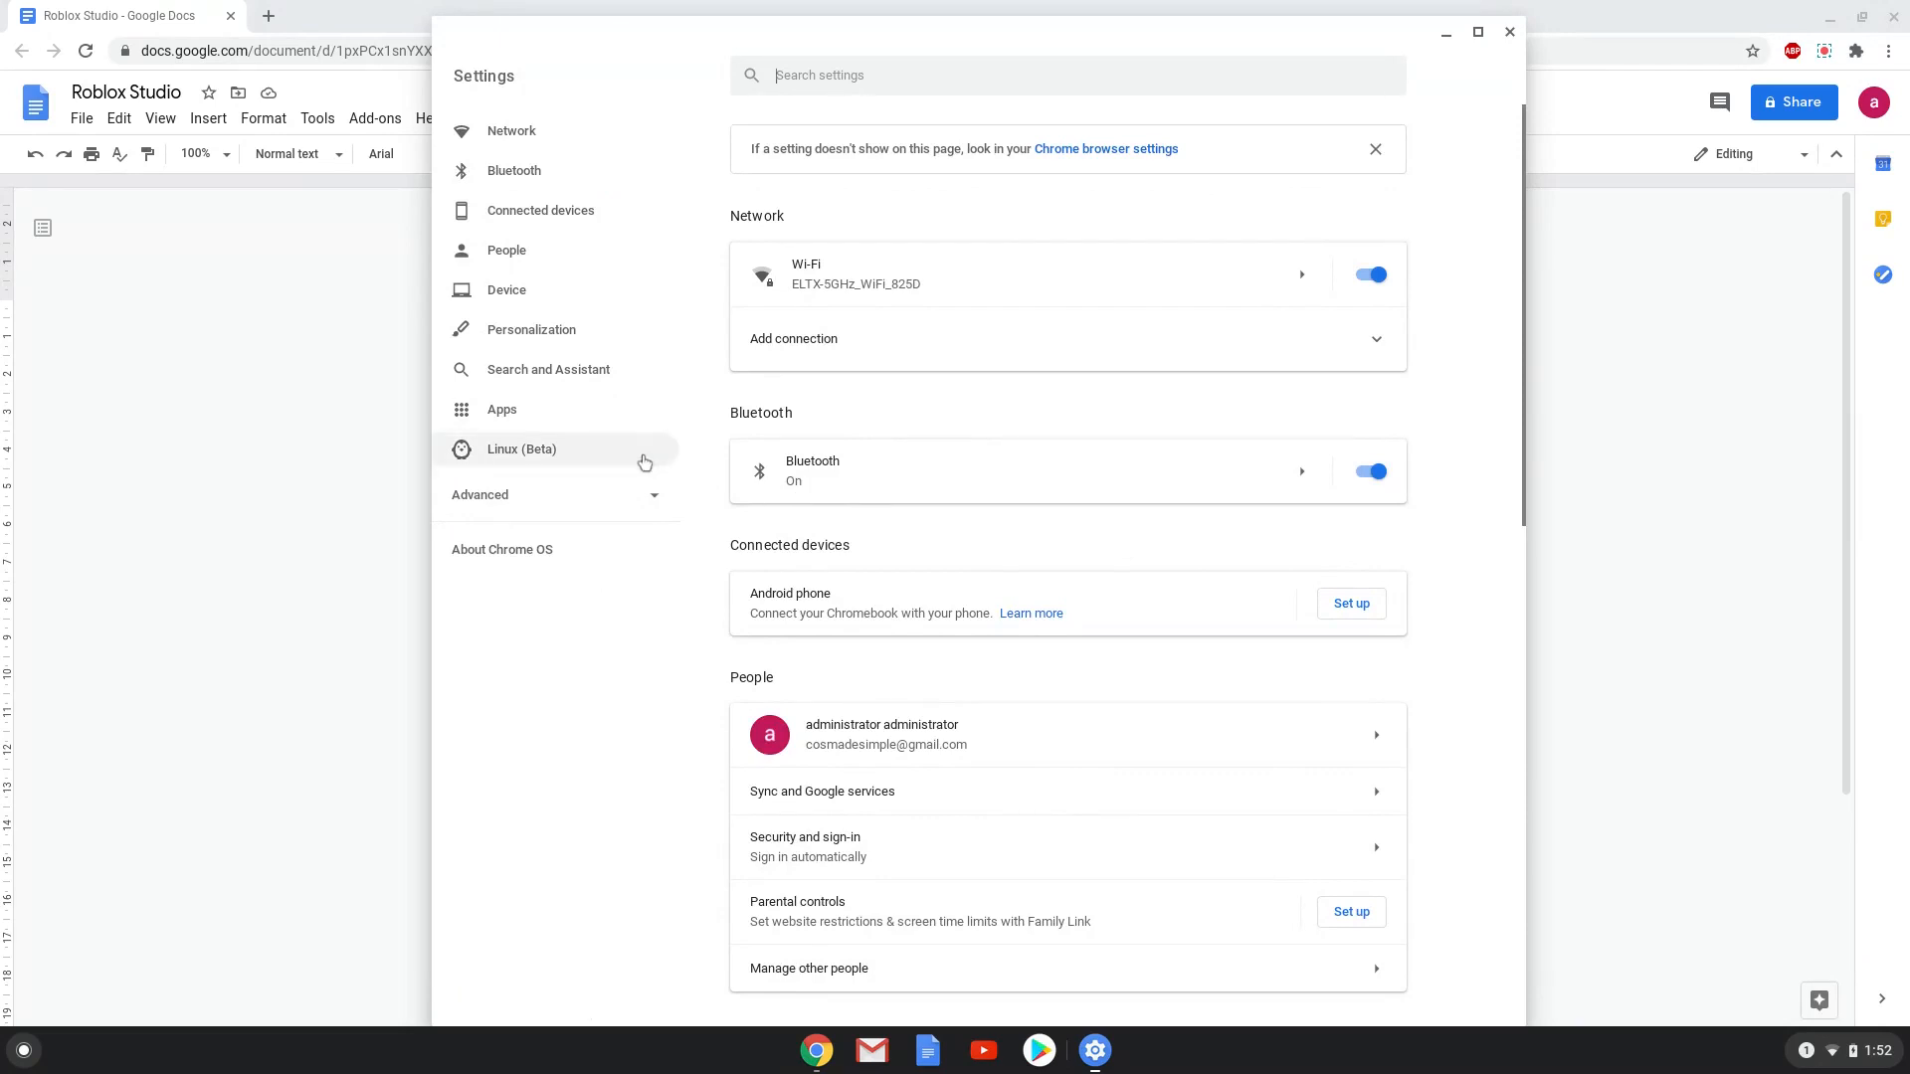
# Turn on Linux (Beta) with an enlarged disk size and install it.
pyautogui.click(521, 450)
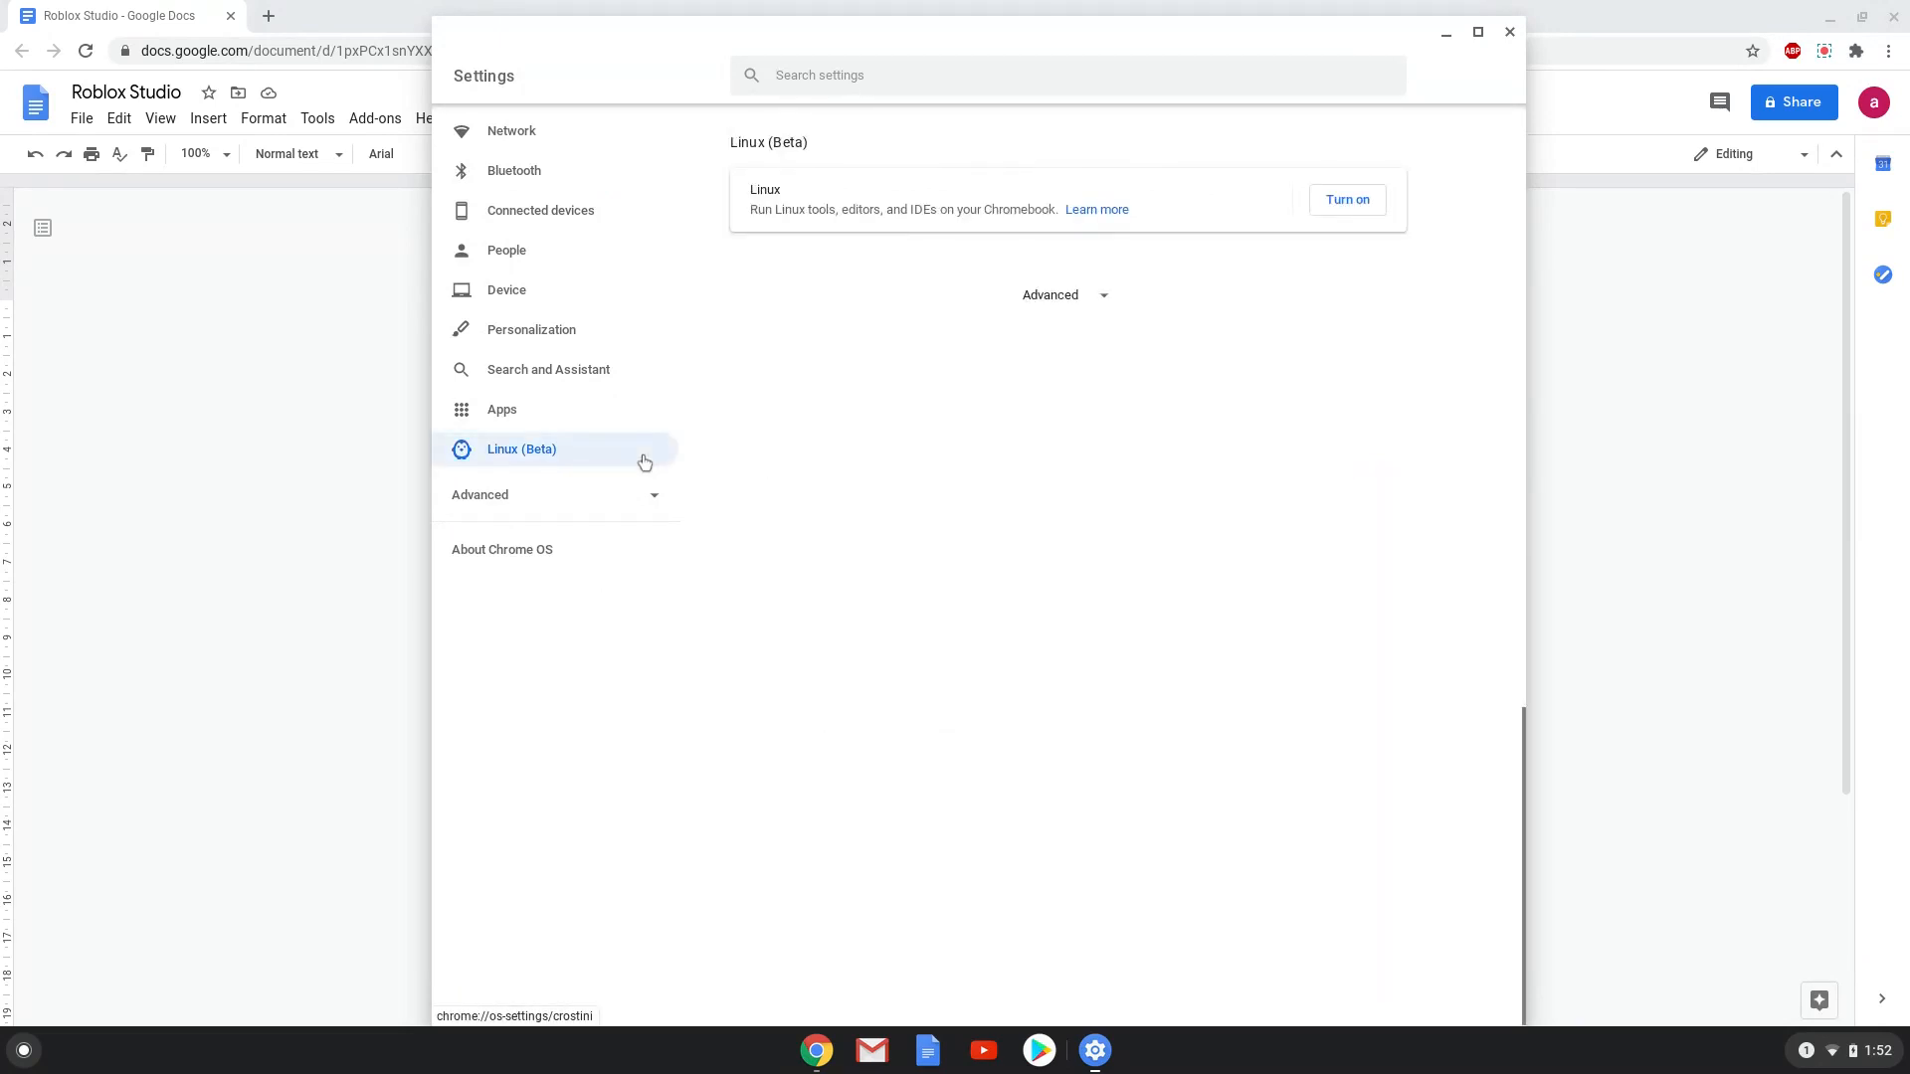
pyautogui.moveTo(1202, 262)
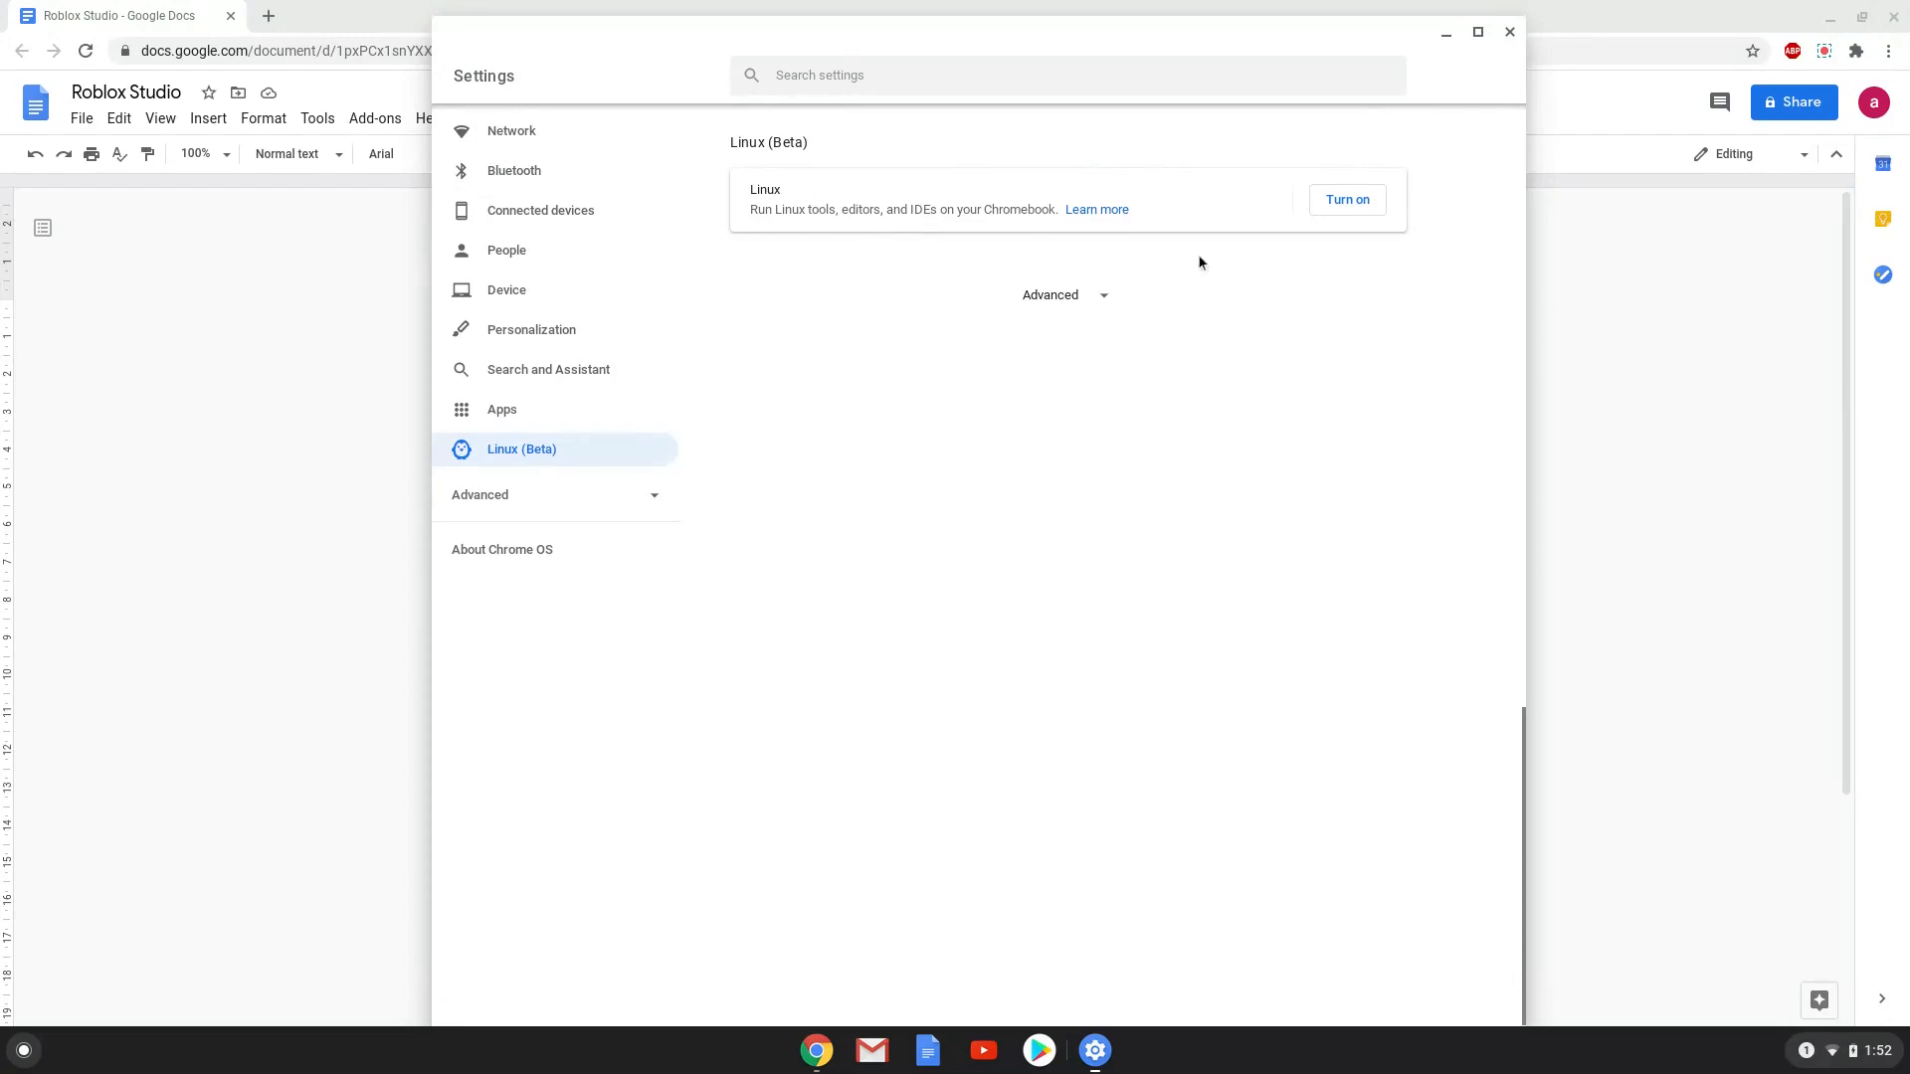
pyautogui.click(1349, 199)
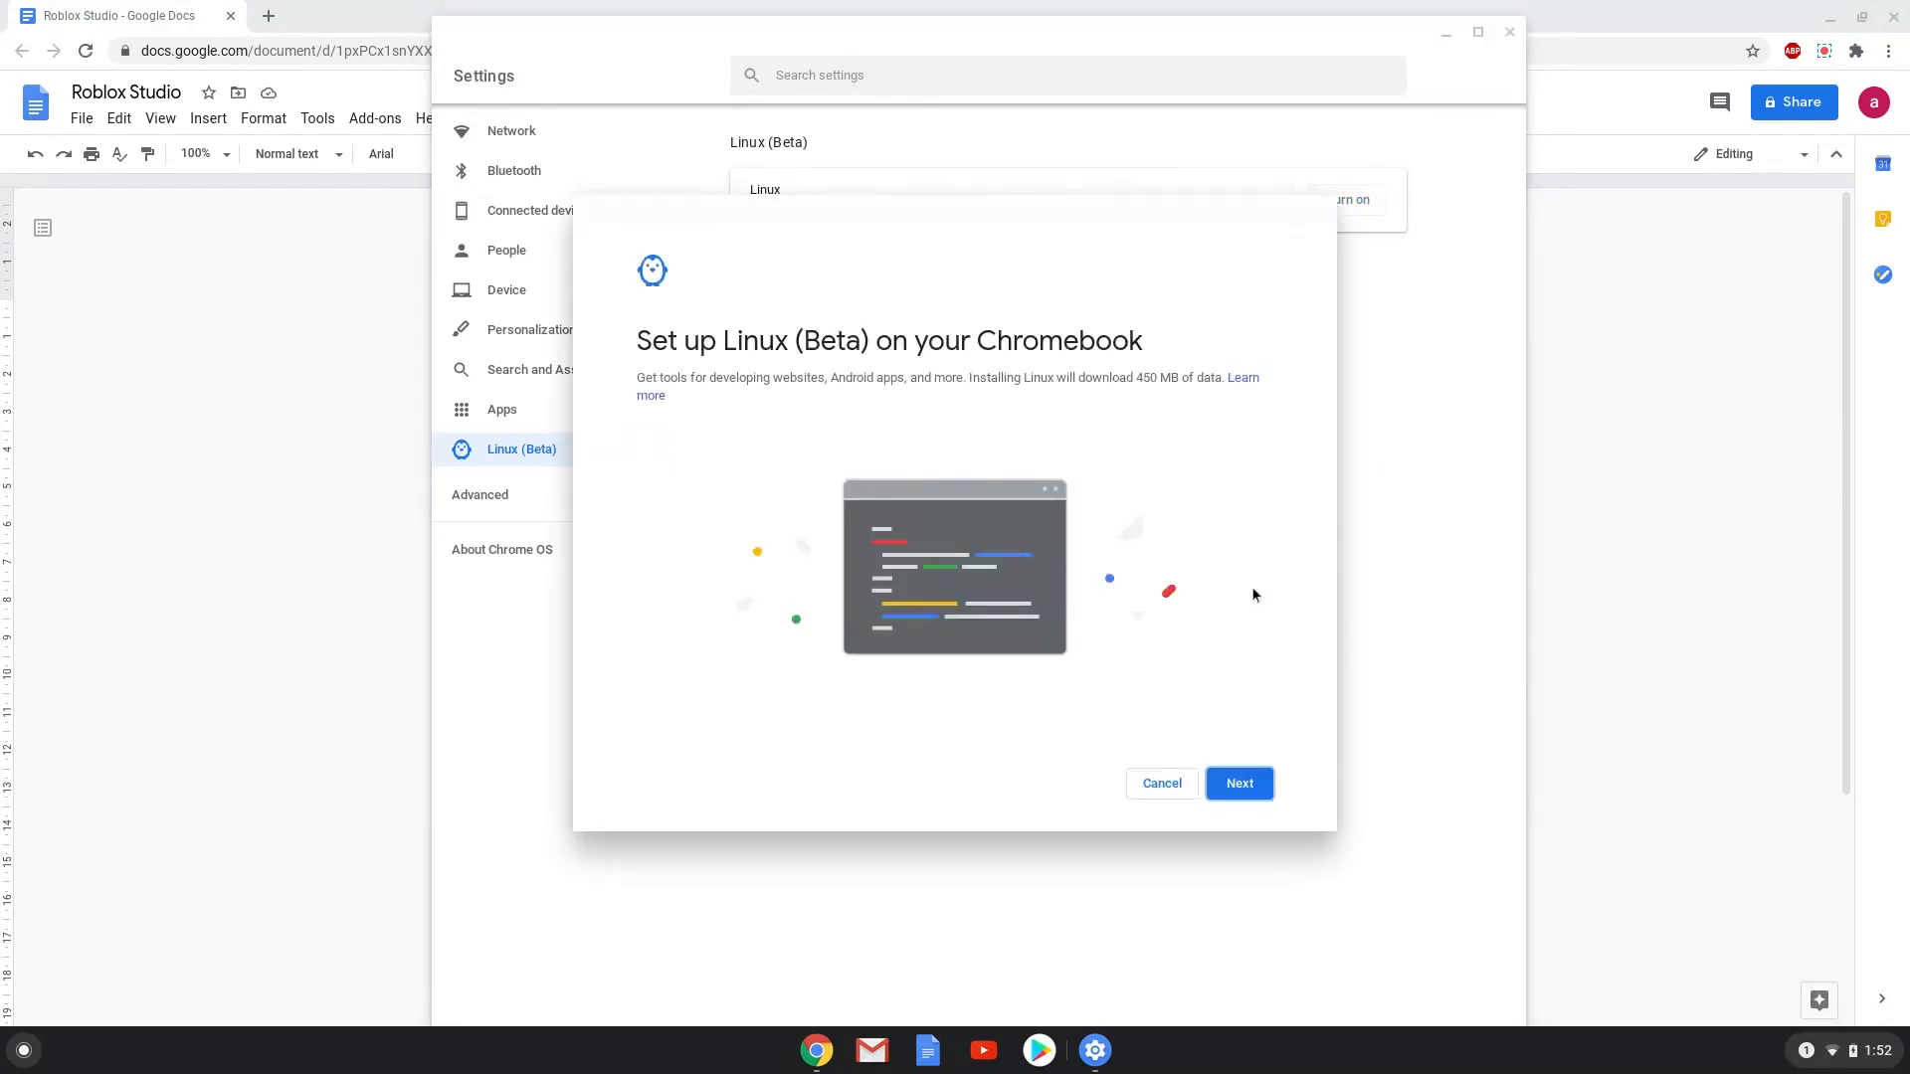
pyautogui.click(1240, 784)
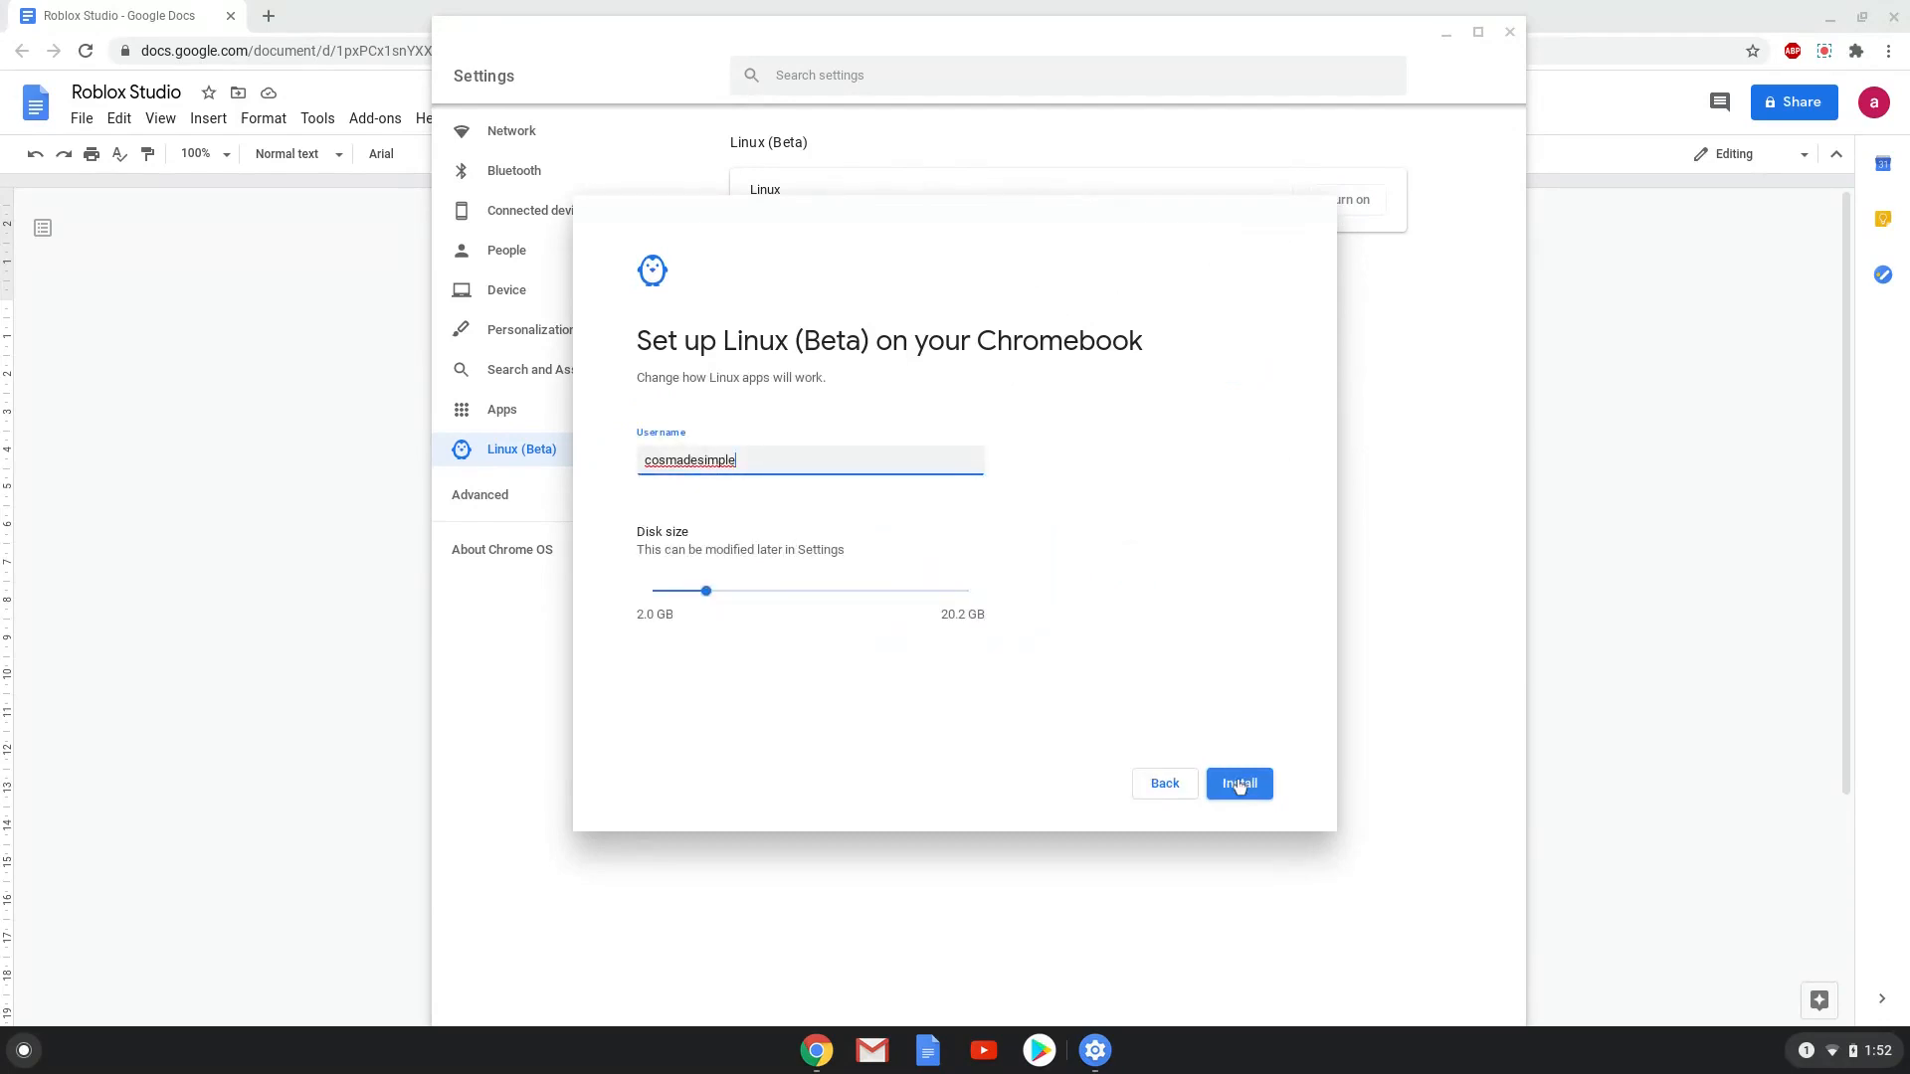
pyautogui.moveTo(725, 591); pyautogui.dragTo(813, 590)
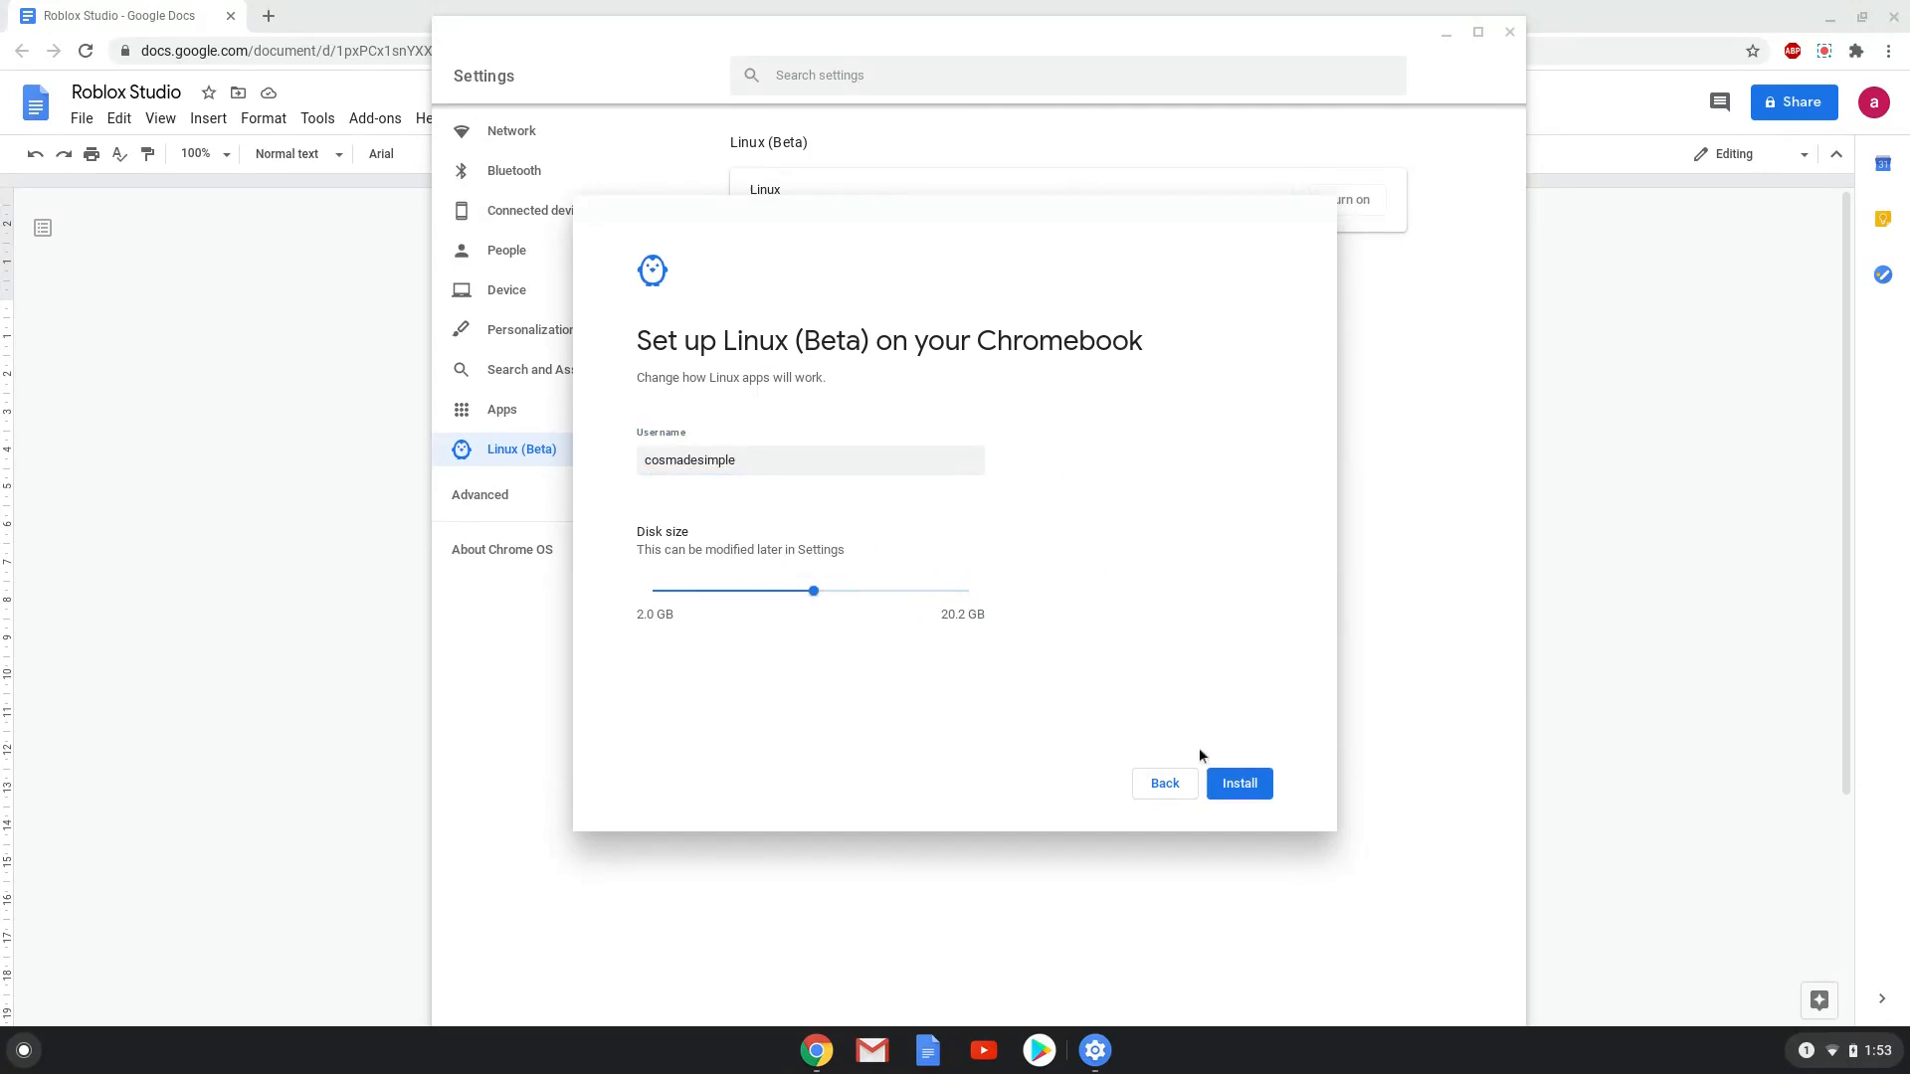
pyautogui.click(1240, 784)
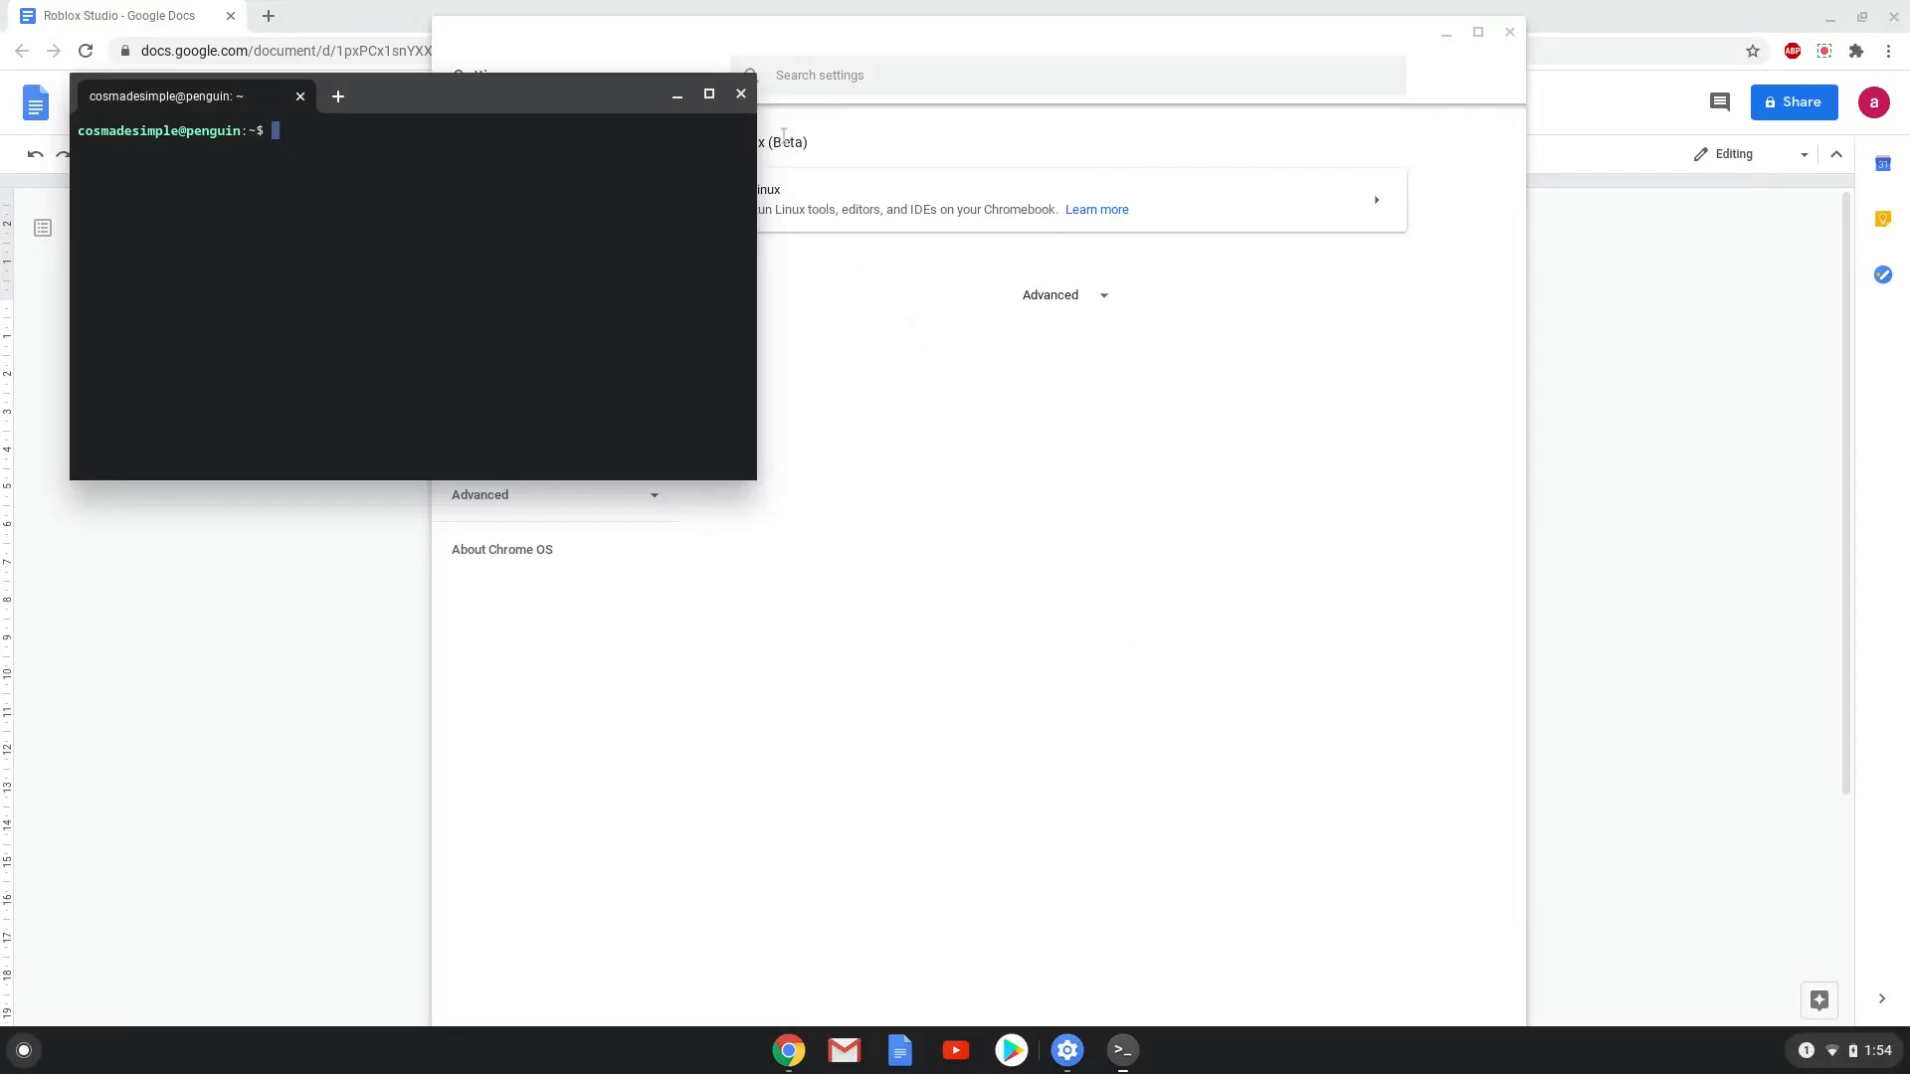
# Close the terminal and Settings, then copy the line 'sudo dpkg --add-architecture i386'.
pyautogui.click(740, 92)
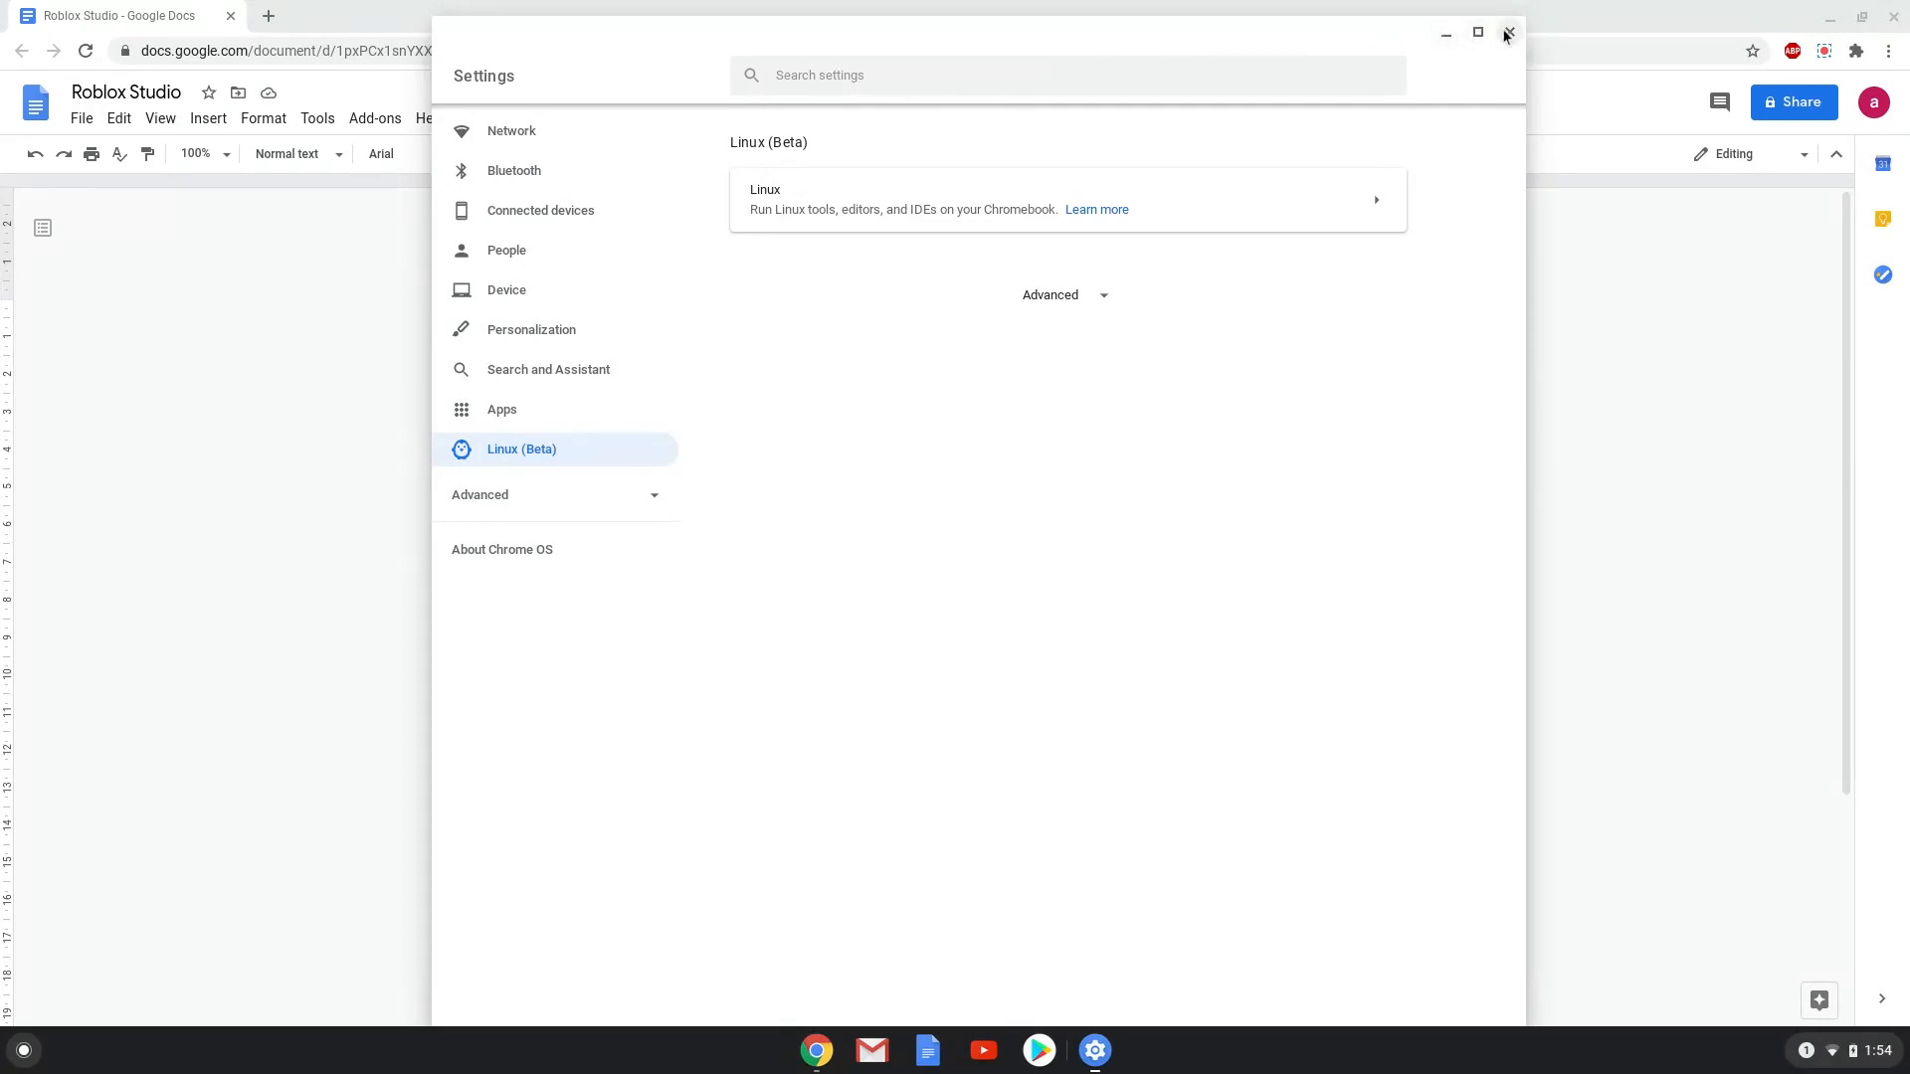
pyautogui.click(1508, 32)
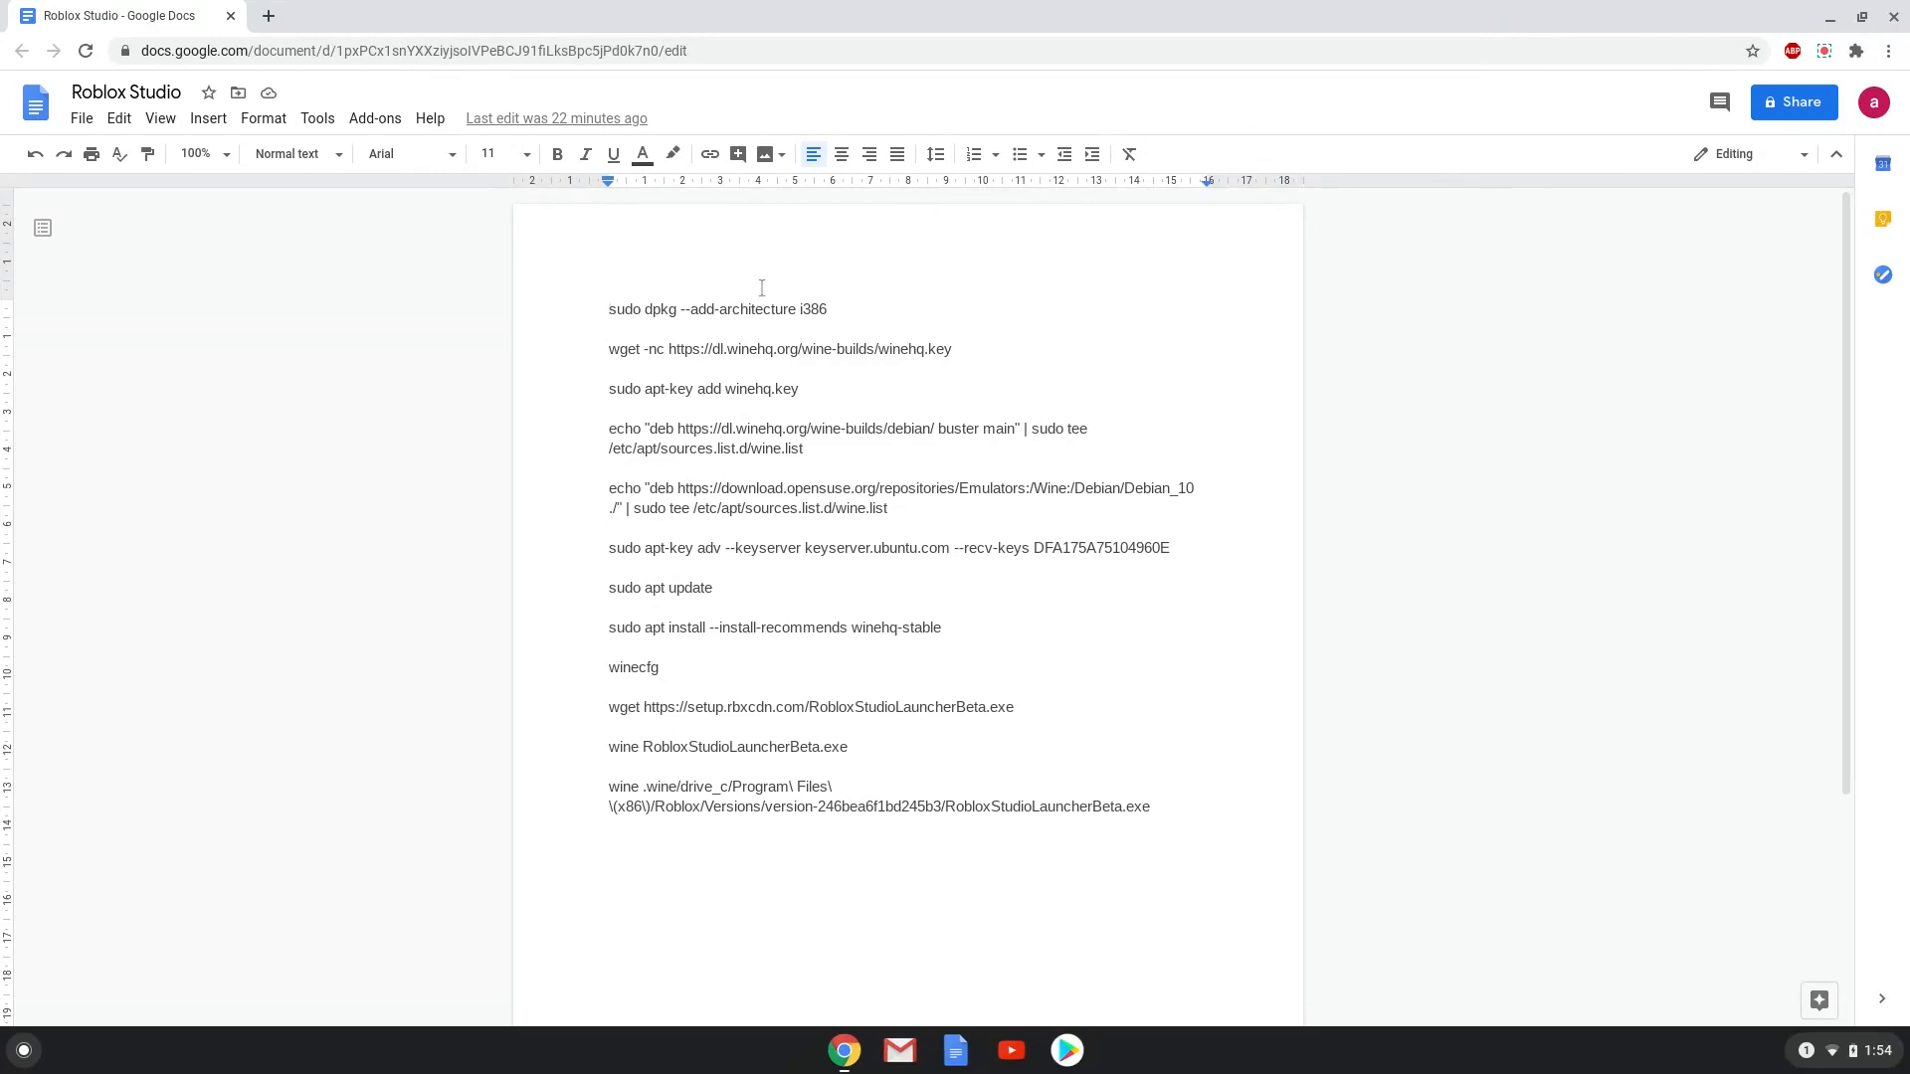
pyautogui.doubleClick(736, 309)
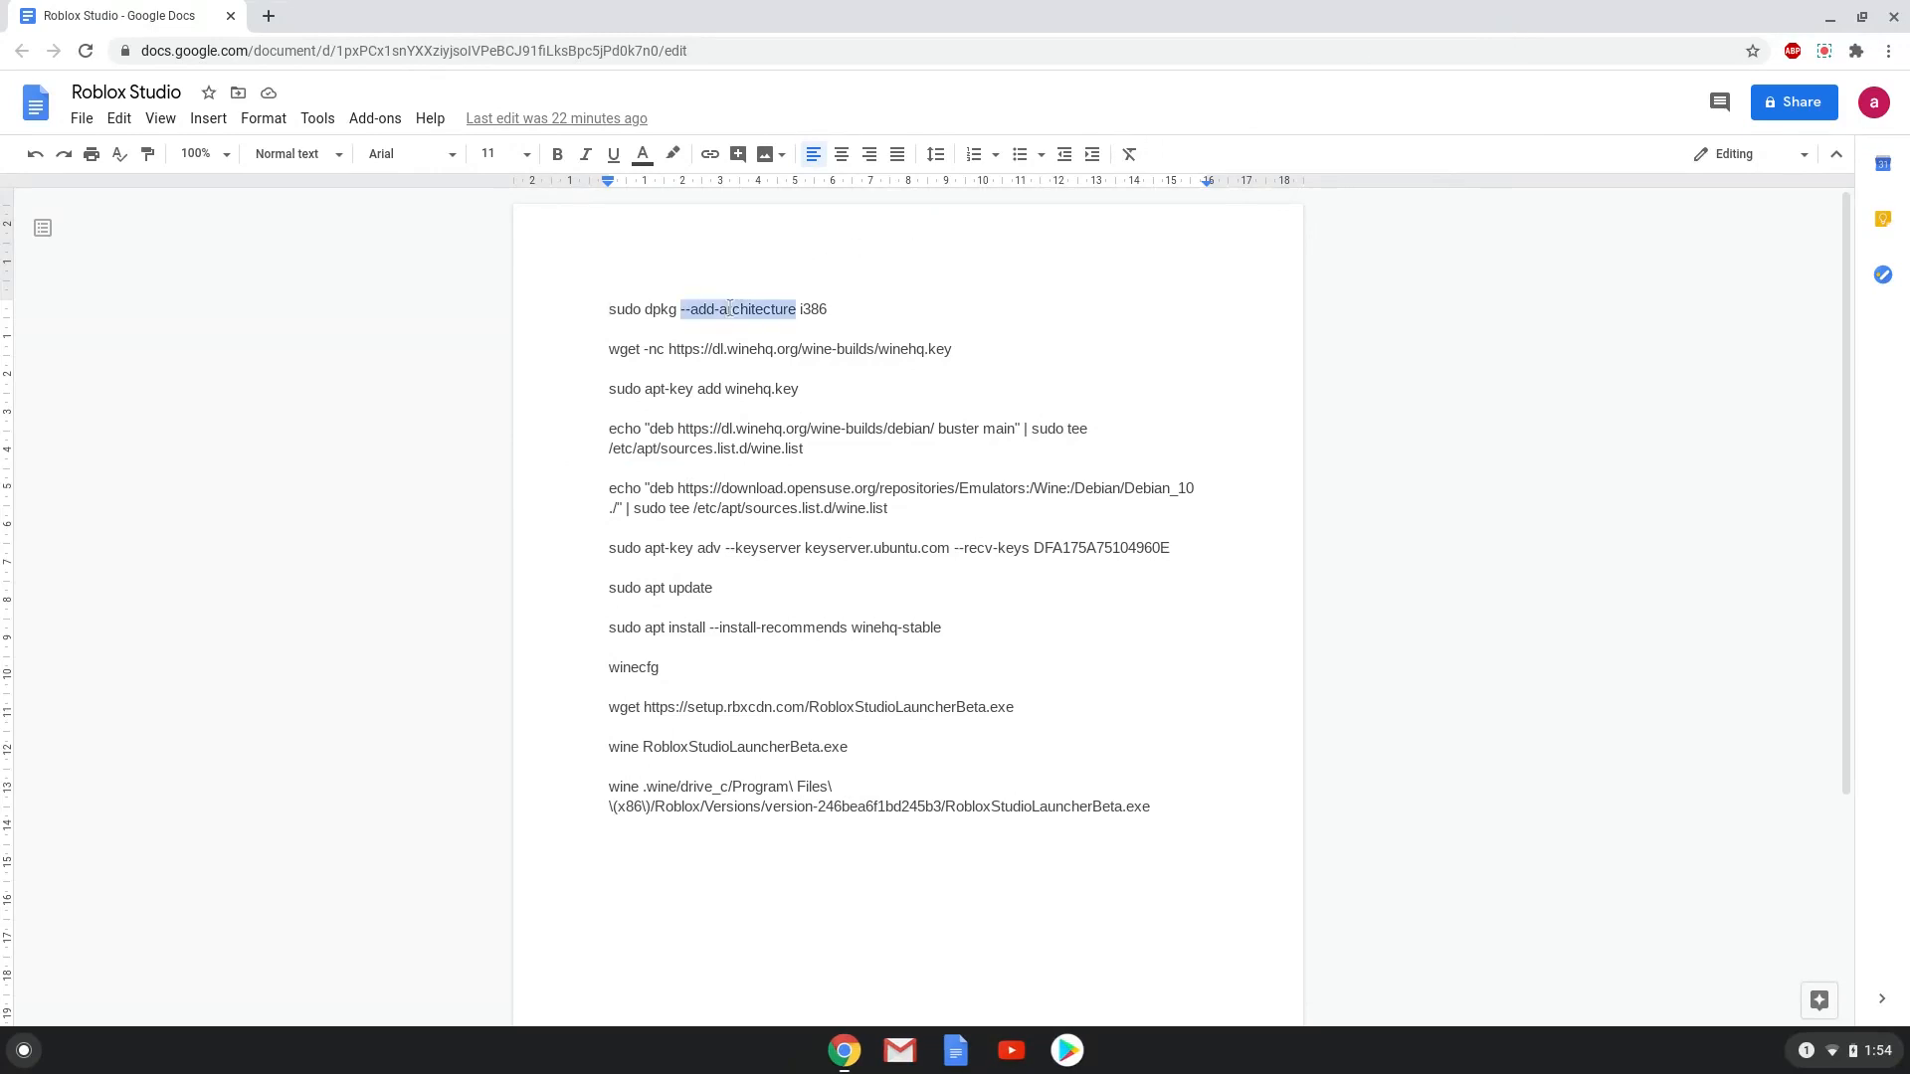
pyautogui.rightClick(736, 308)
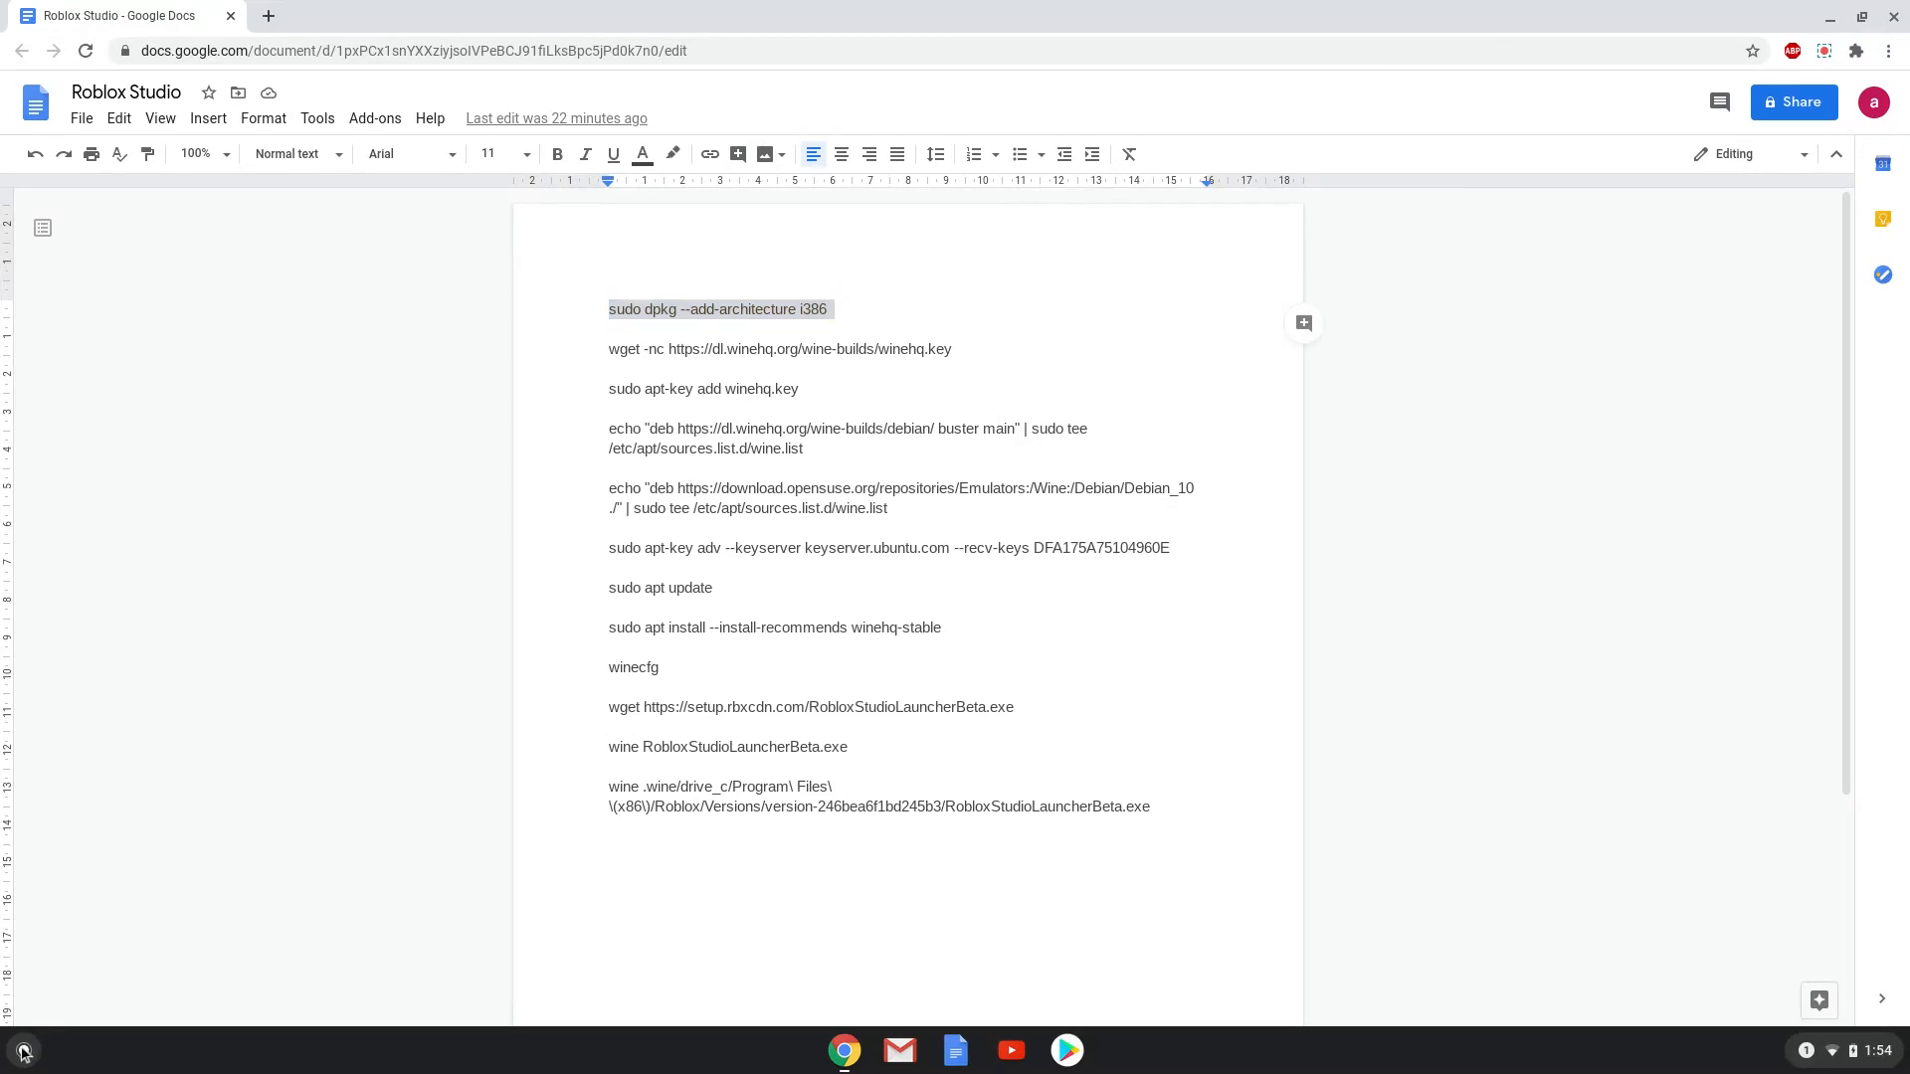
# Launch the Linux Terminal from the launcher and maximize it.
pyautogui.click(20, 1051)
pyautogui.write('ter')
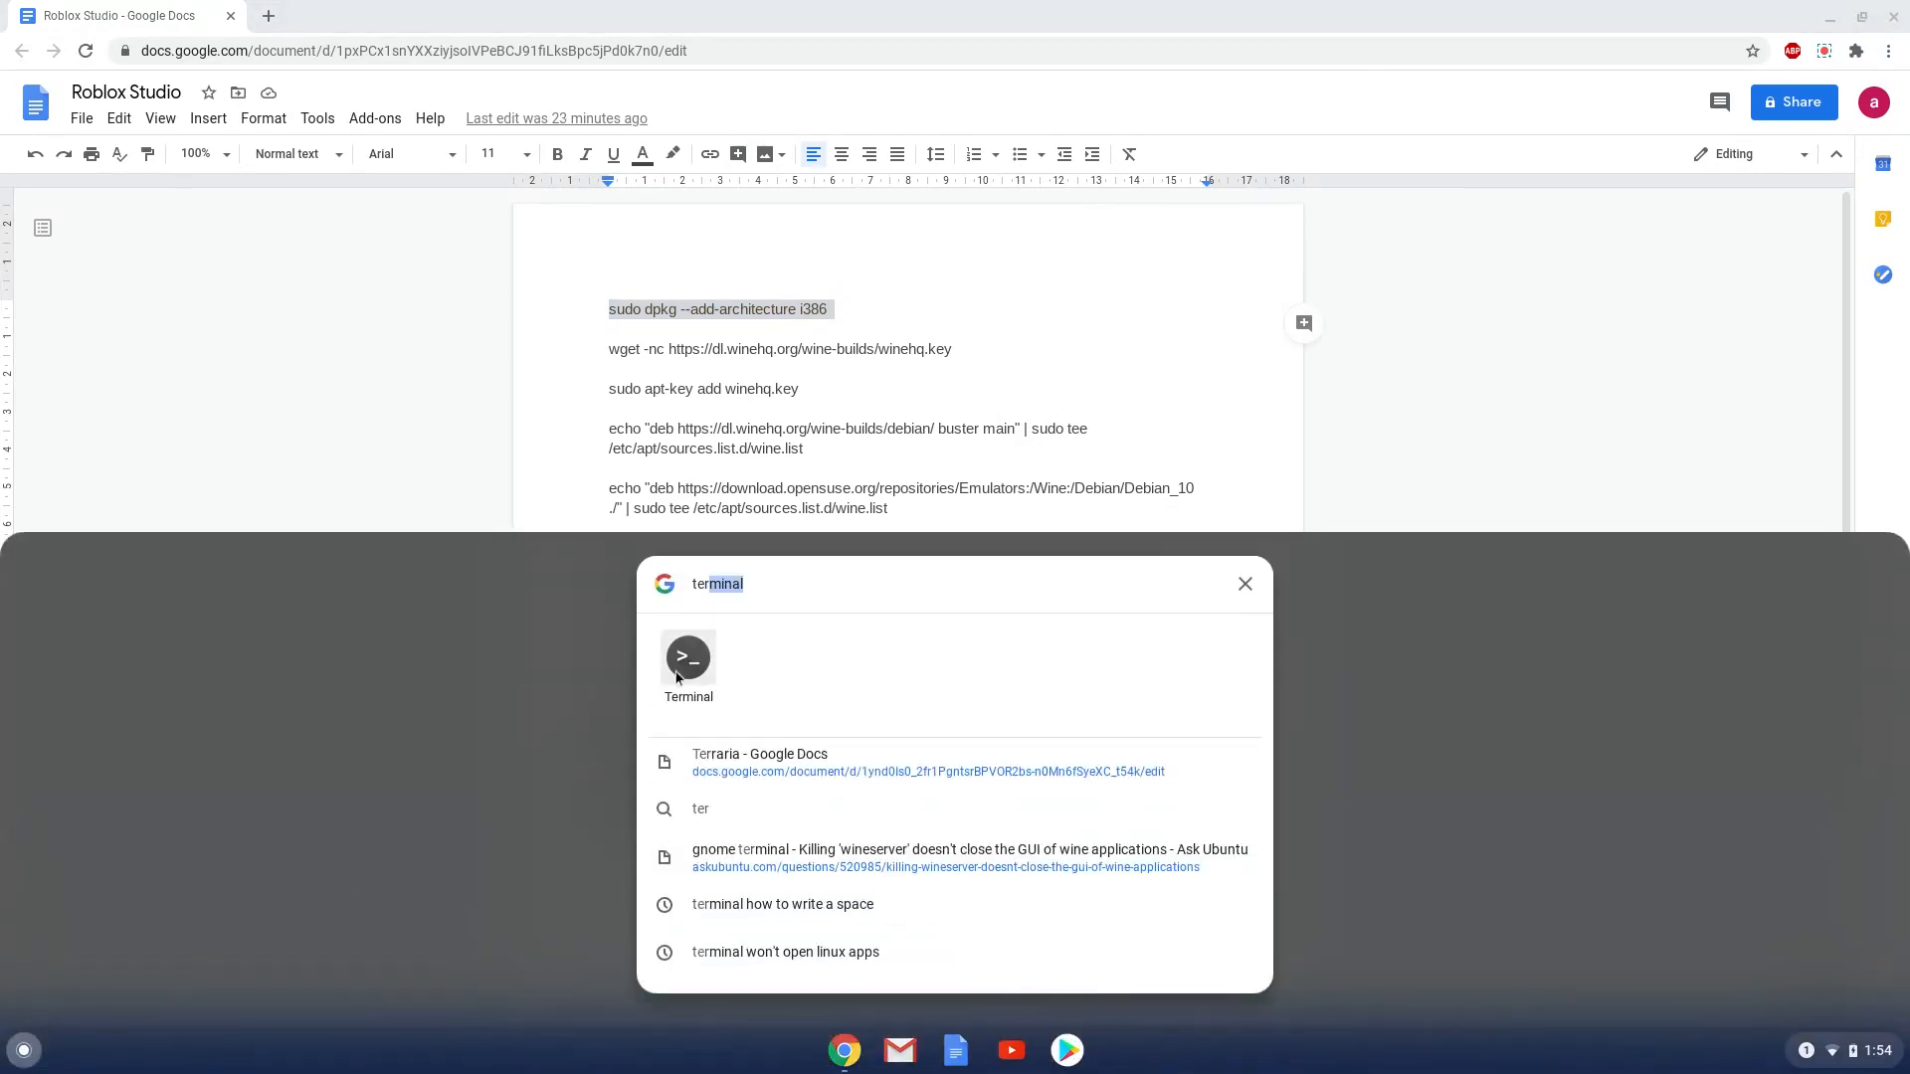
pyautogui.click(688, 656)
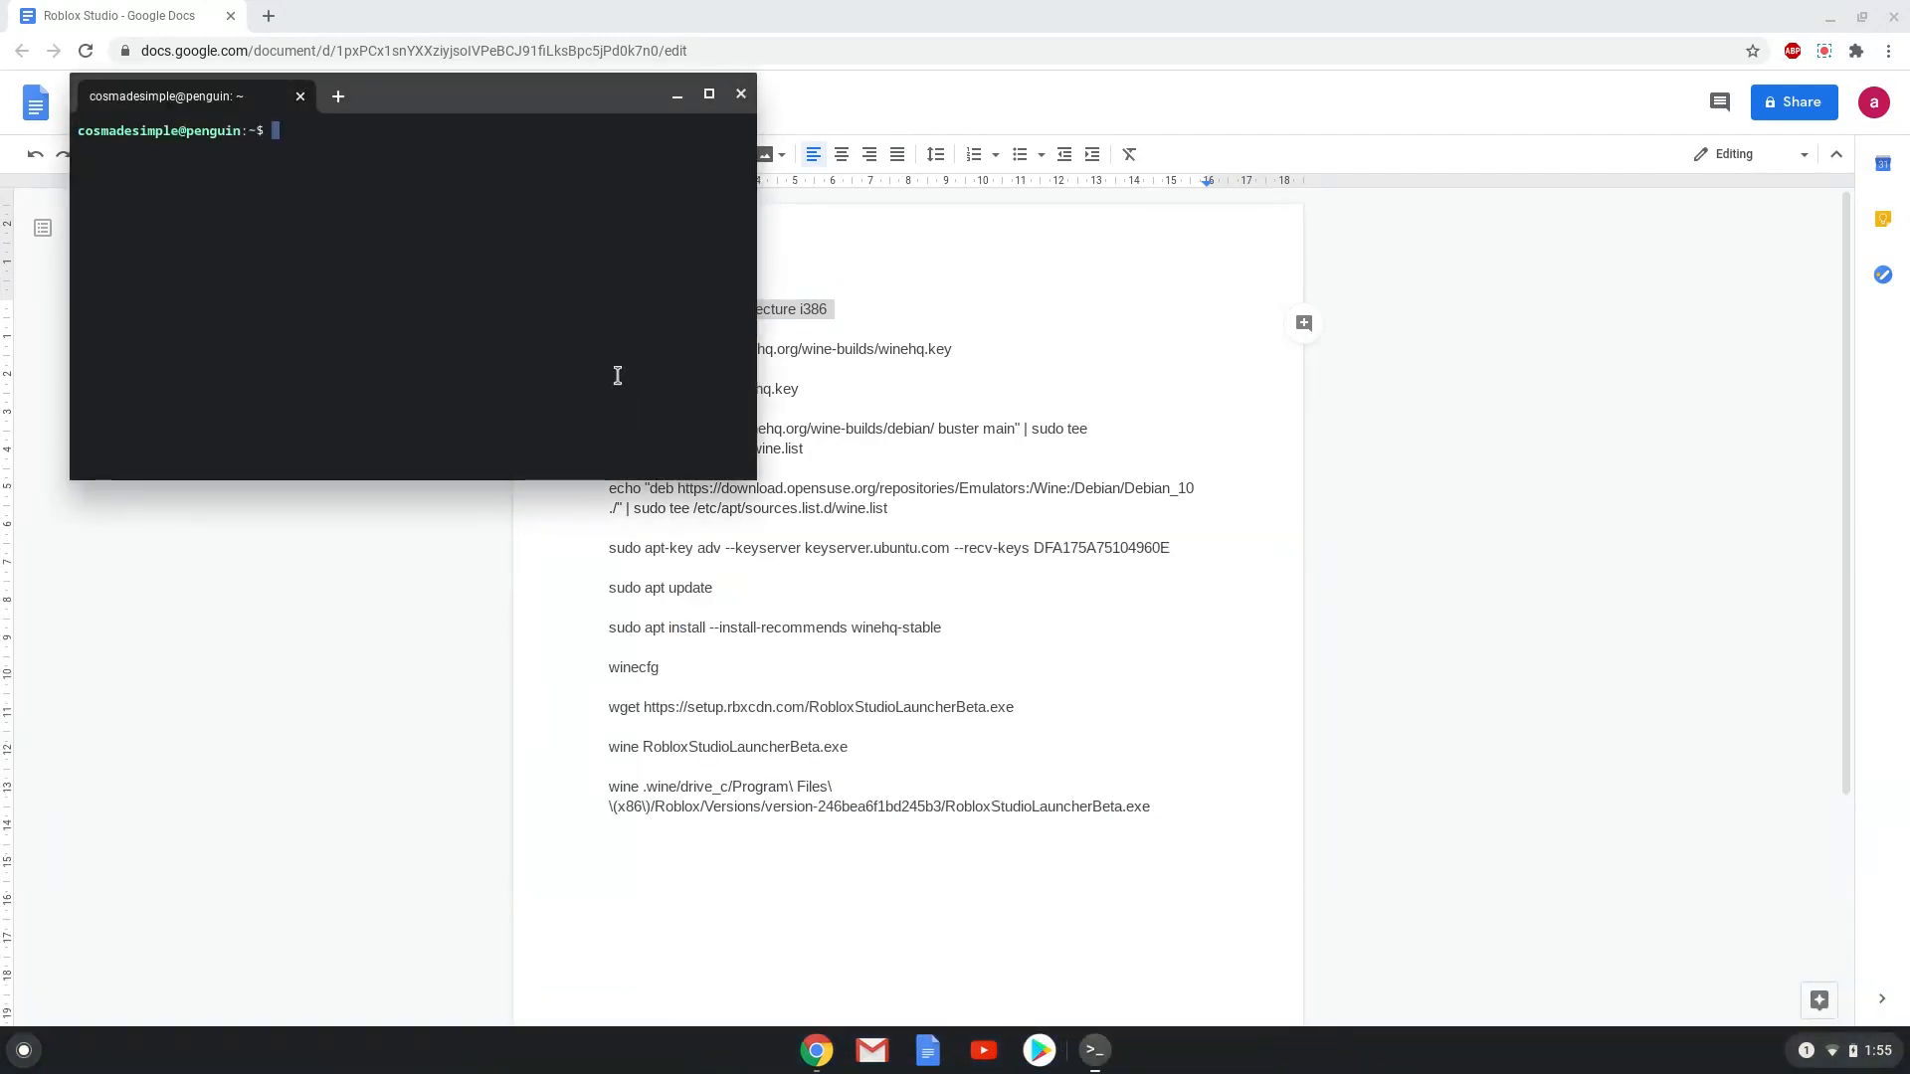
pyautogui.moveTo(509, 103)
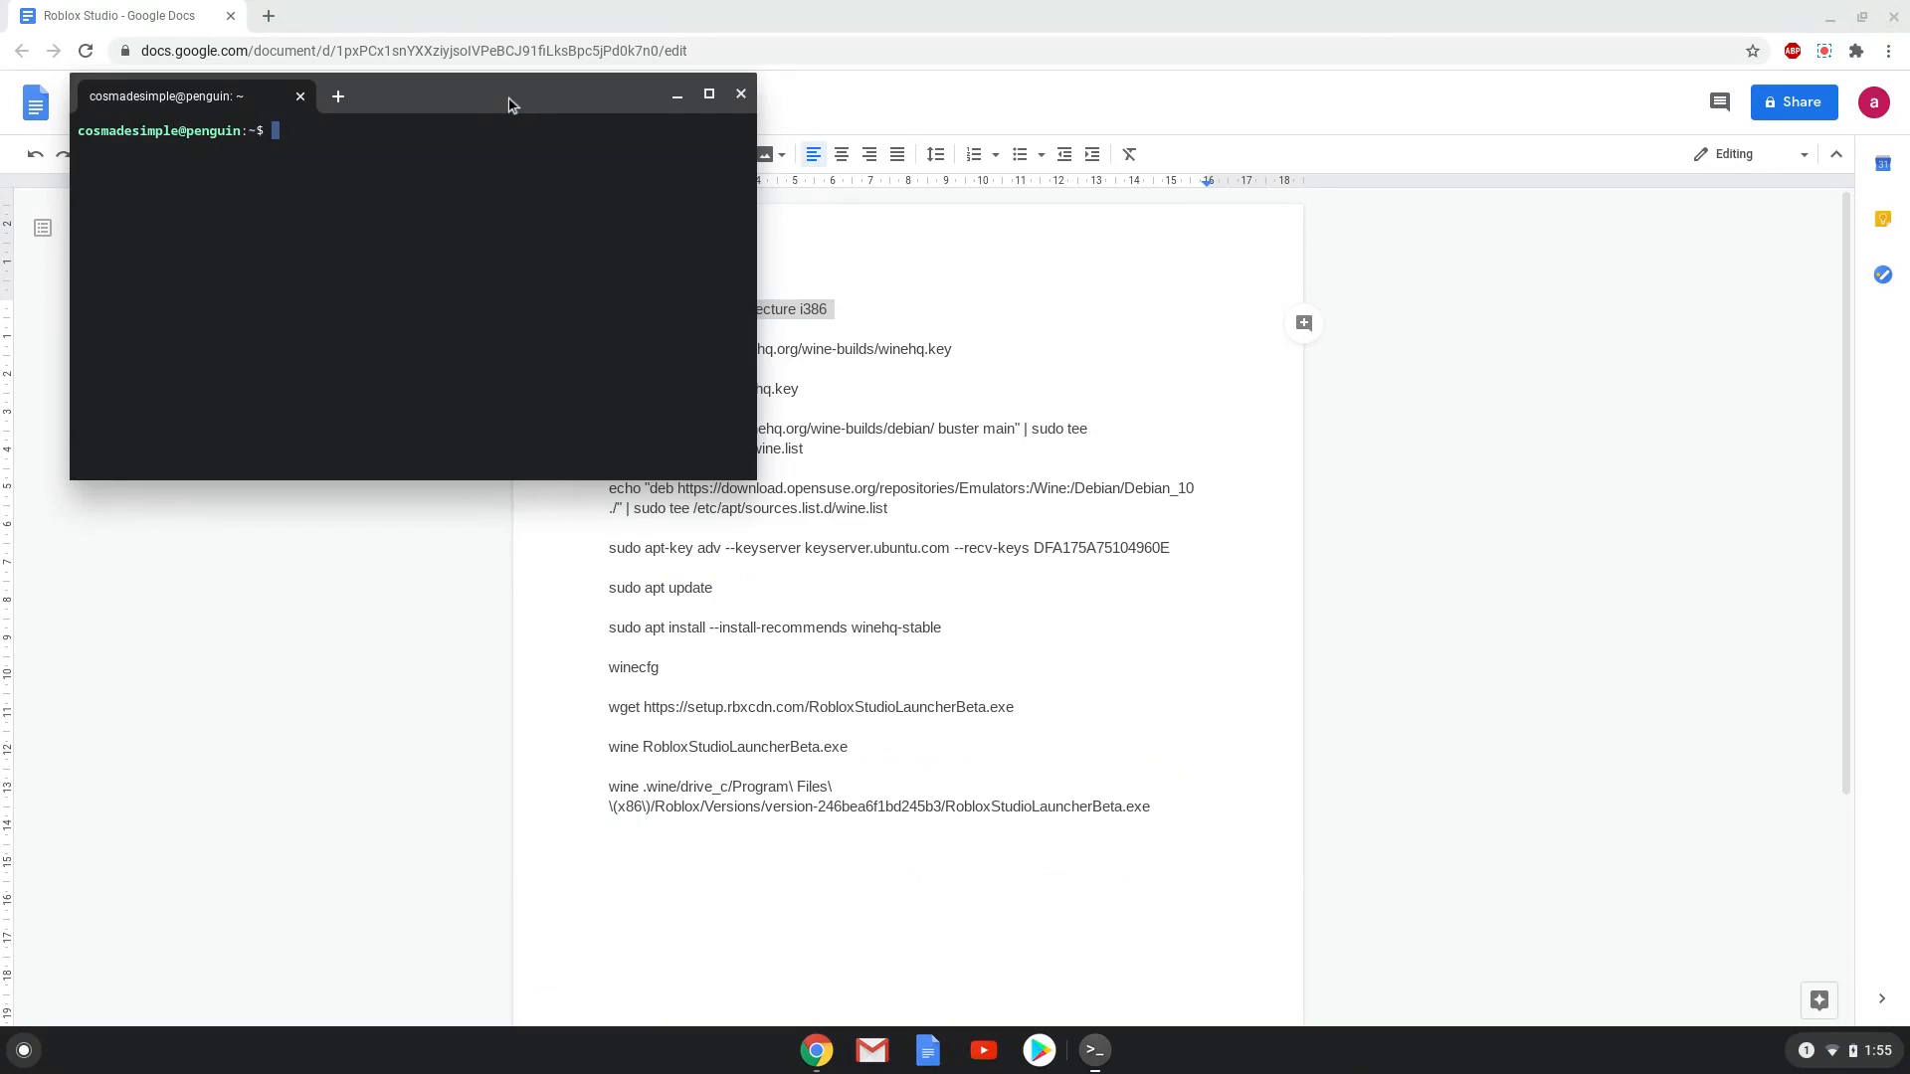
pyautogui.click(708, 92)
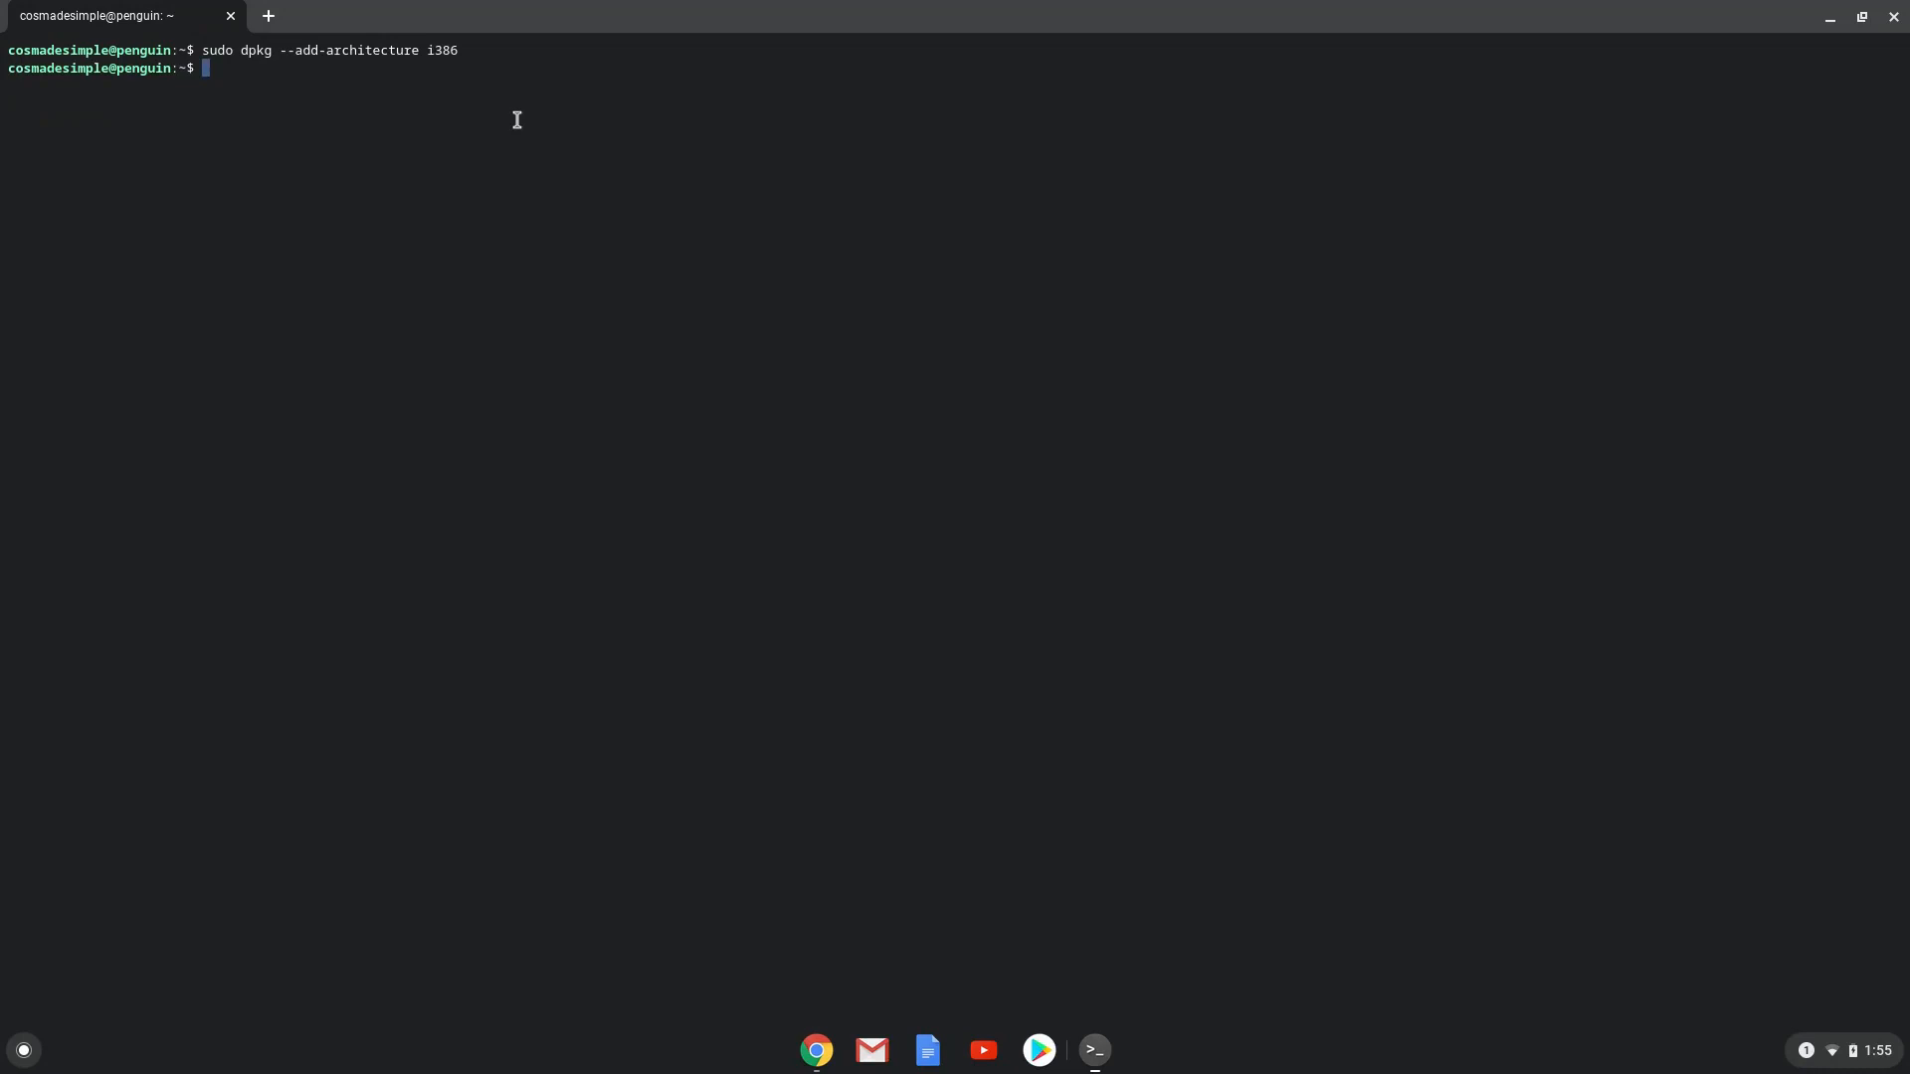
pyautogui.moveTo(786, 943)
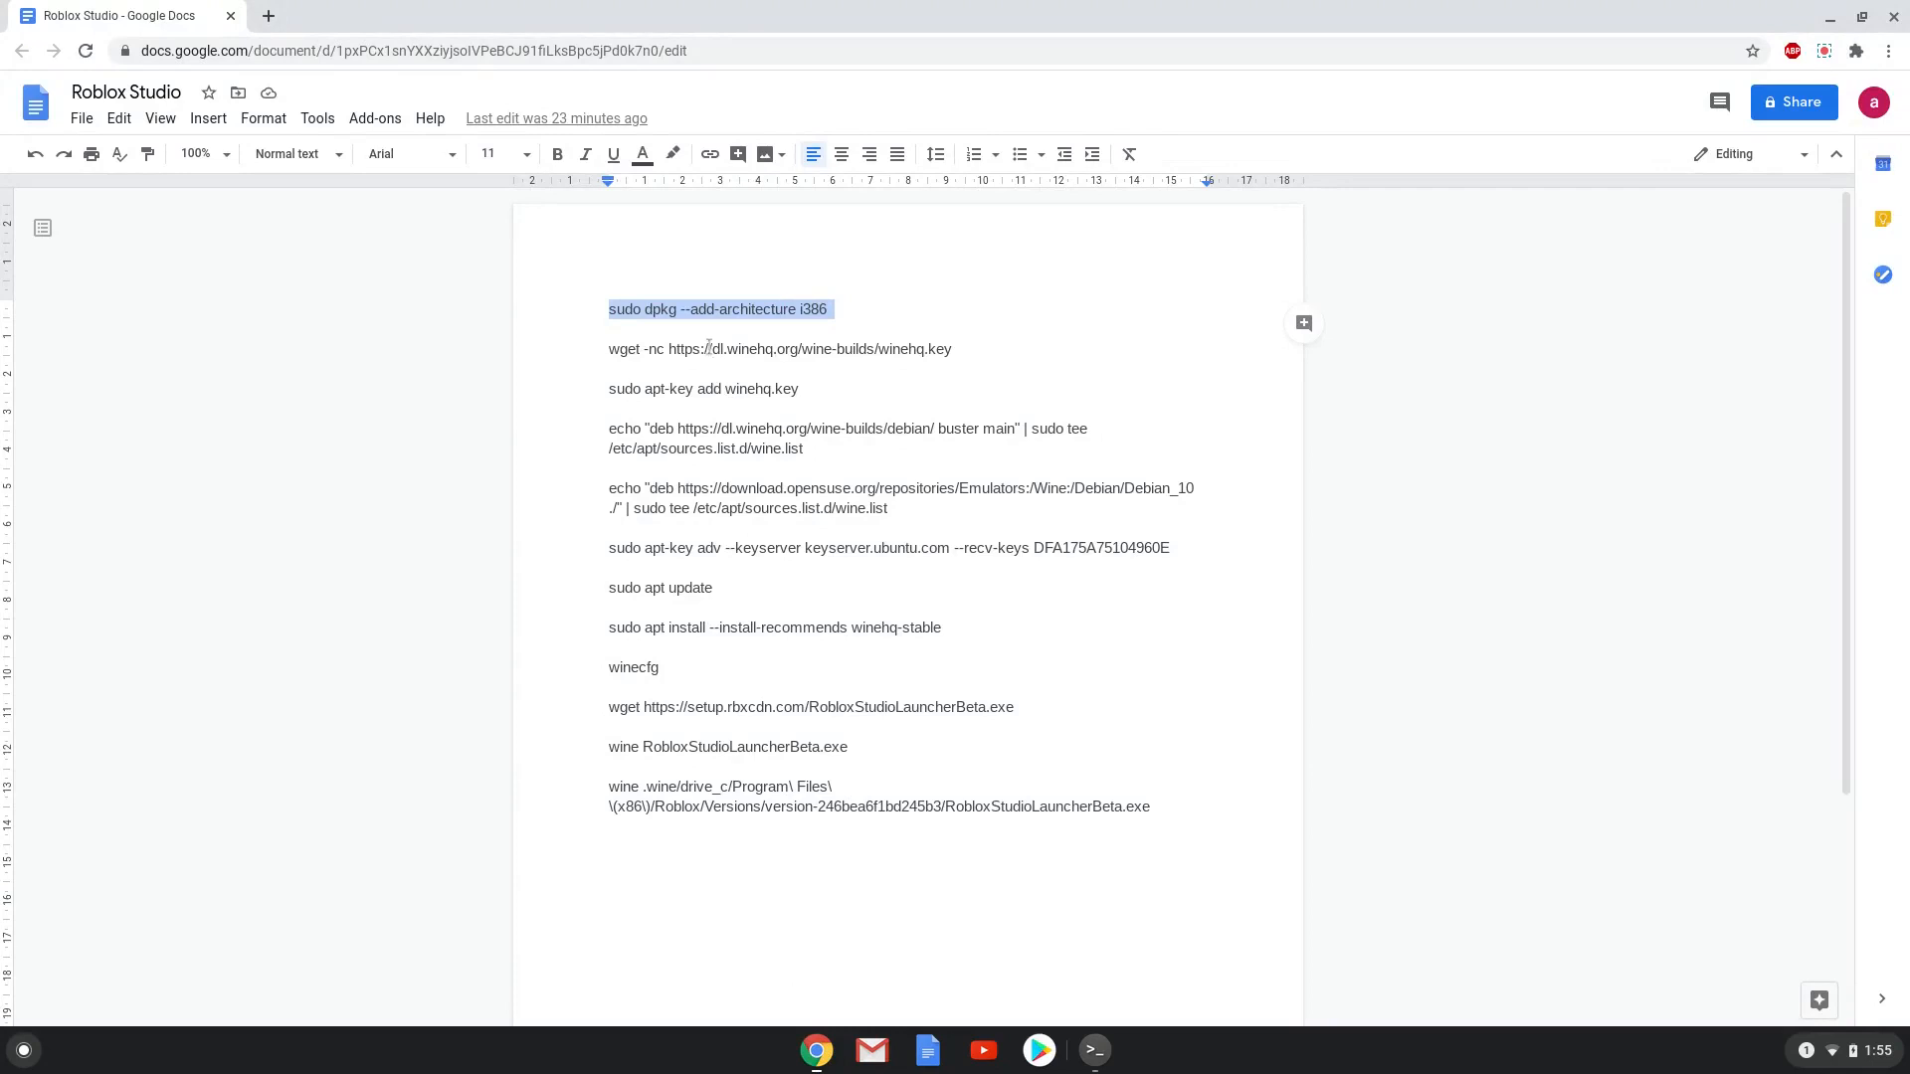
# Copy and run the wget winehq.key line, then 'sudo apt-key add winehq.key'.
pyautogui.rightClick(709, 349)
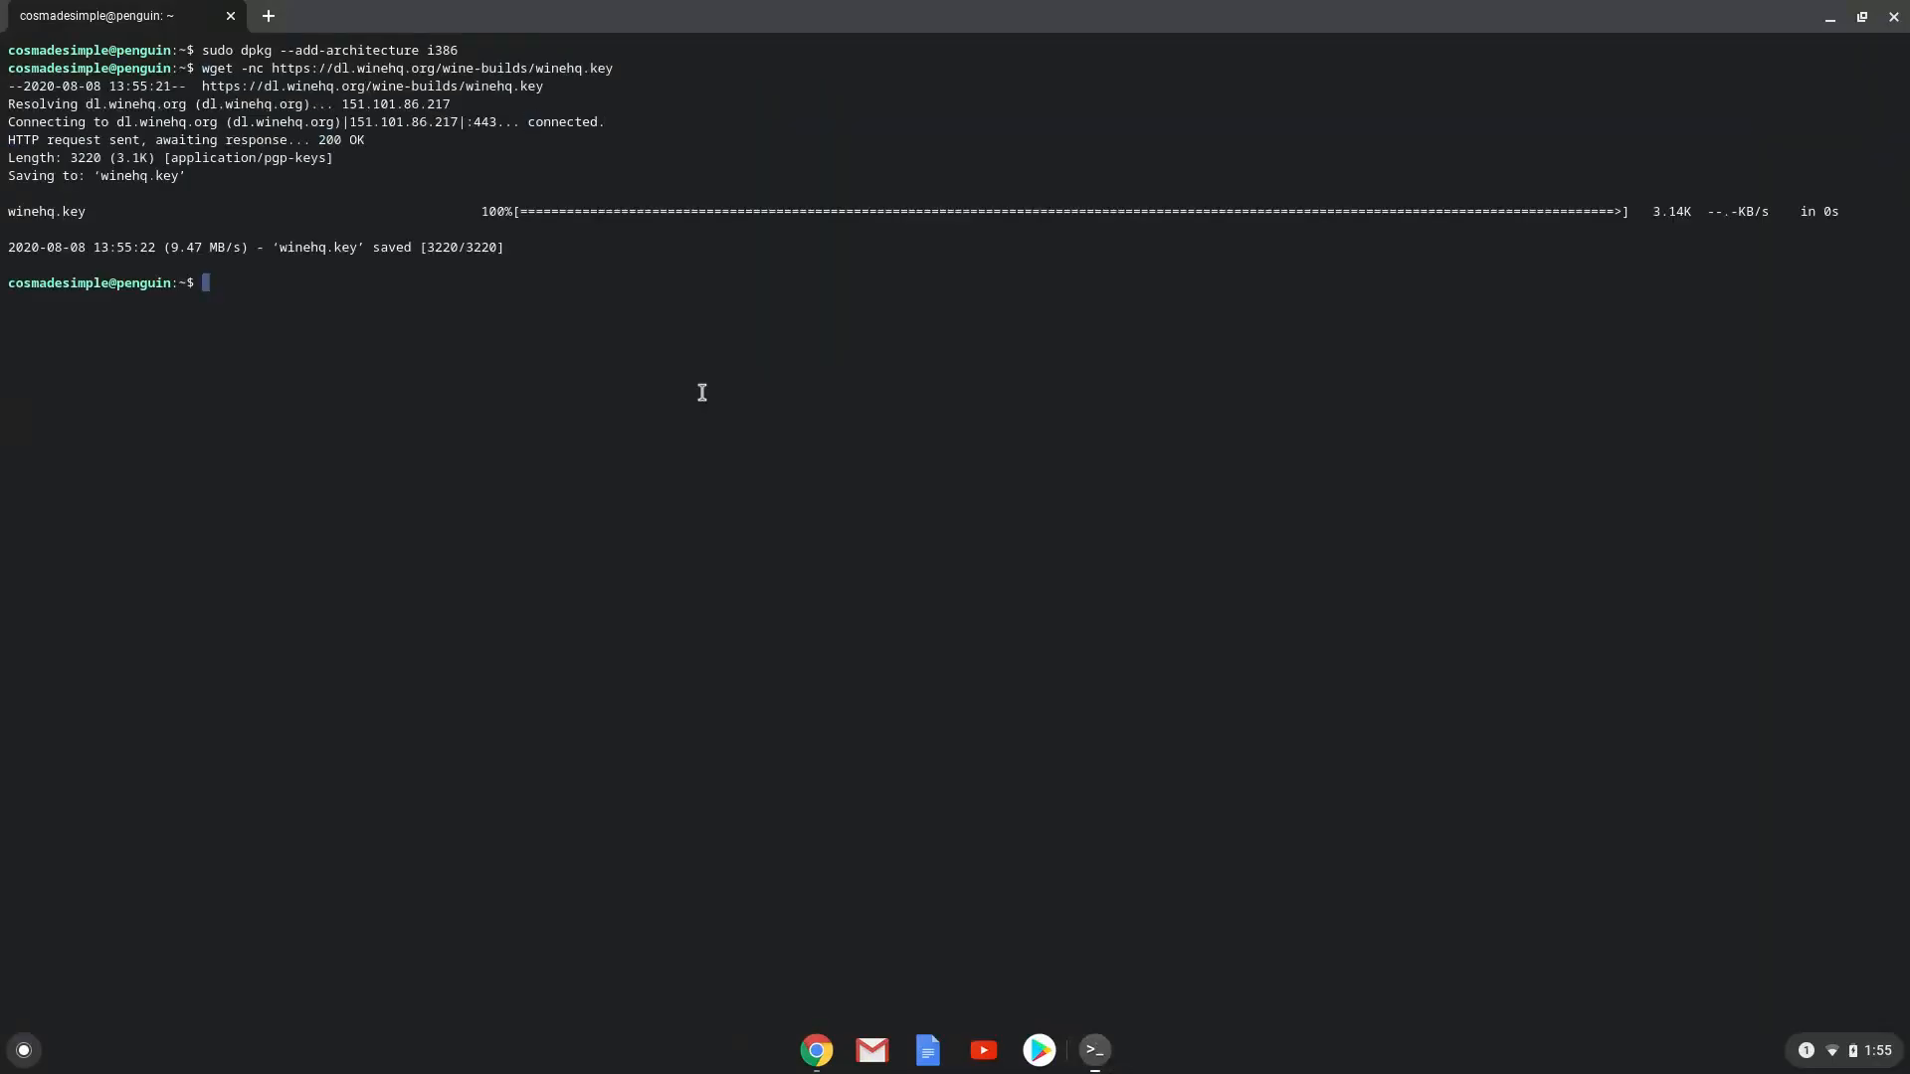
pyautogui.moveTo(702, 398)
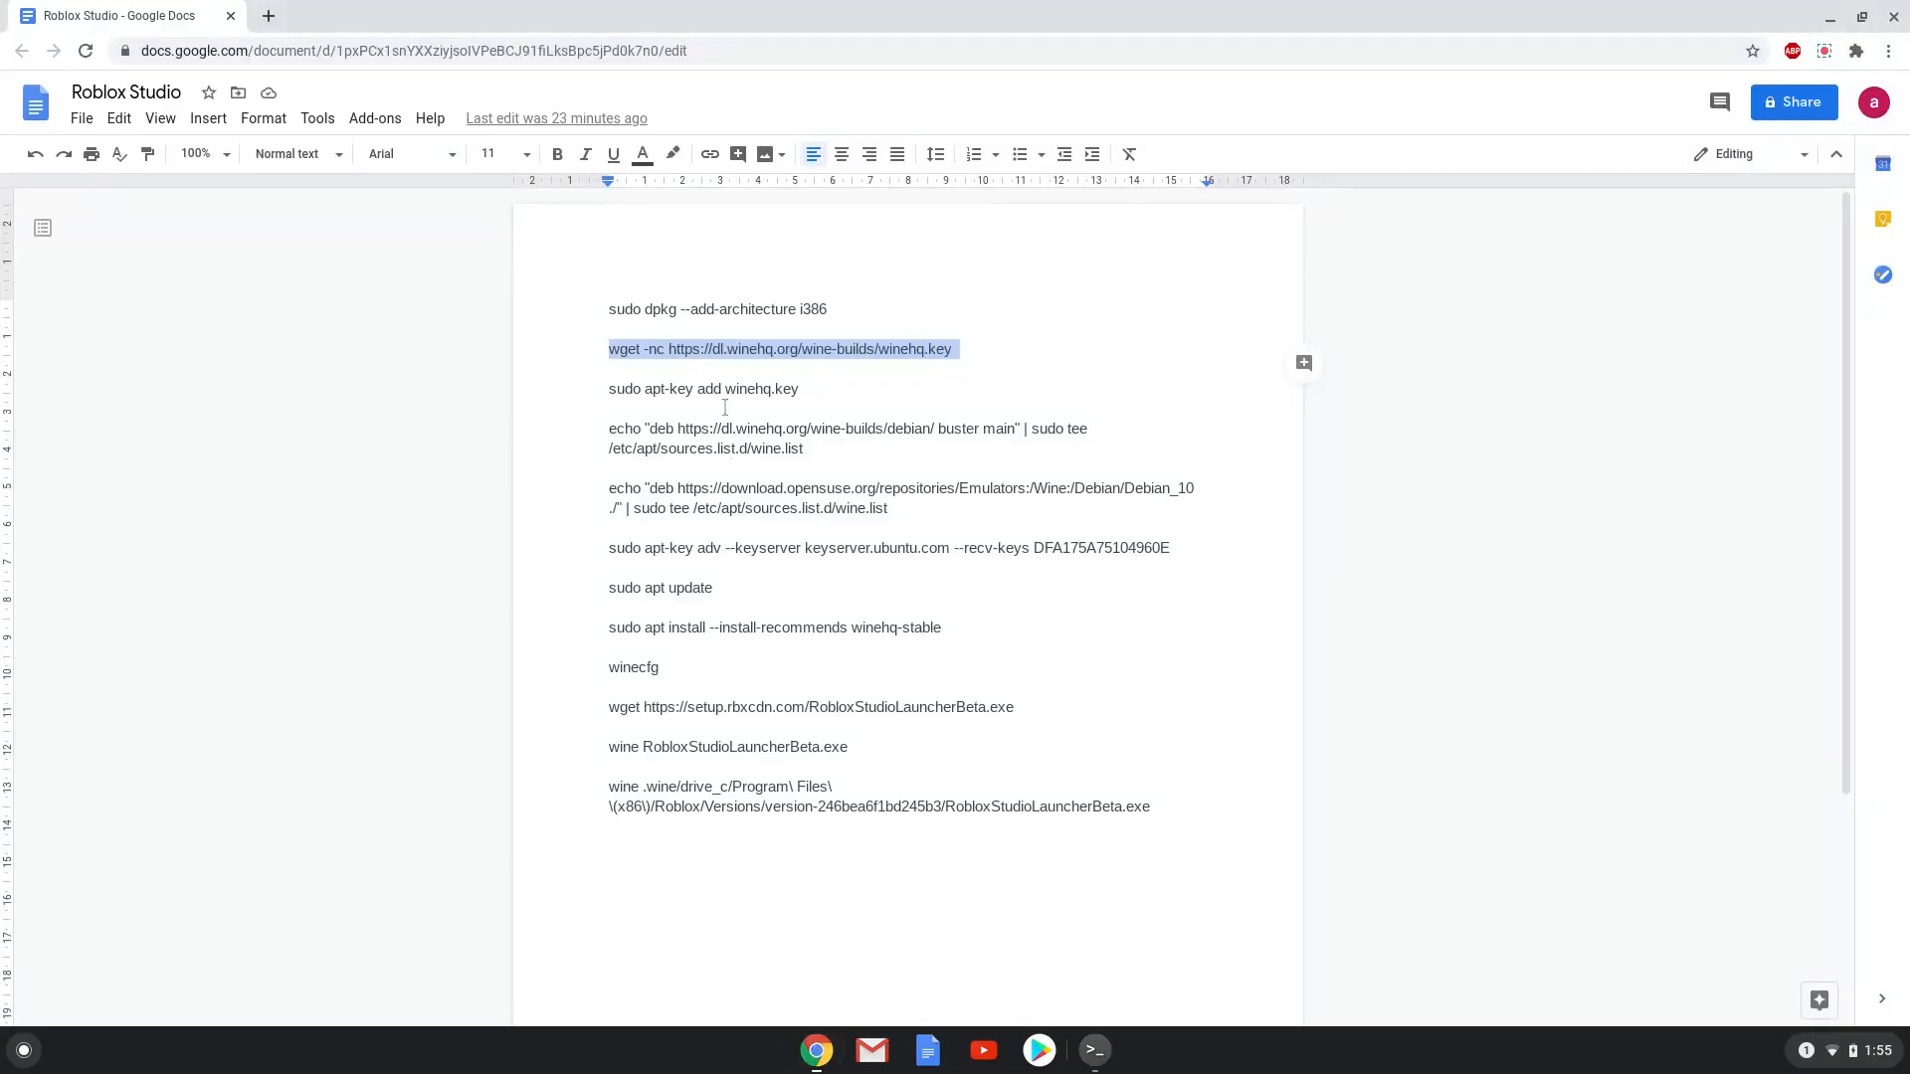
pyautogui.rightClick(704, 388)
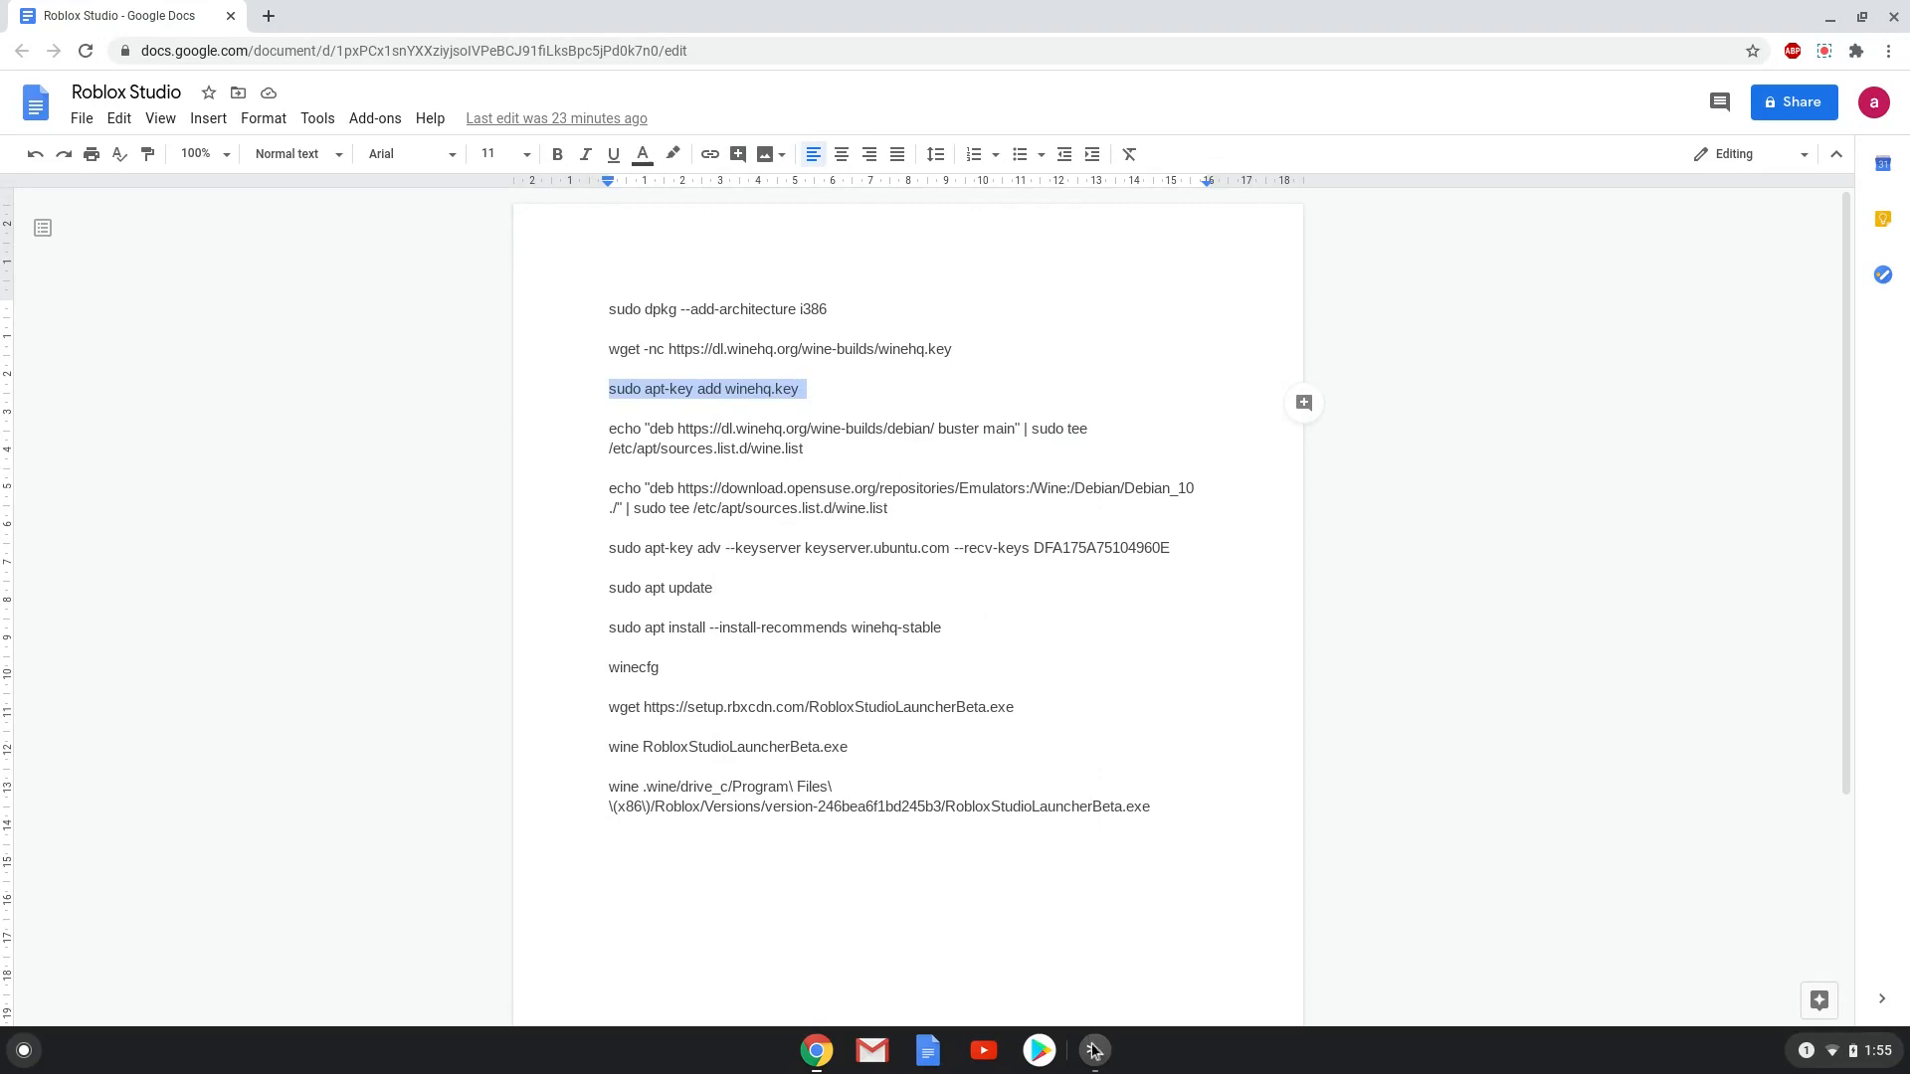
pyautogui.click(1094, 1050)
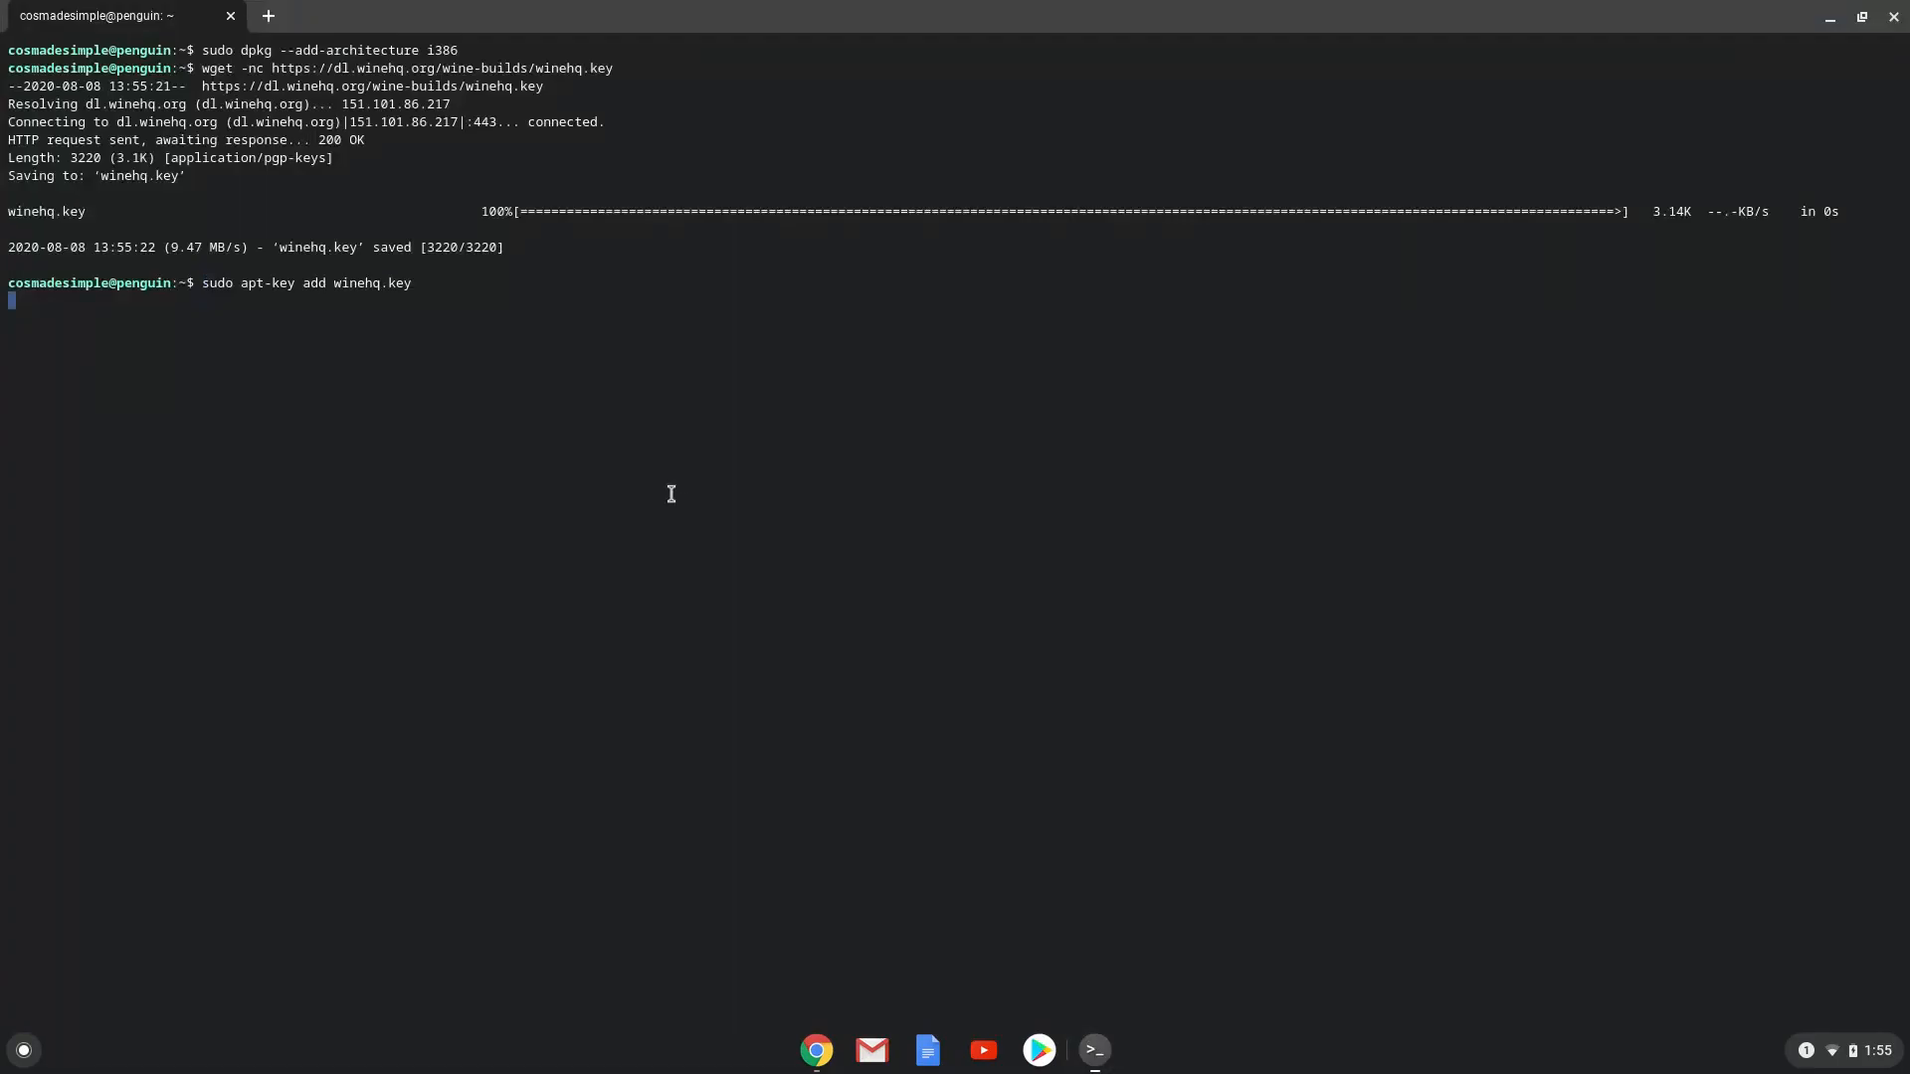
pyautogui.press('Return')
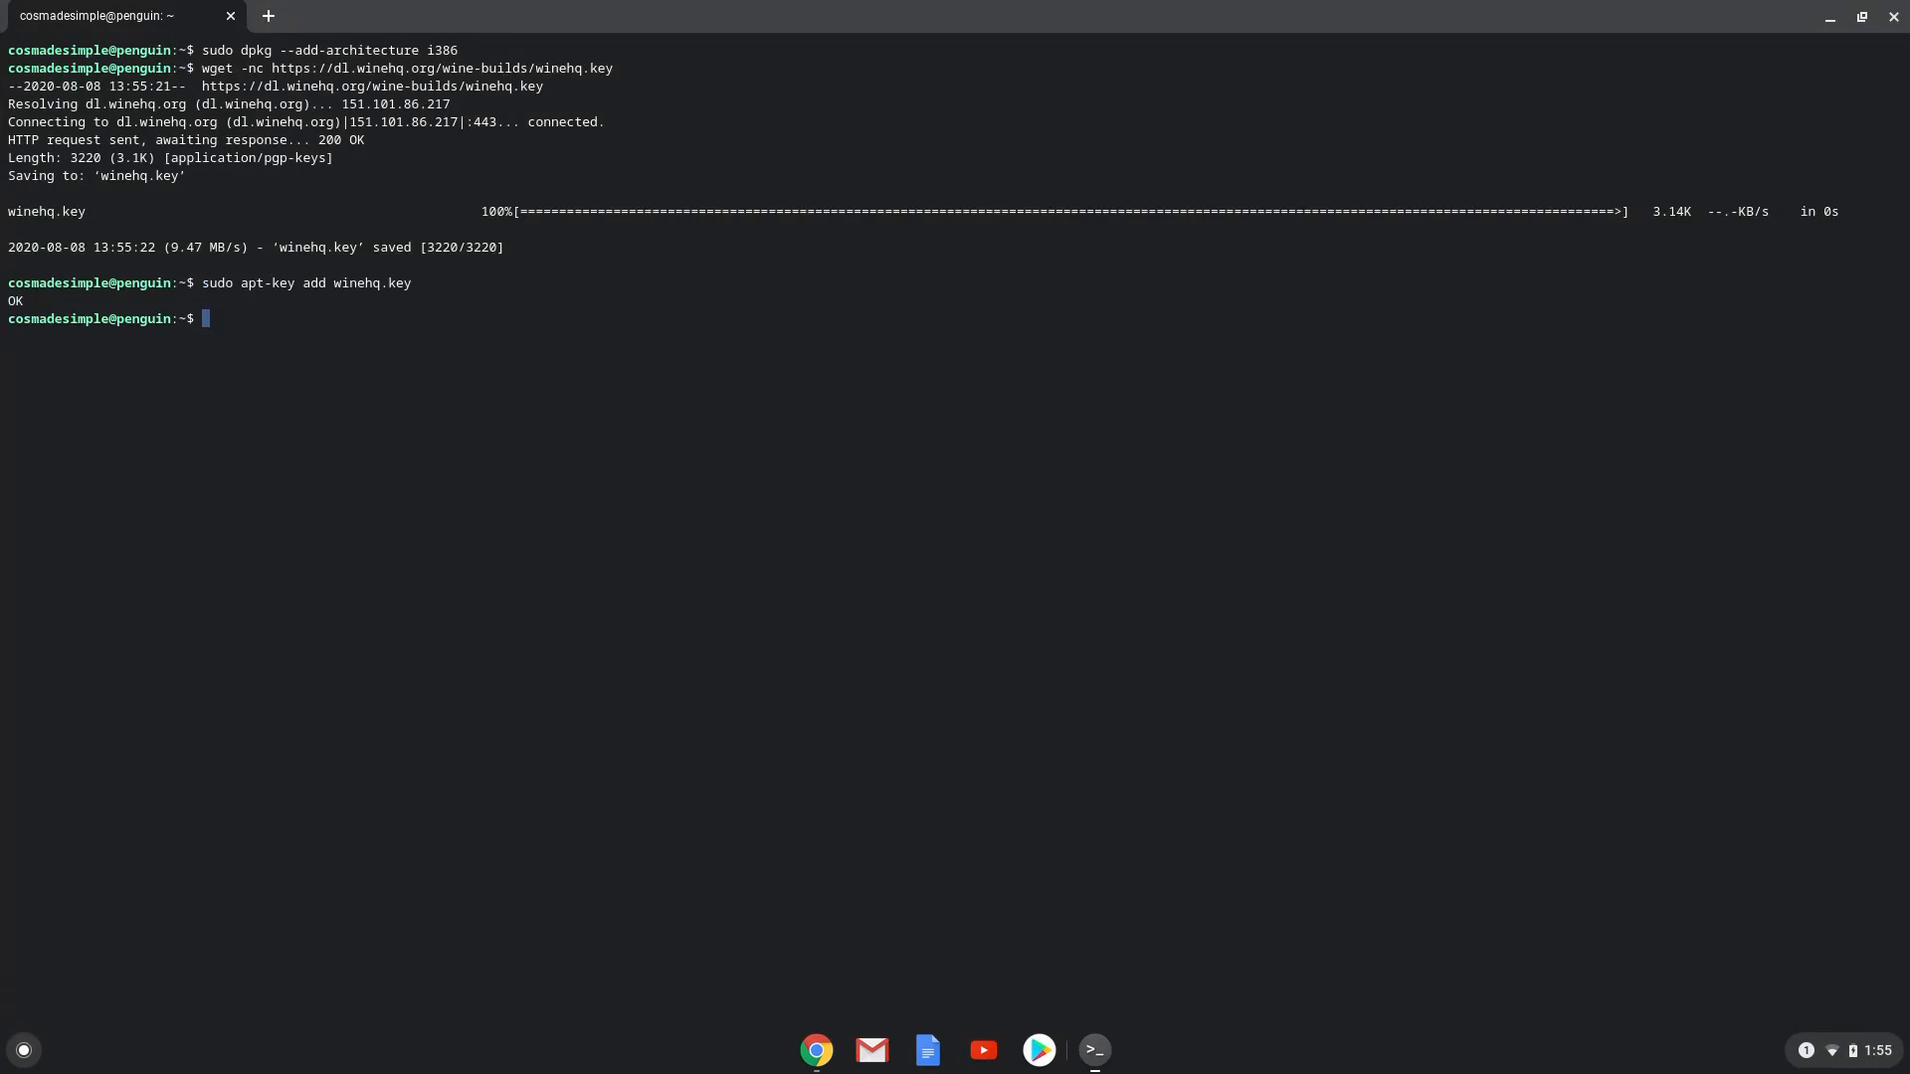
pyautogui.moveTo(672, 521)
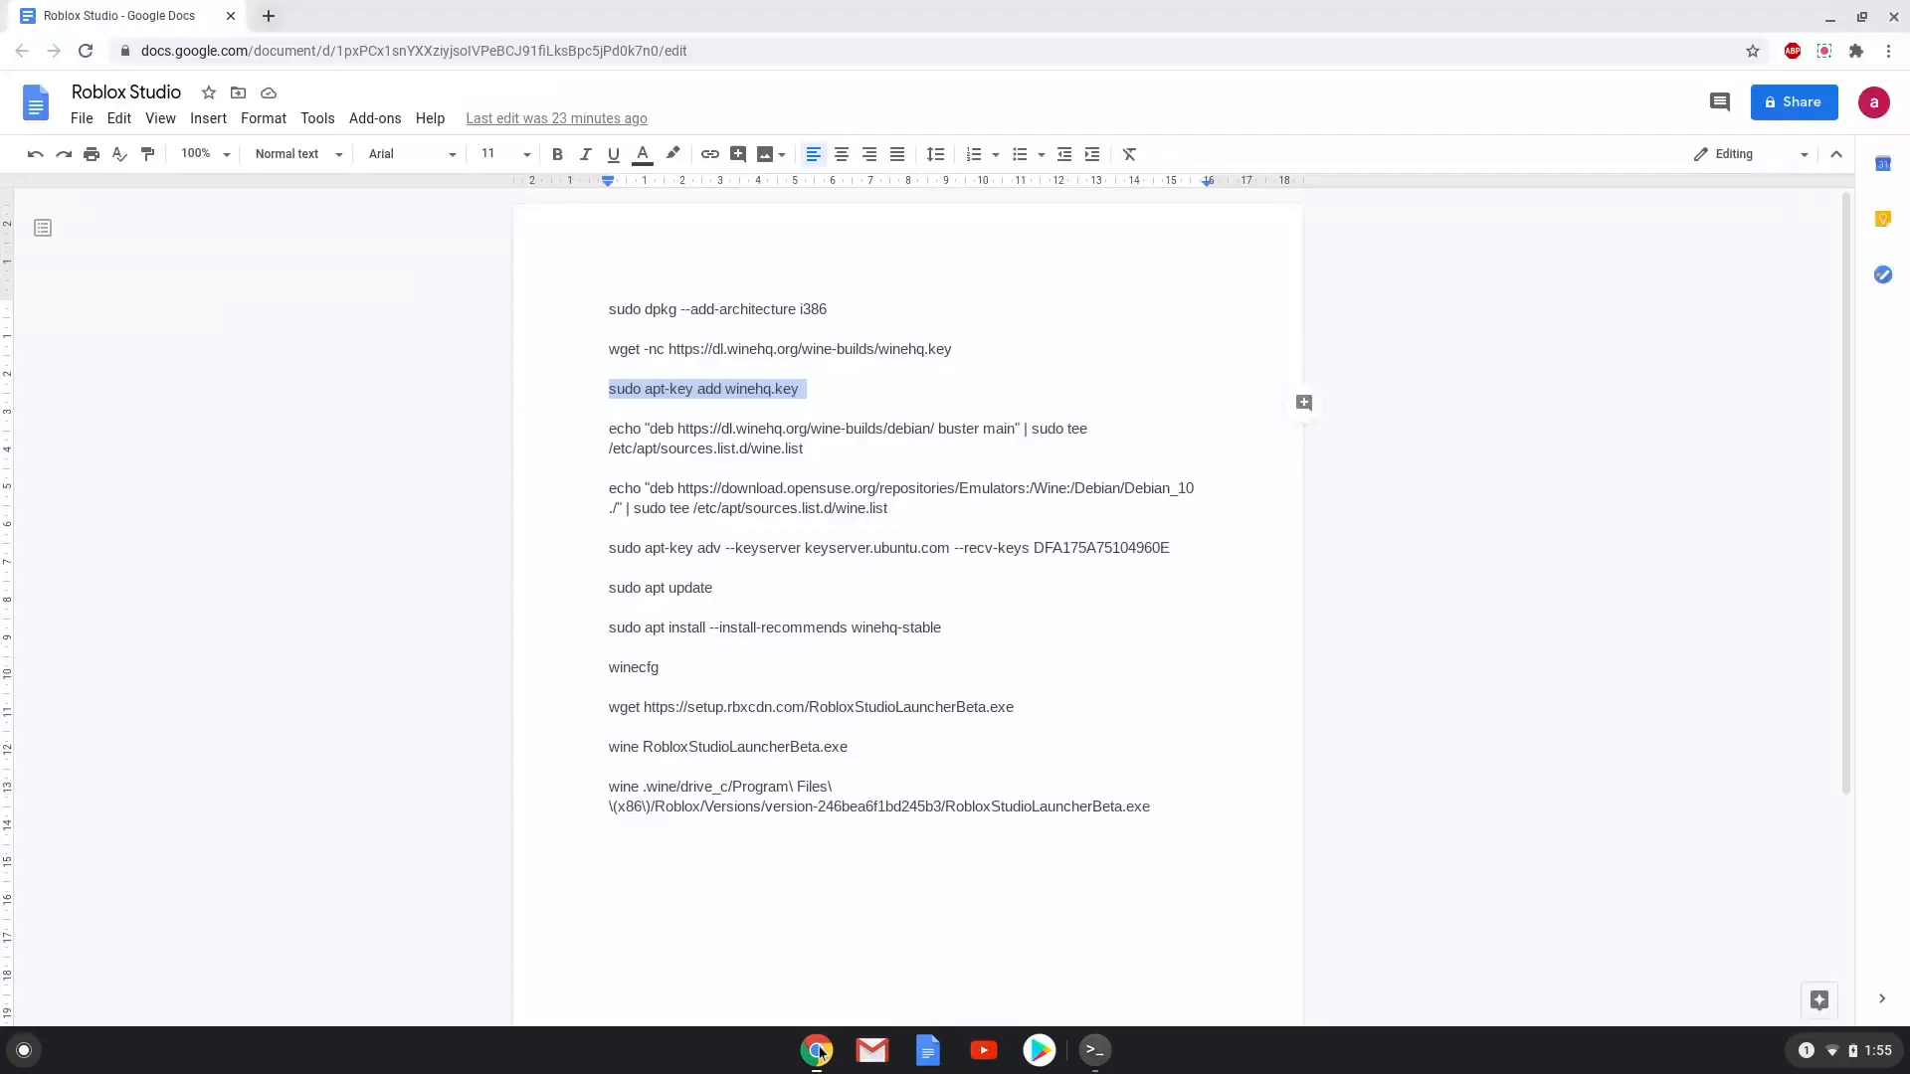
pyautogui.moveTo(704, 450)
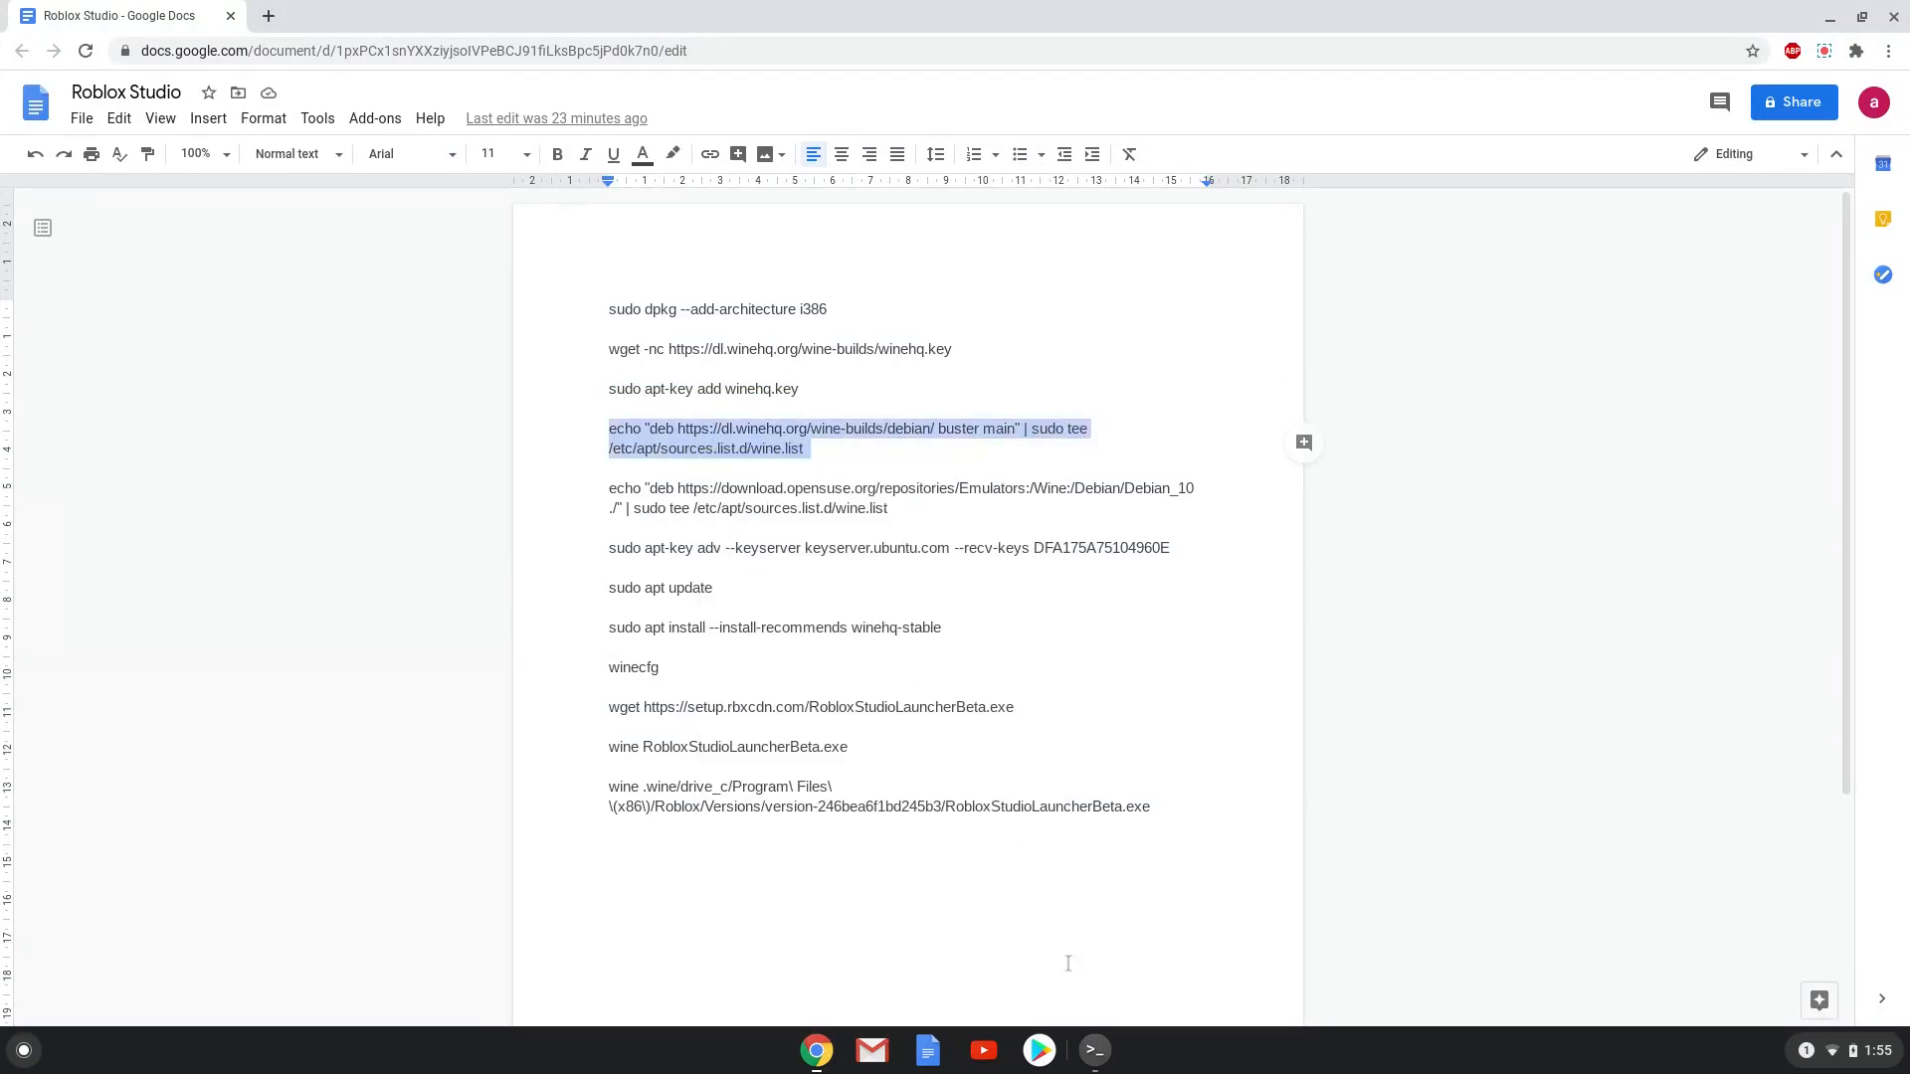
# Copy and run the OpenSUSE repository echo line and the keyserver.ubuntu.com key import.
pyautogui.click(1094, 1051)
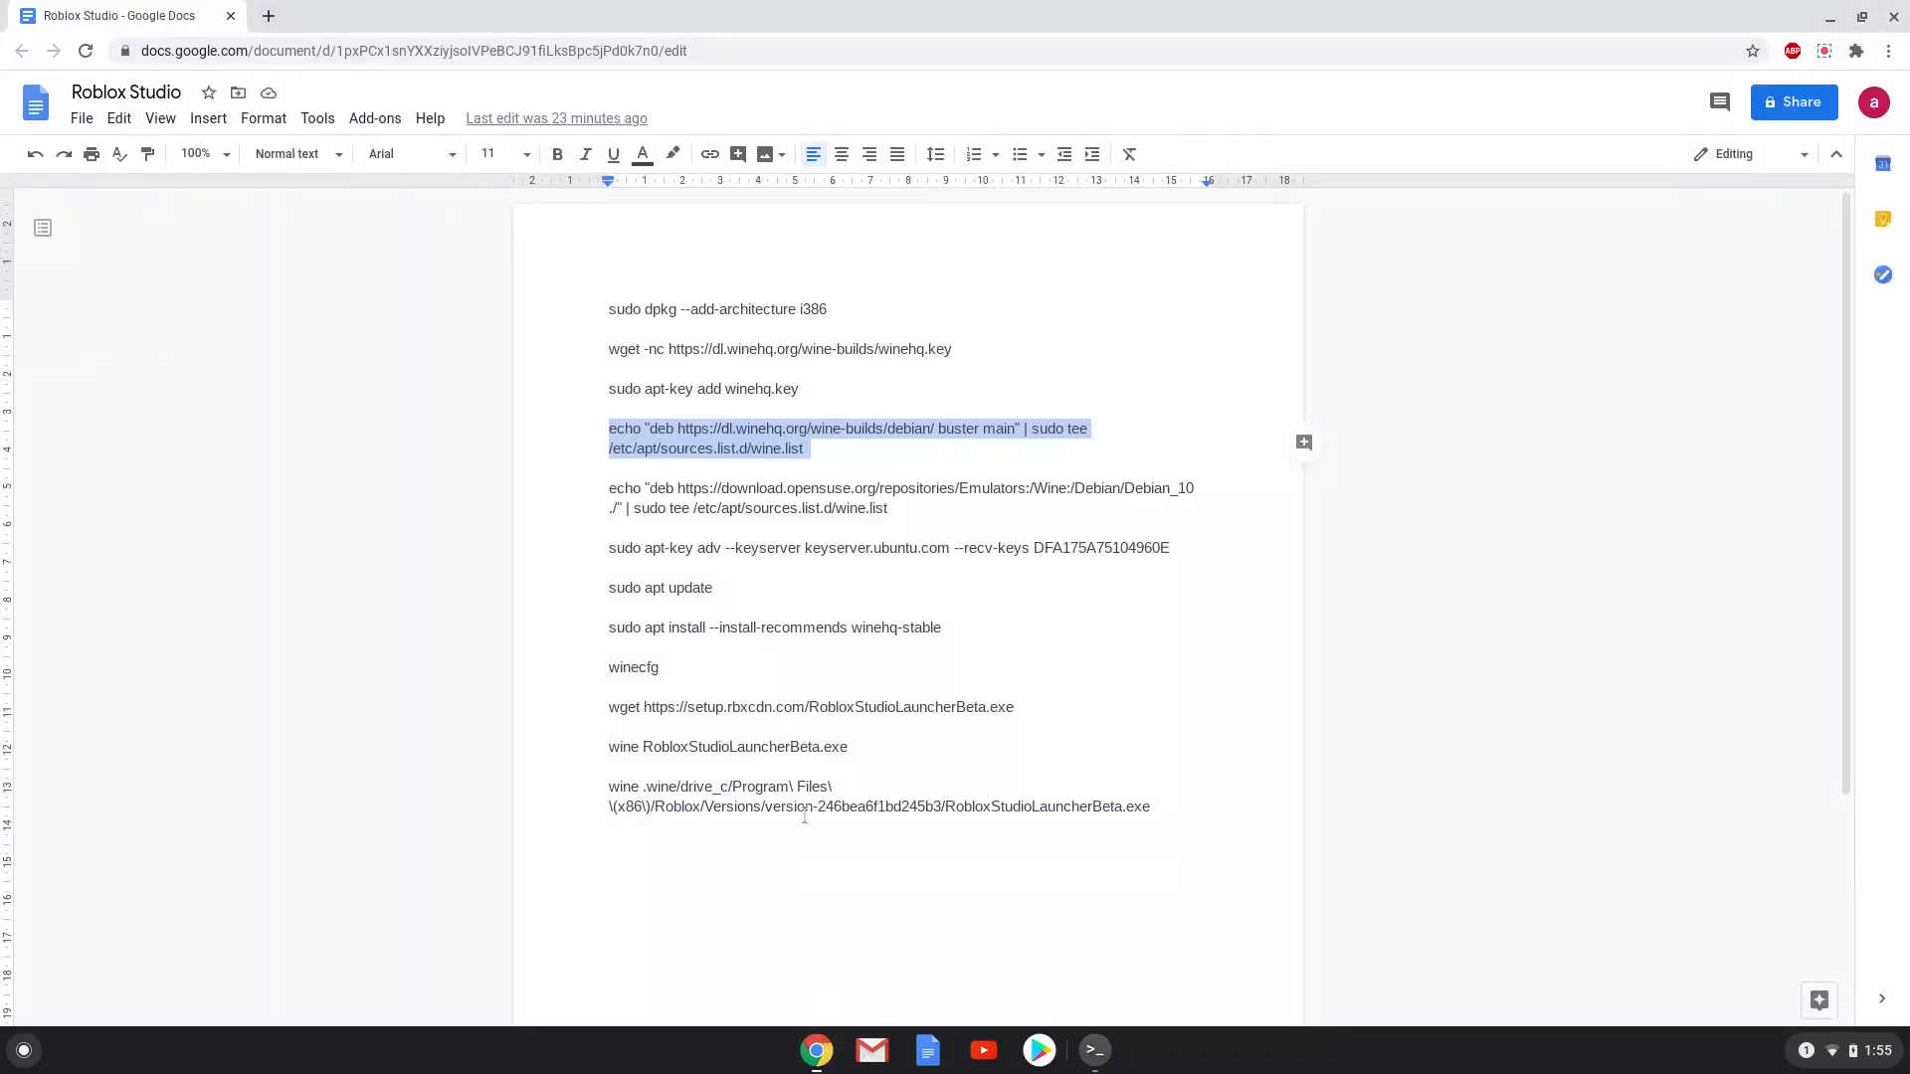
pyautogui.click(764, 508)
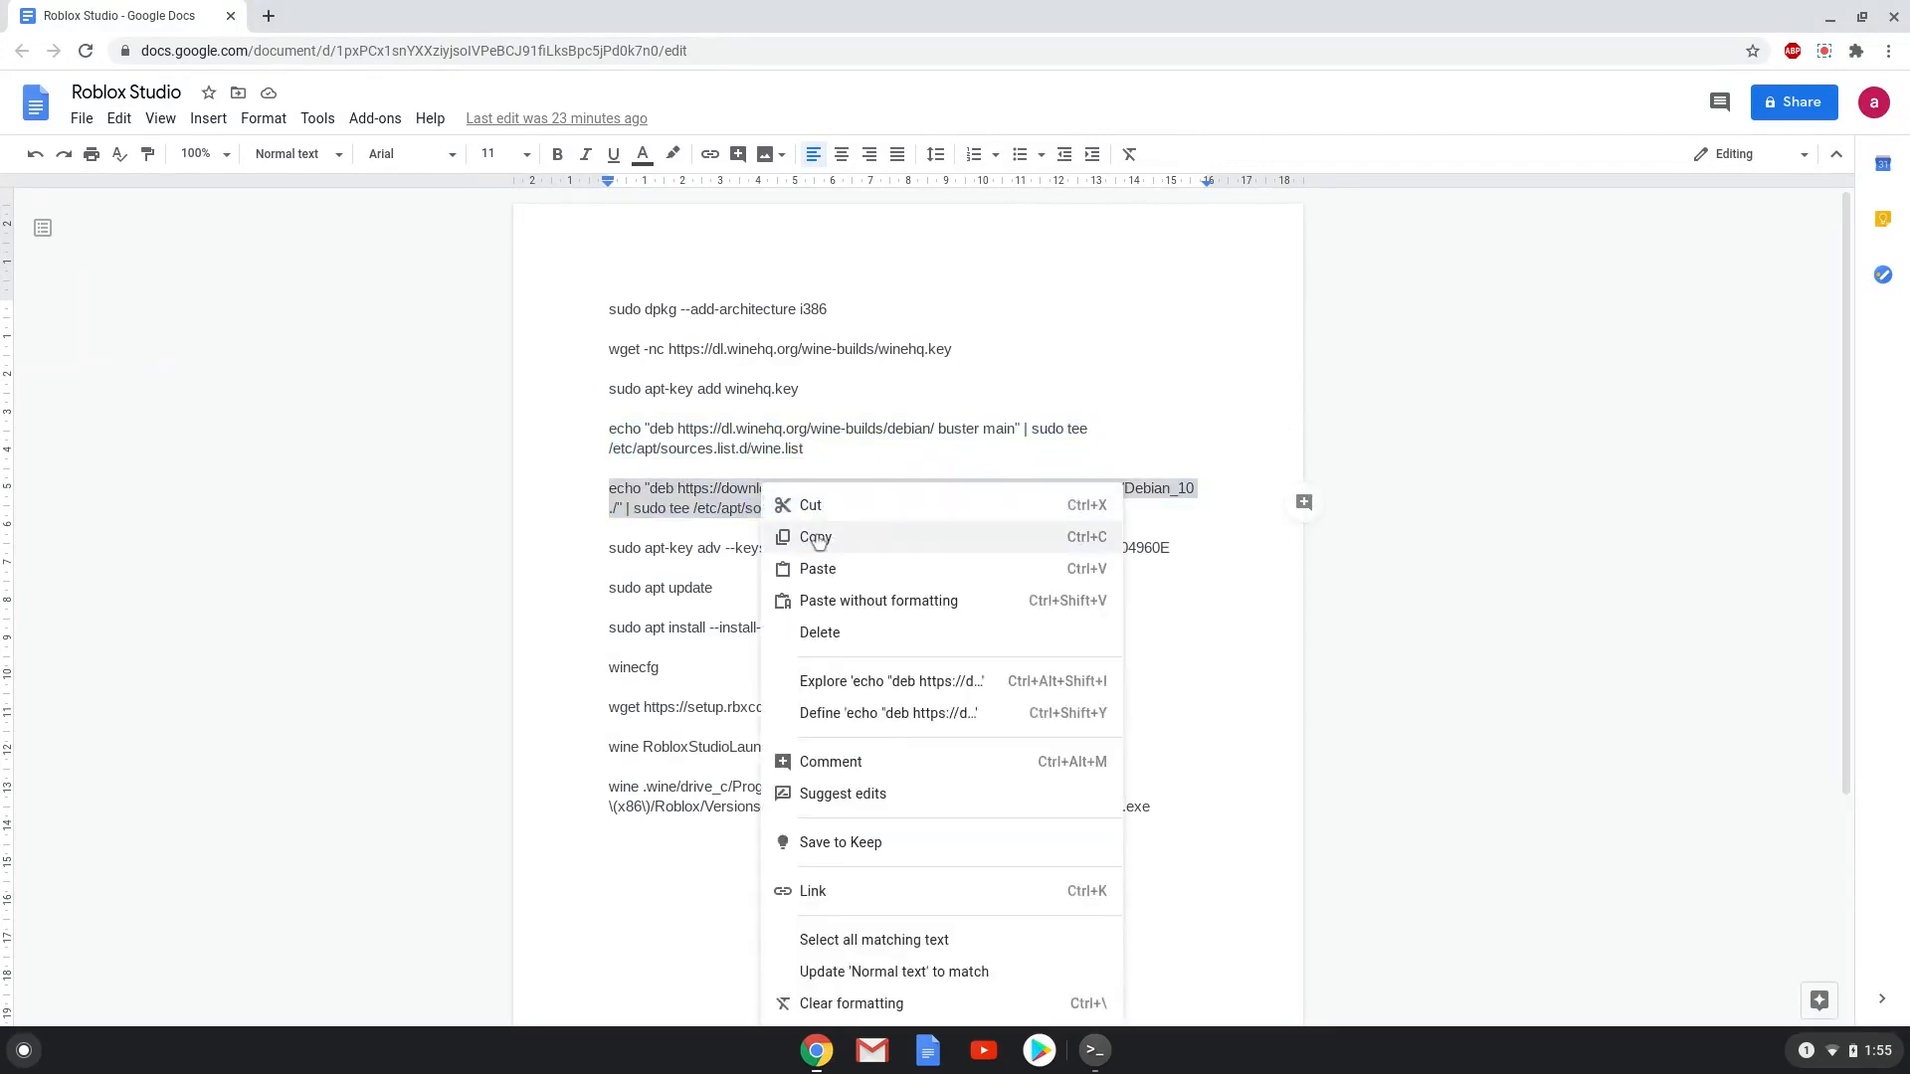
pyautogui.click(816, 537)
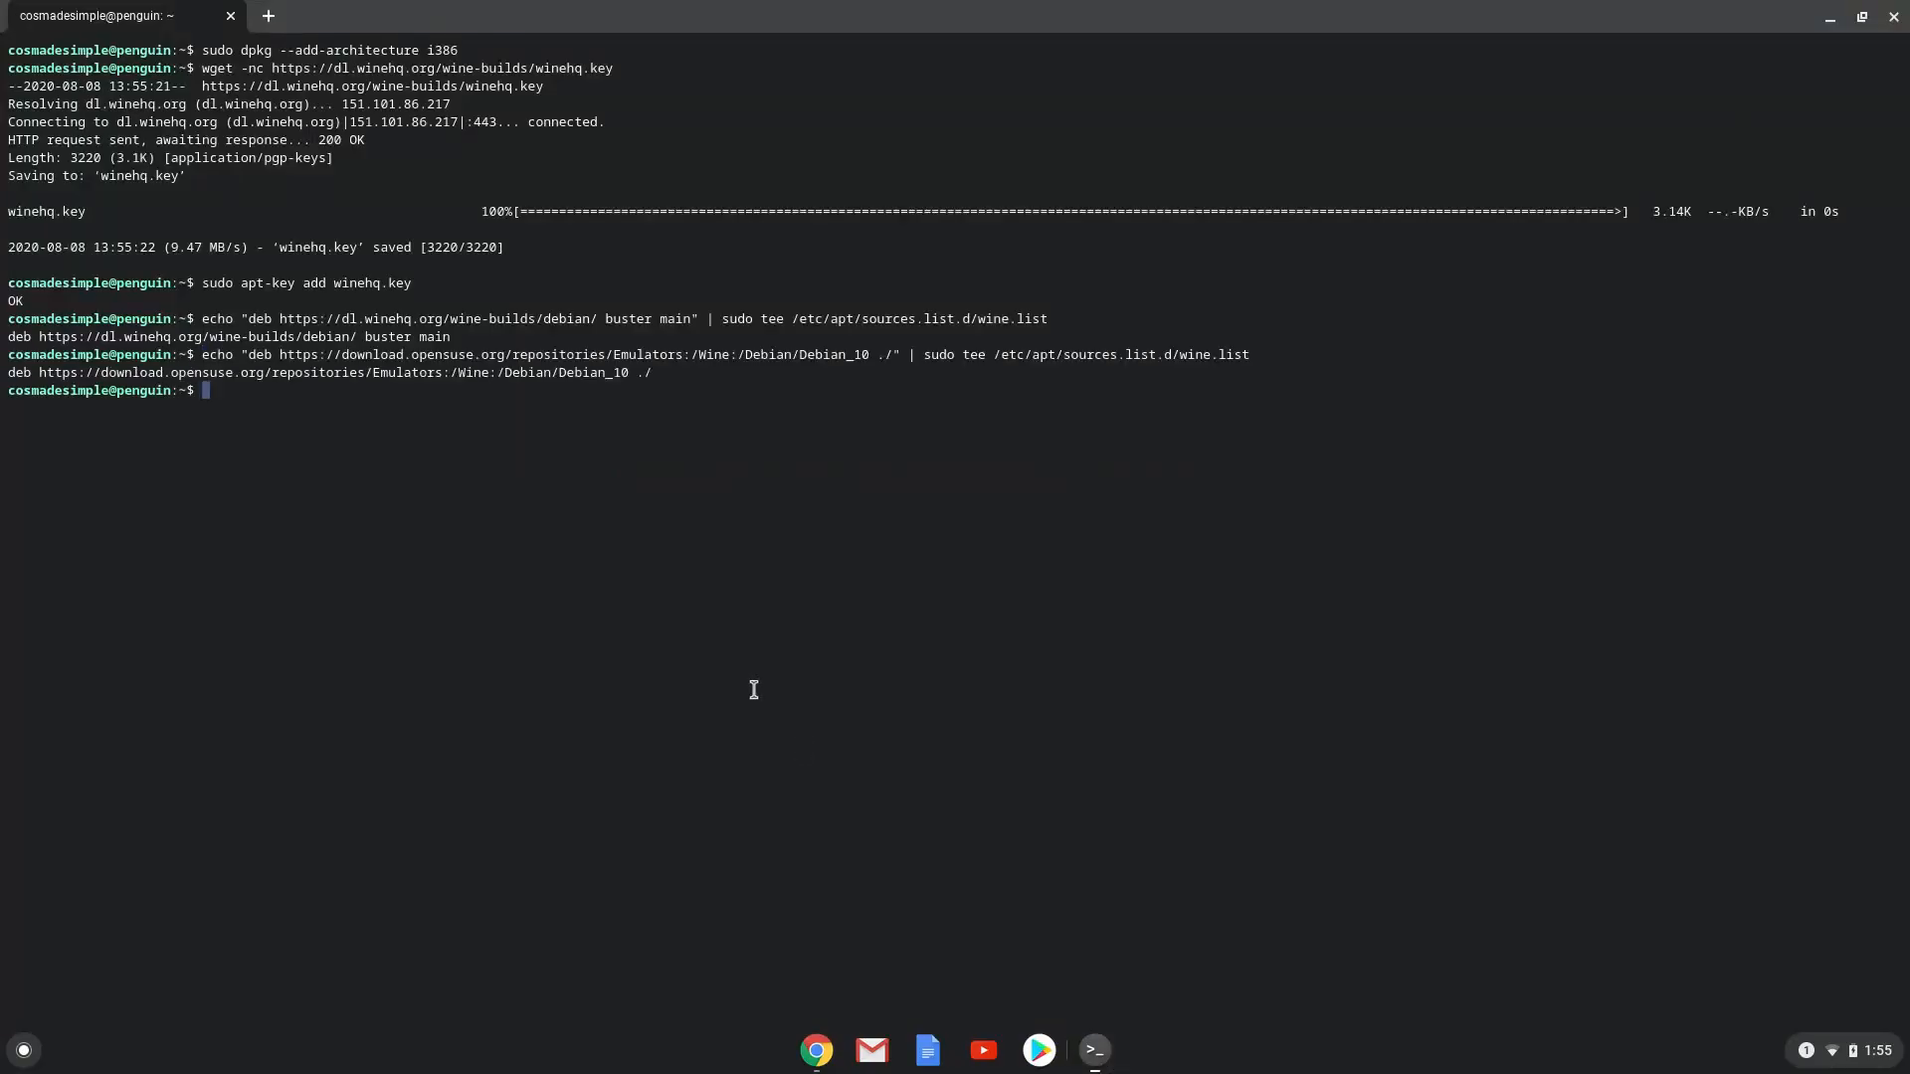
pyautogui.moveTo(826, 1024)
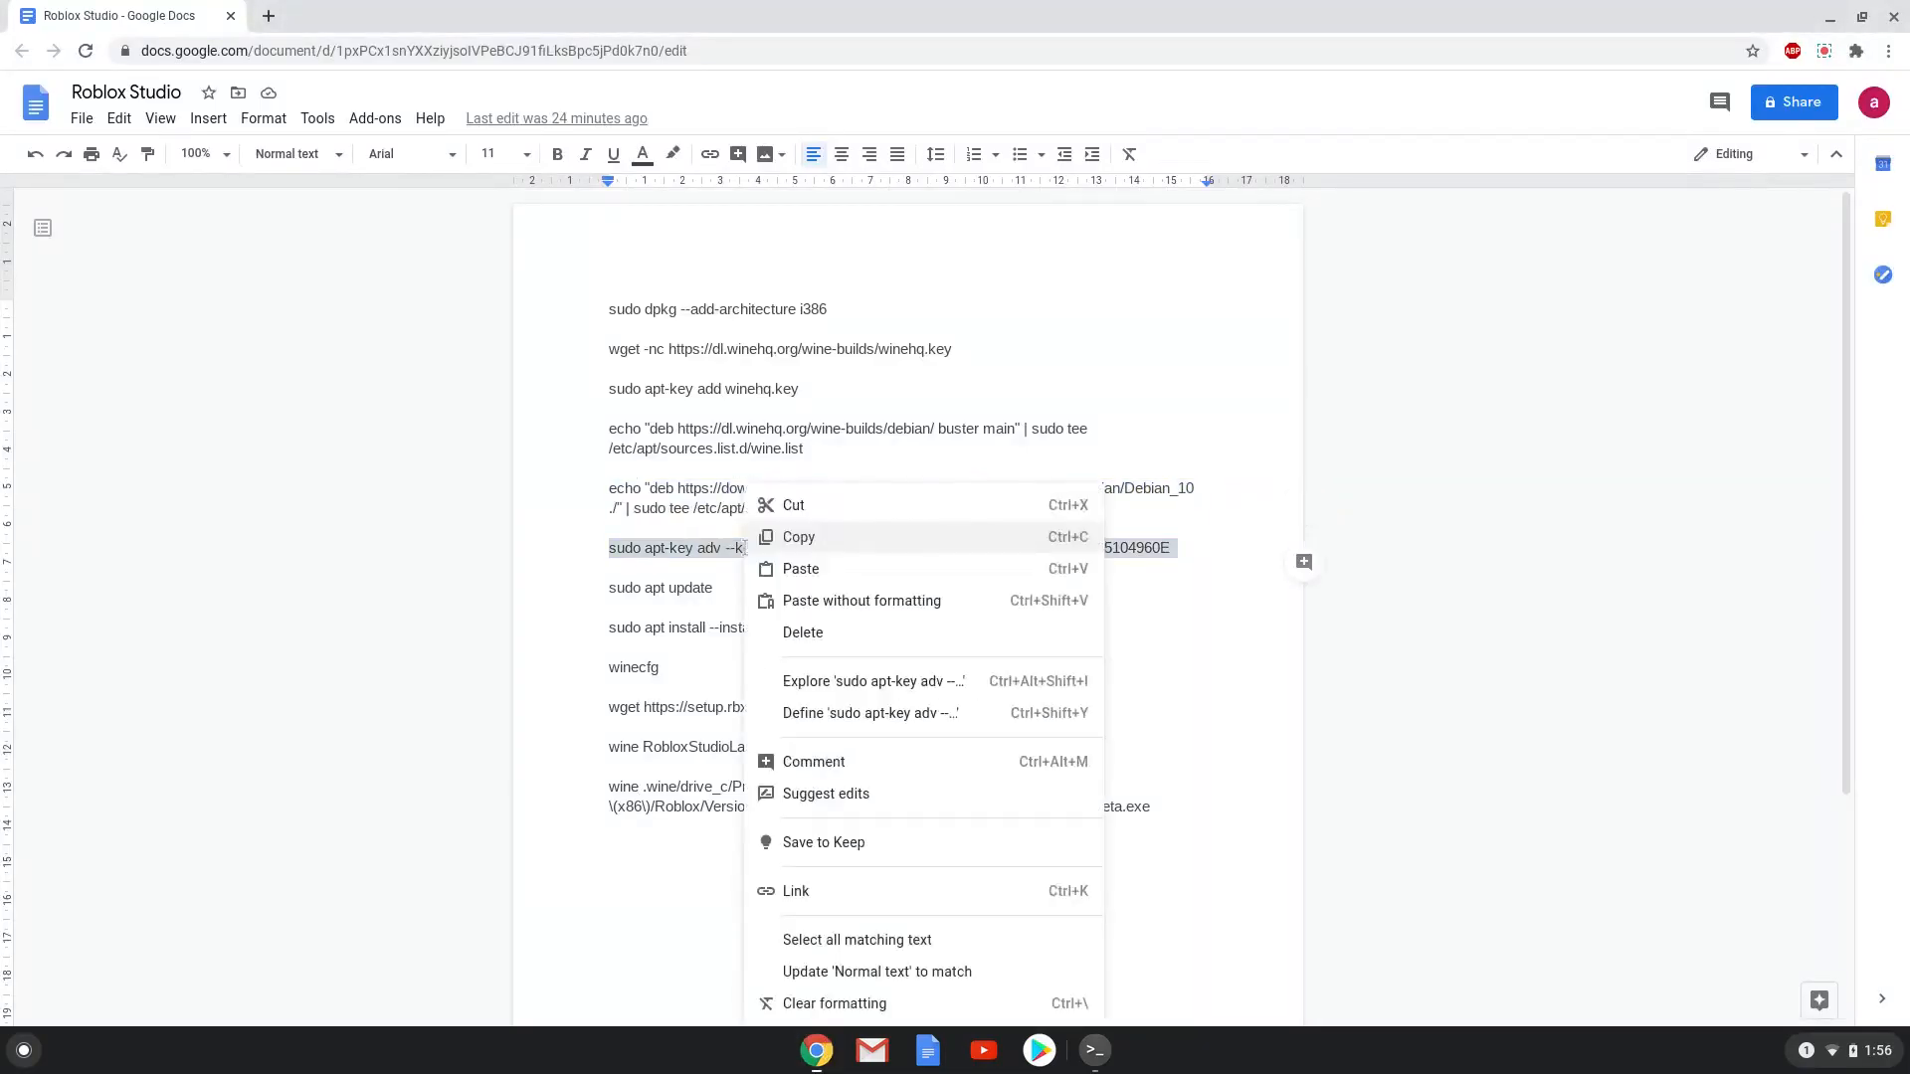
pyautogui.click(798, 537)
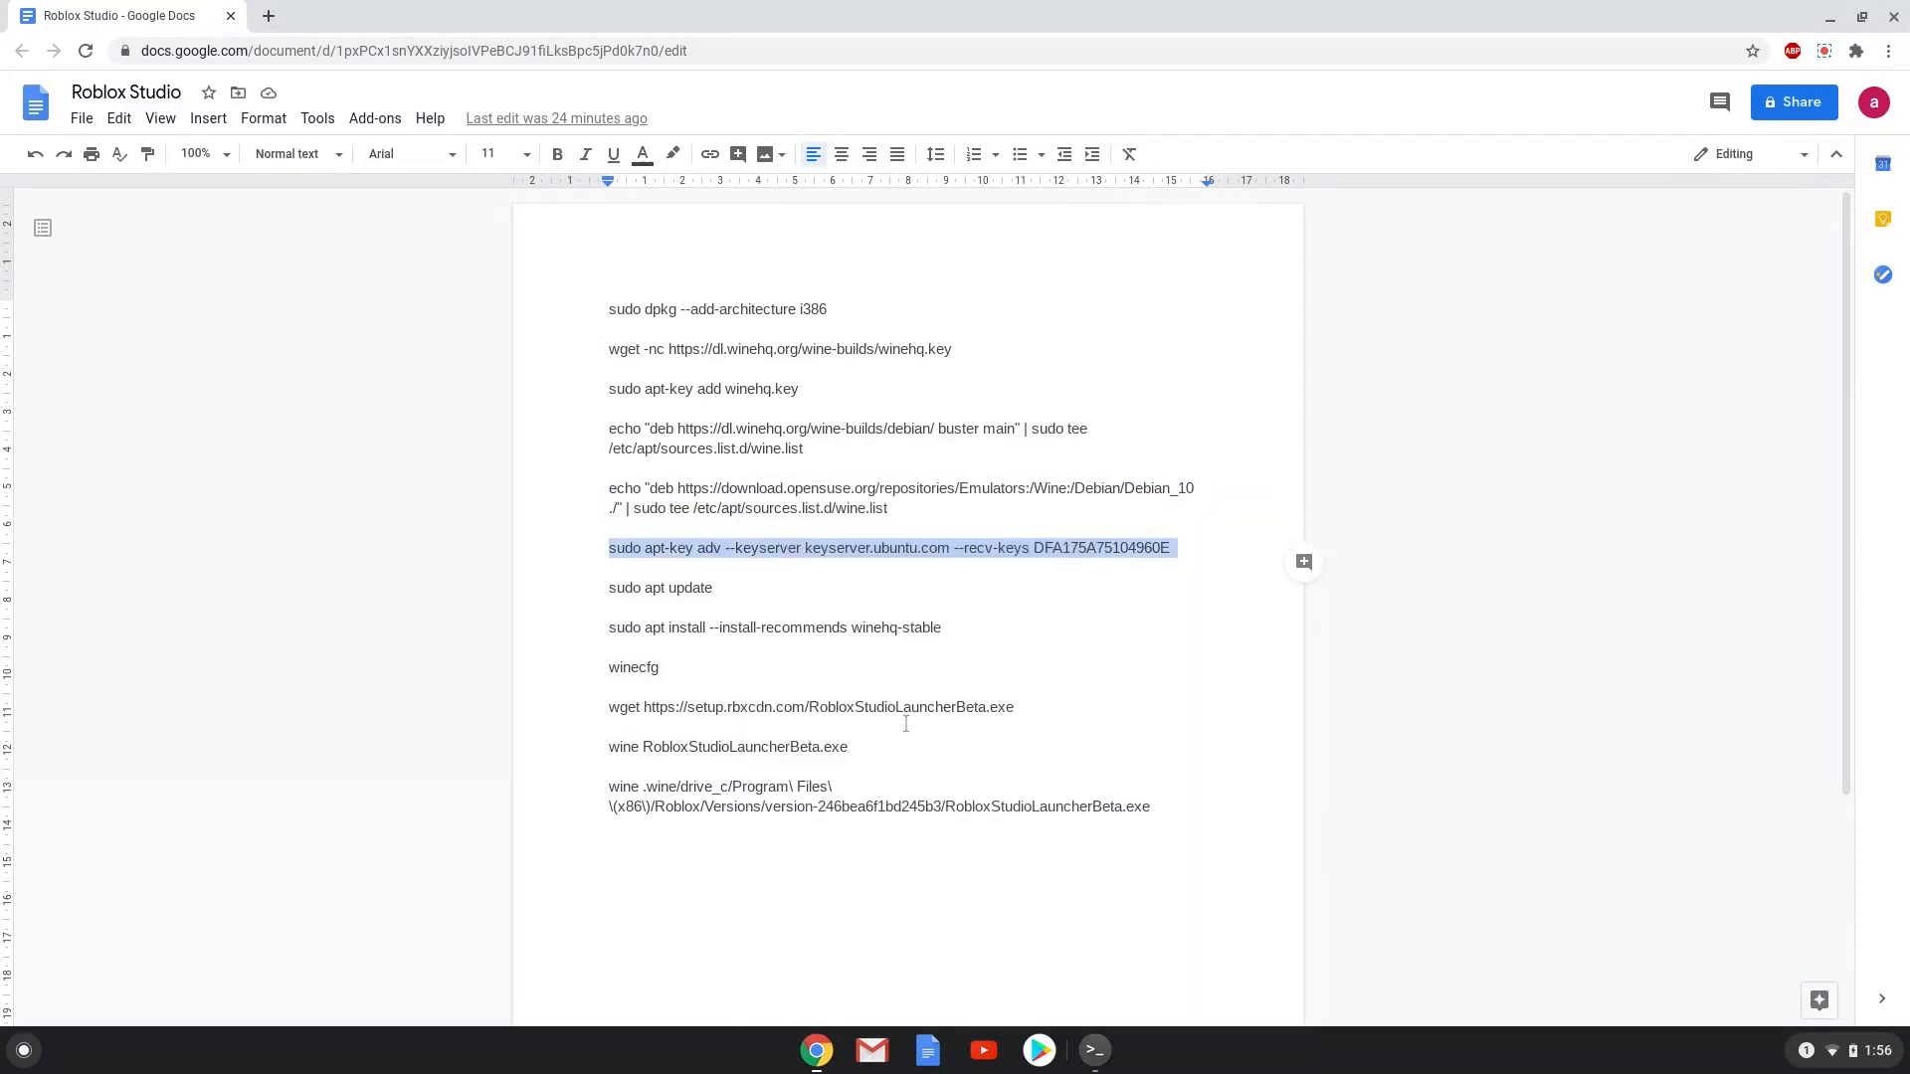
pyautogui.click(1094, 1050)
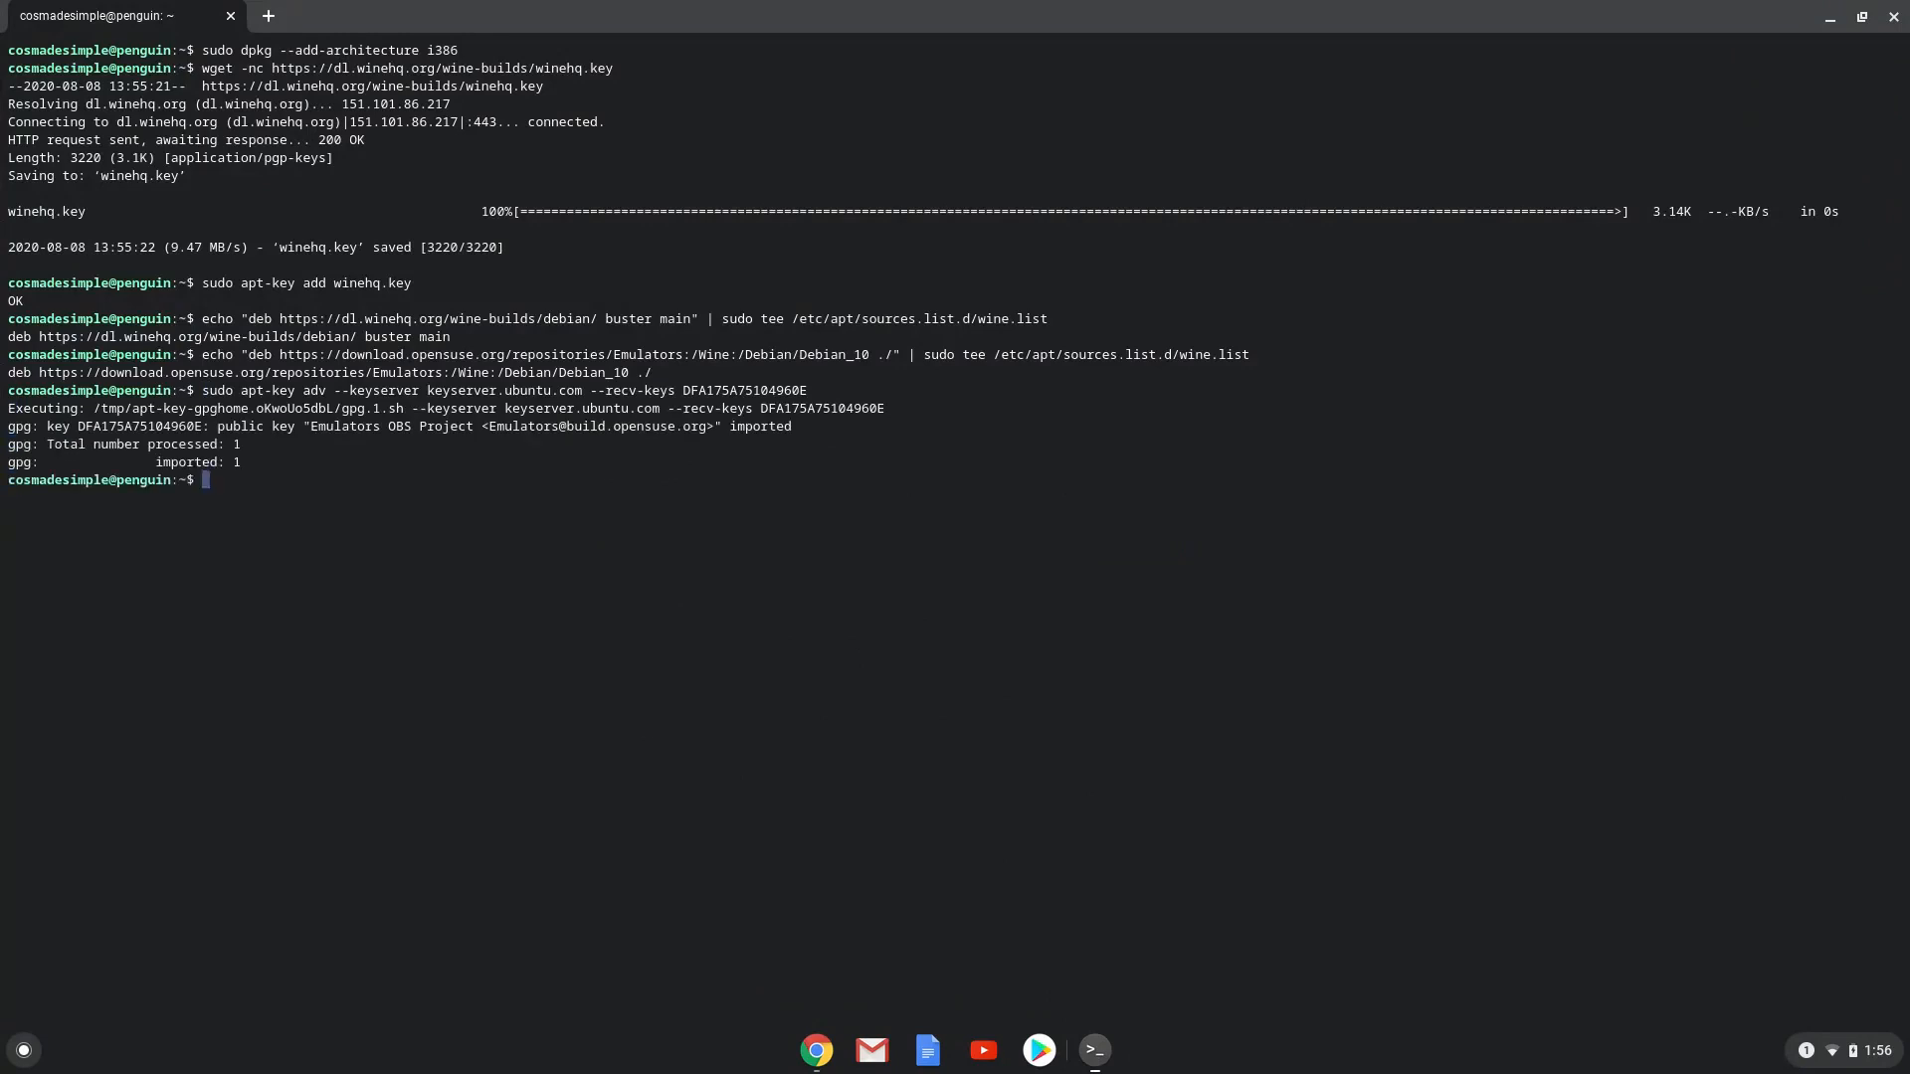
pyautogui.moveTo(766, 860)
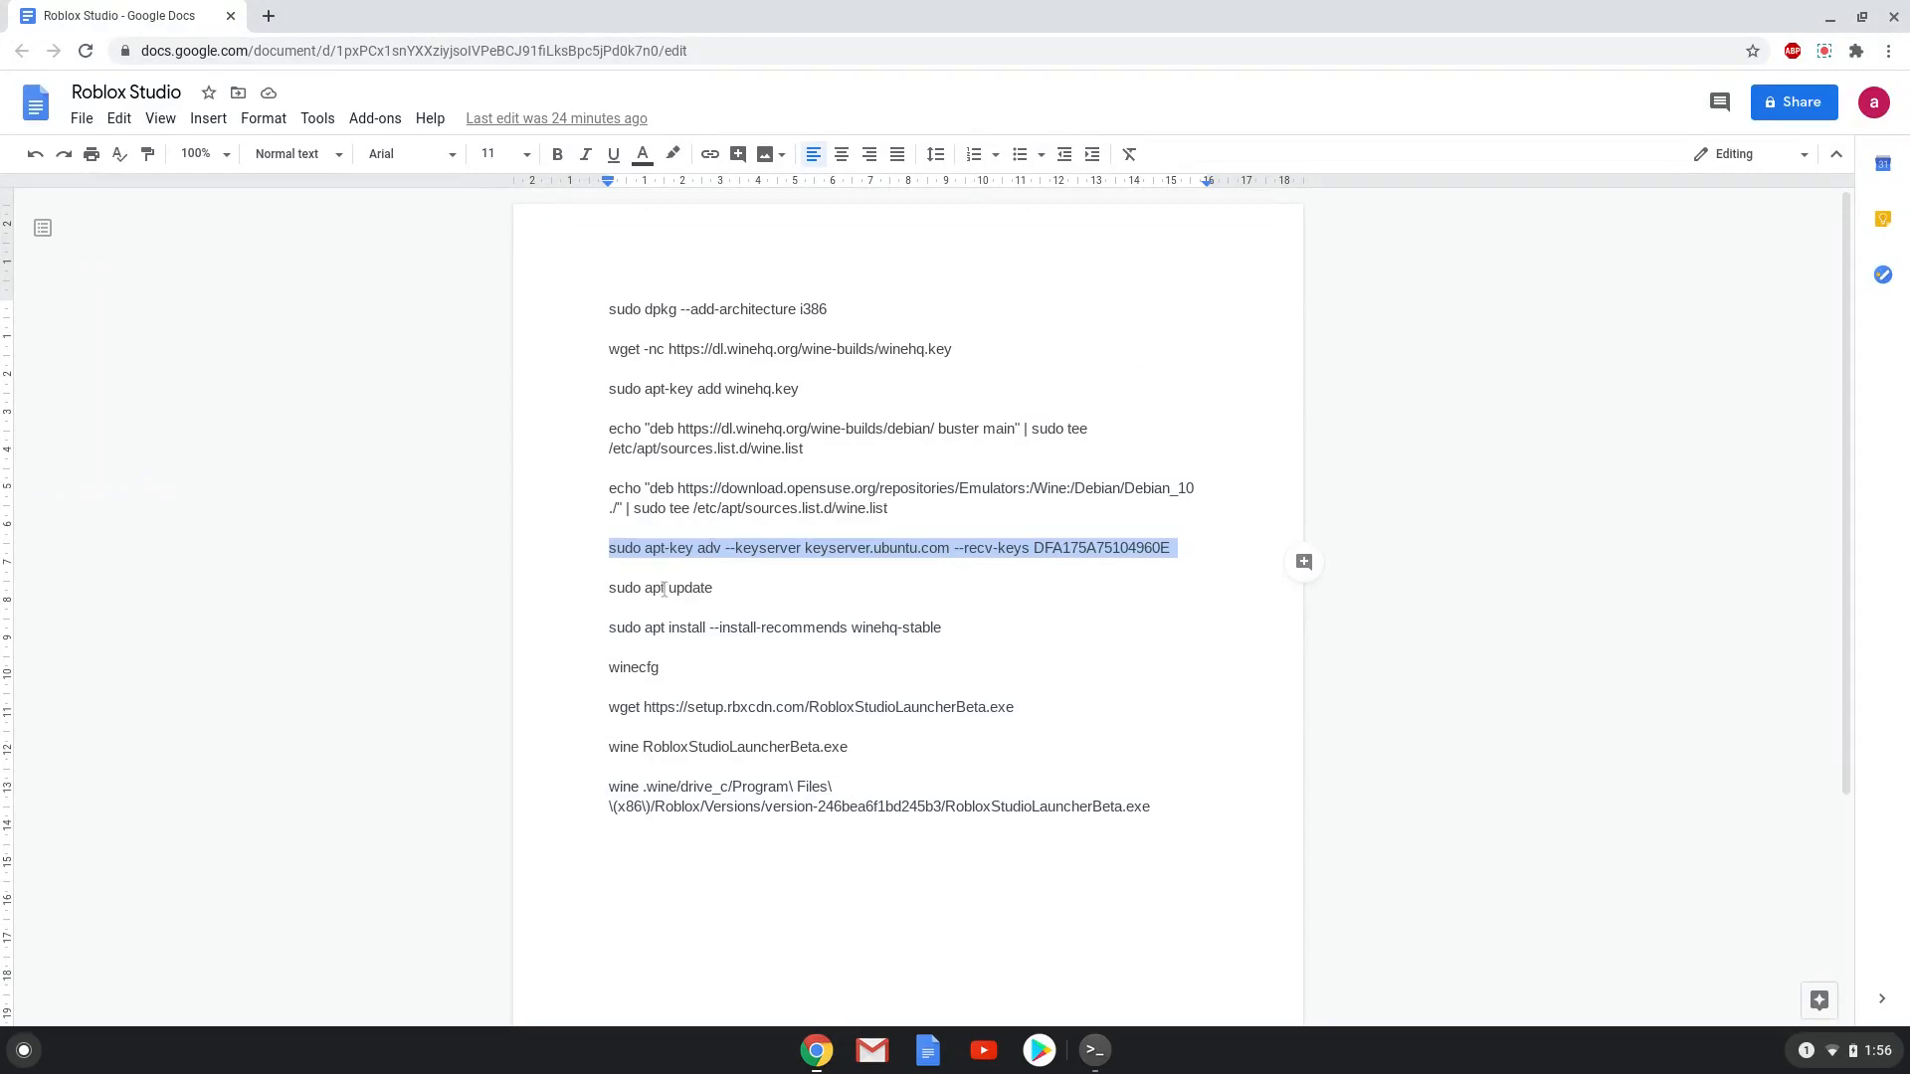
# Run 'sudo apt update', then copy 'sudo apt install --install-recommends winehq-stable'.
pyautogui.rightClick(660, 587)
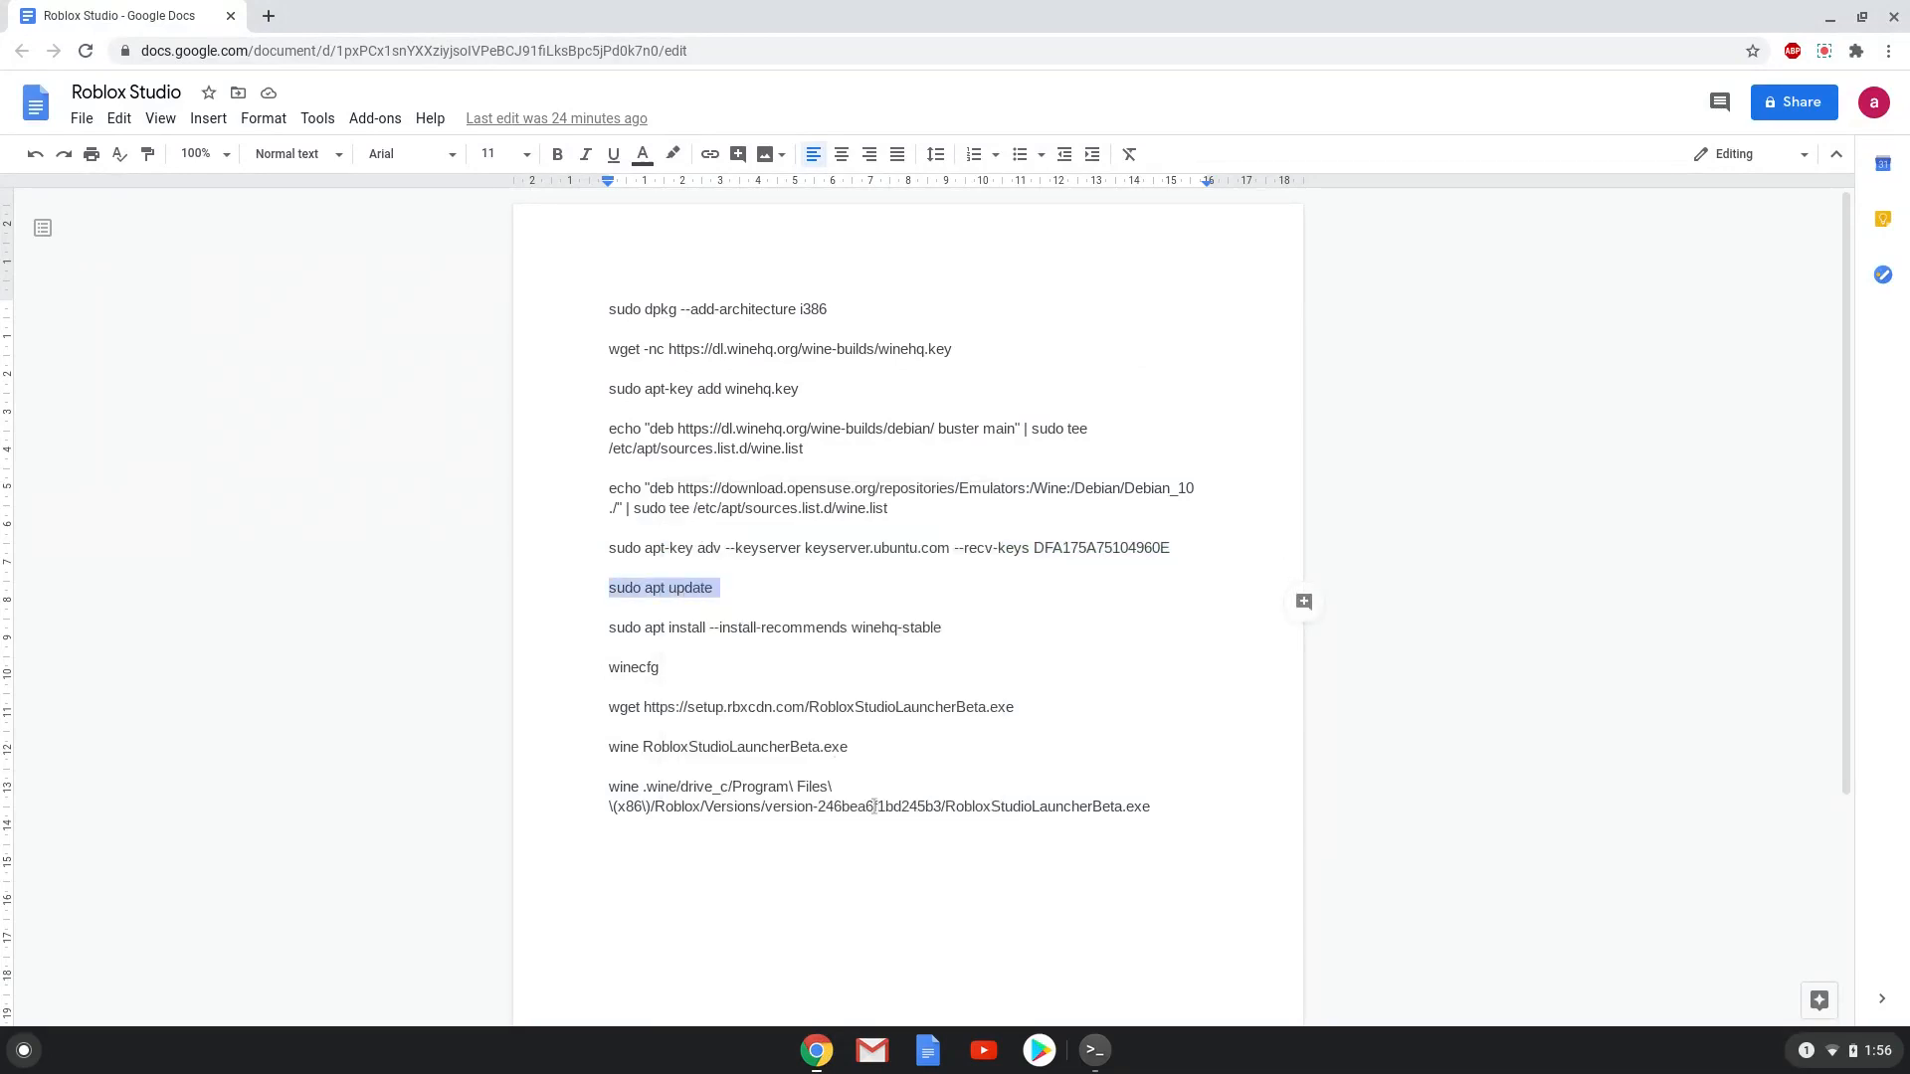
pyautogui.click(1094, 1051)
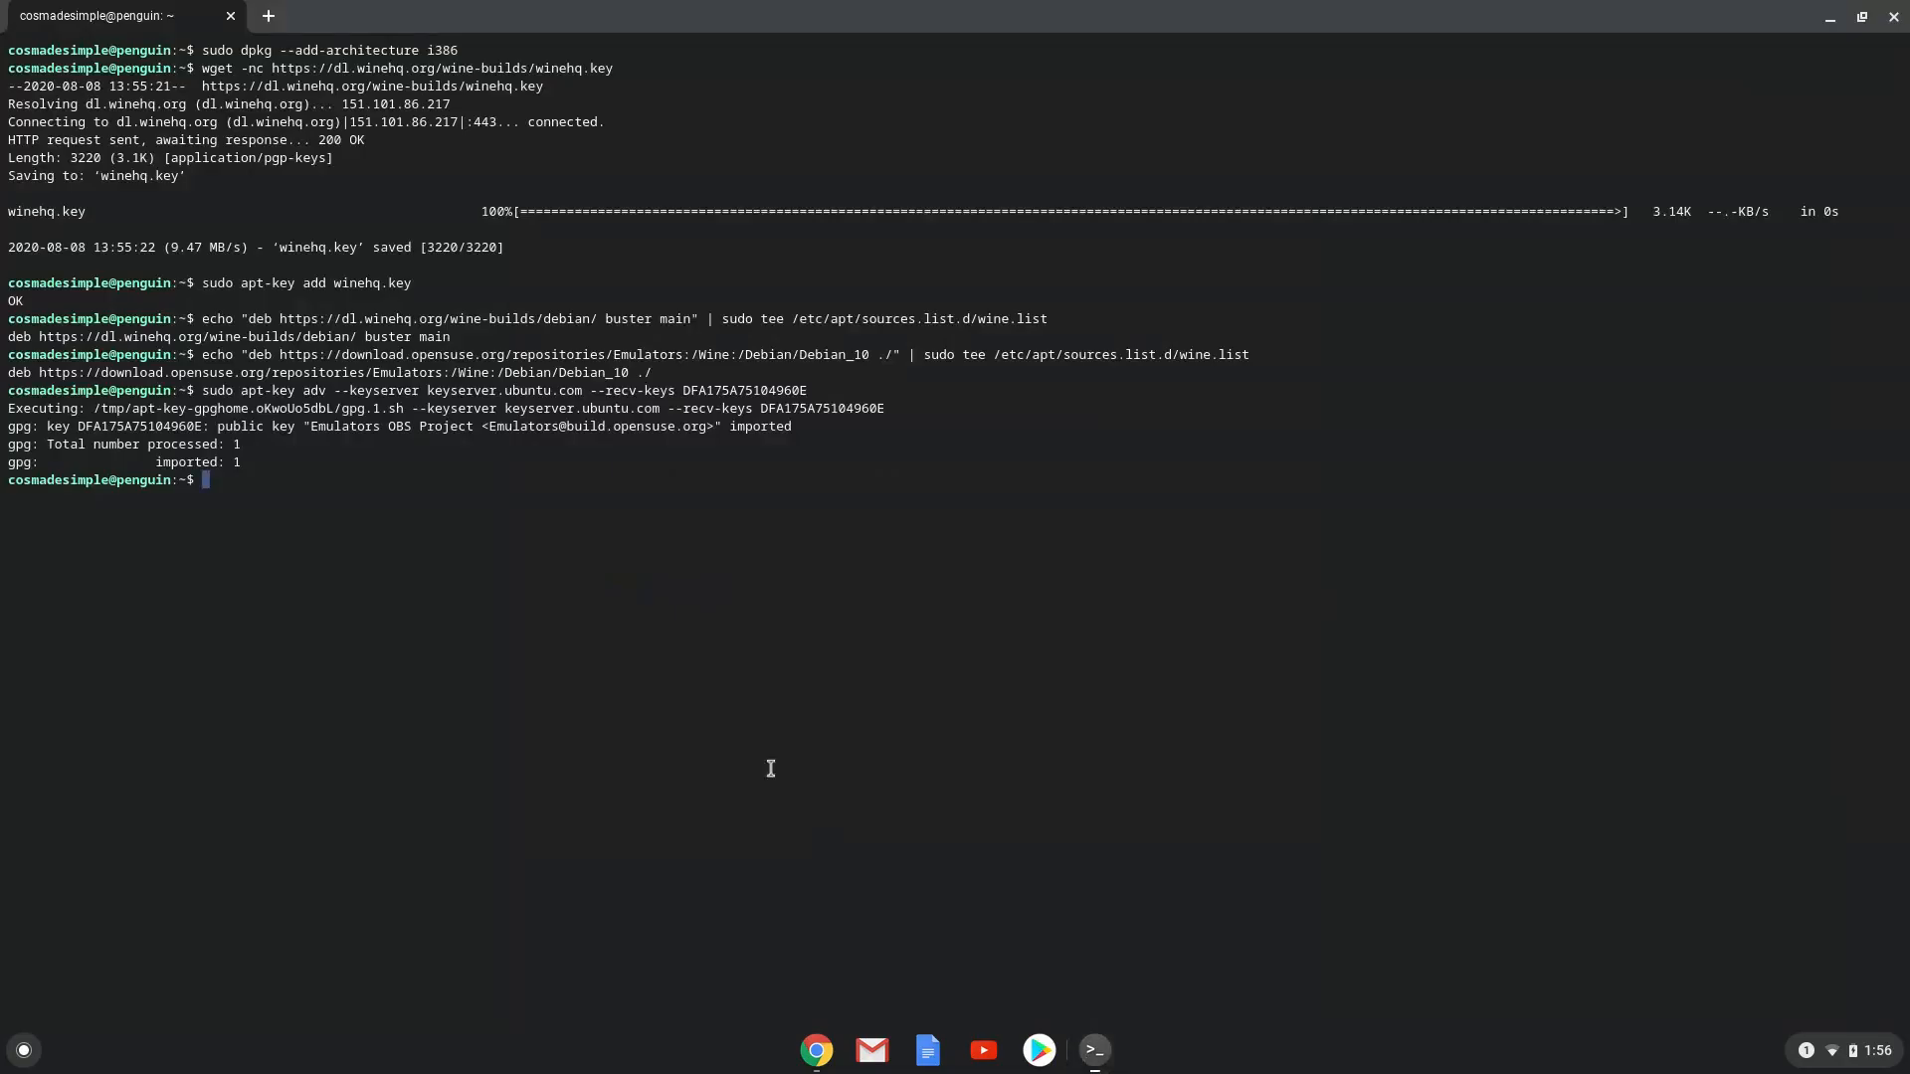
pyautogui.write('sudo apt update')
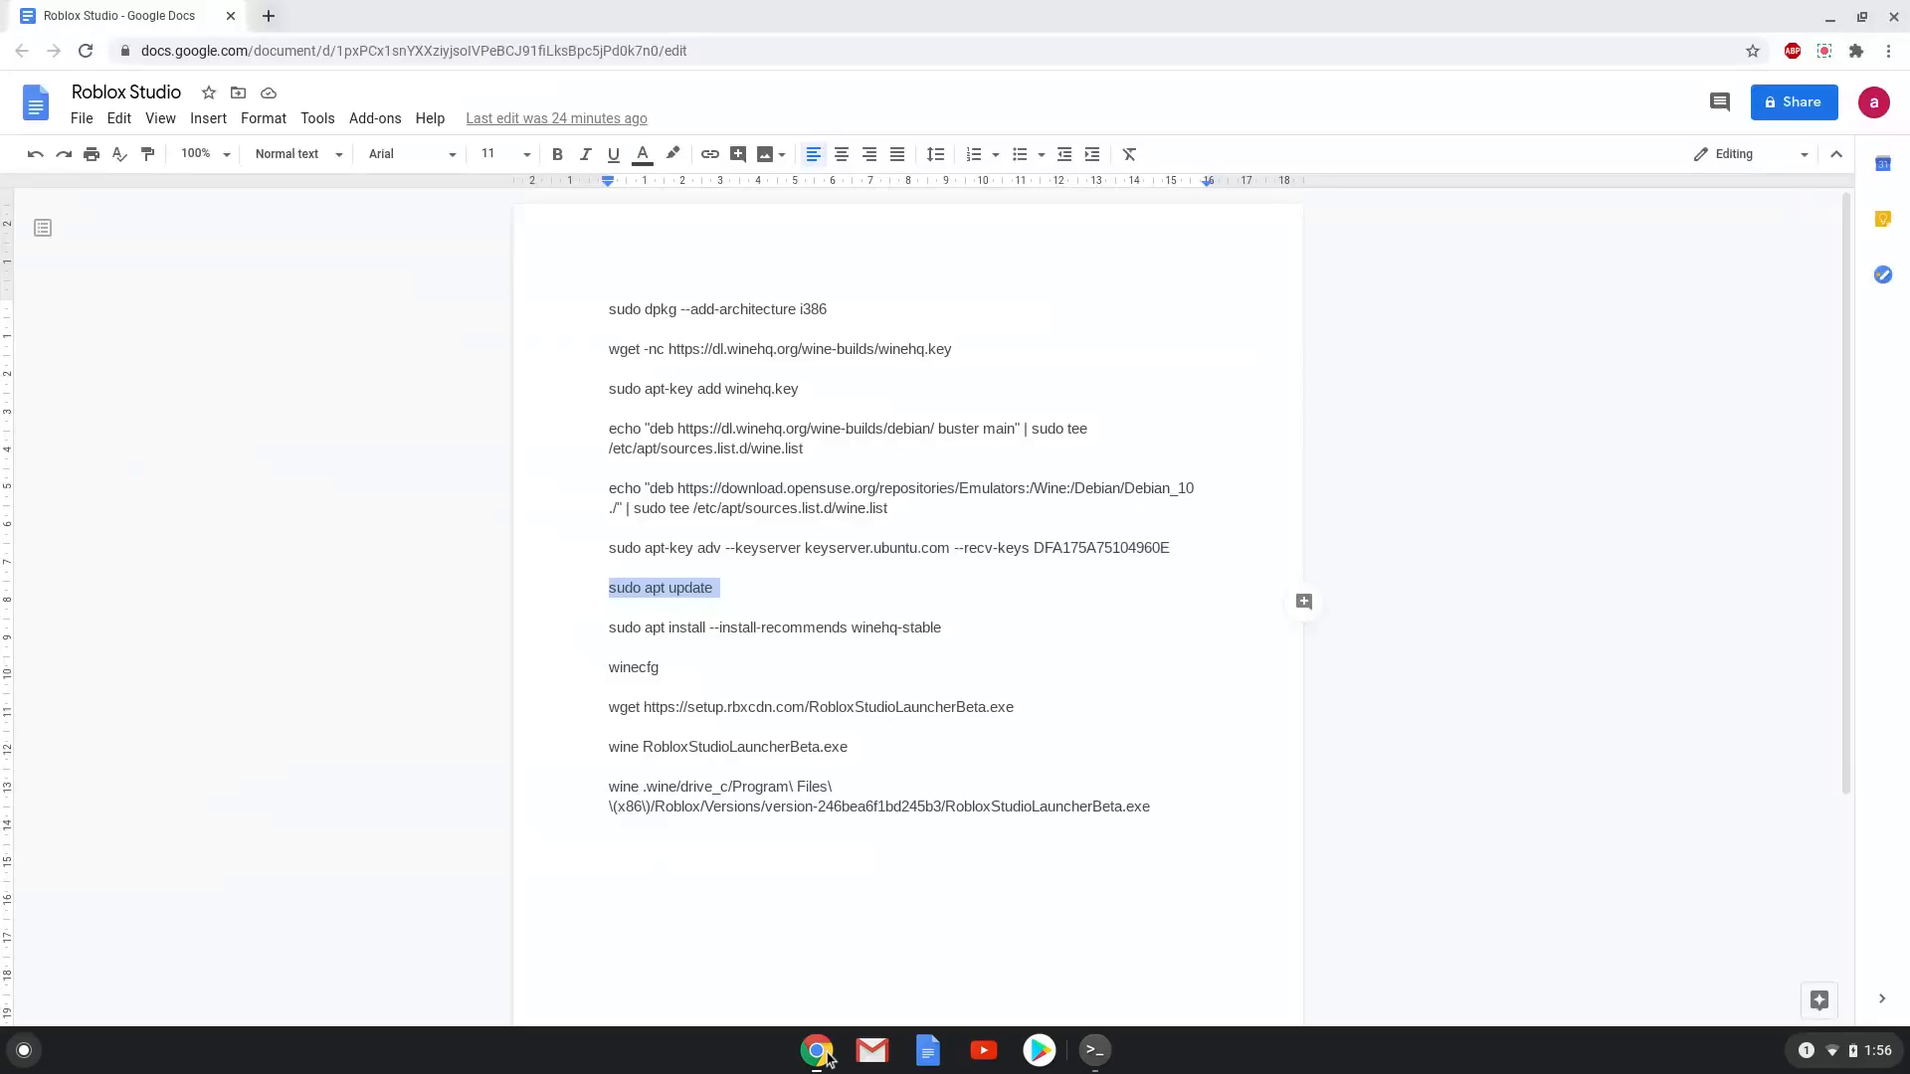
pyautogui.click(733, 627)
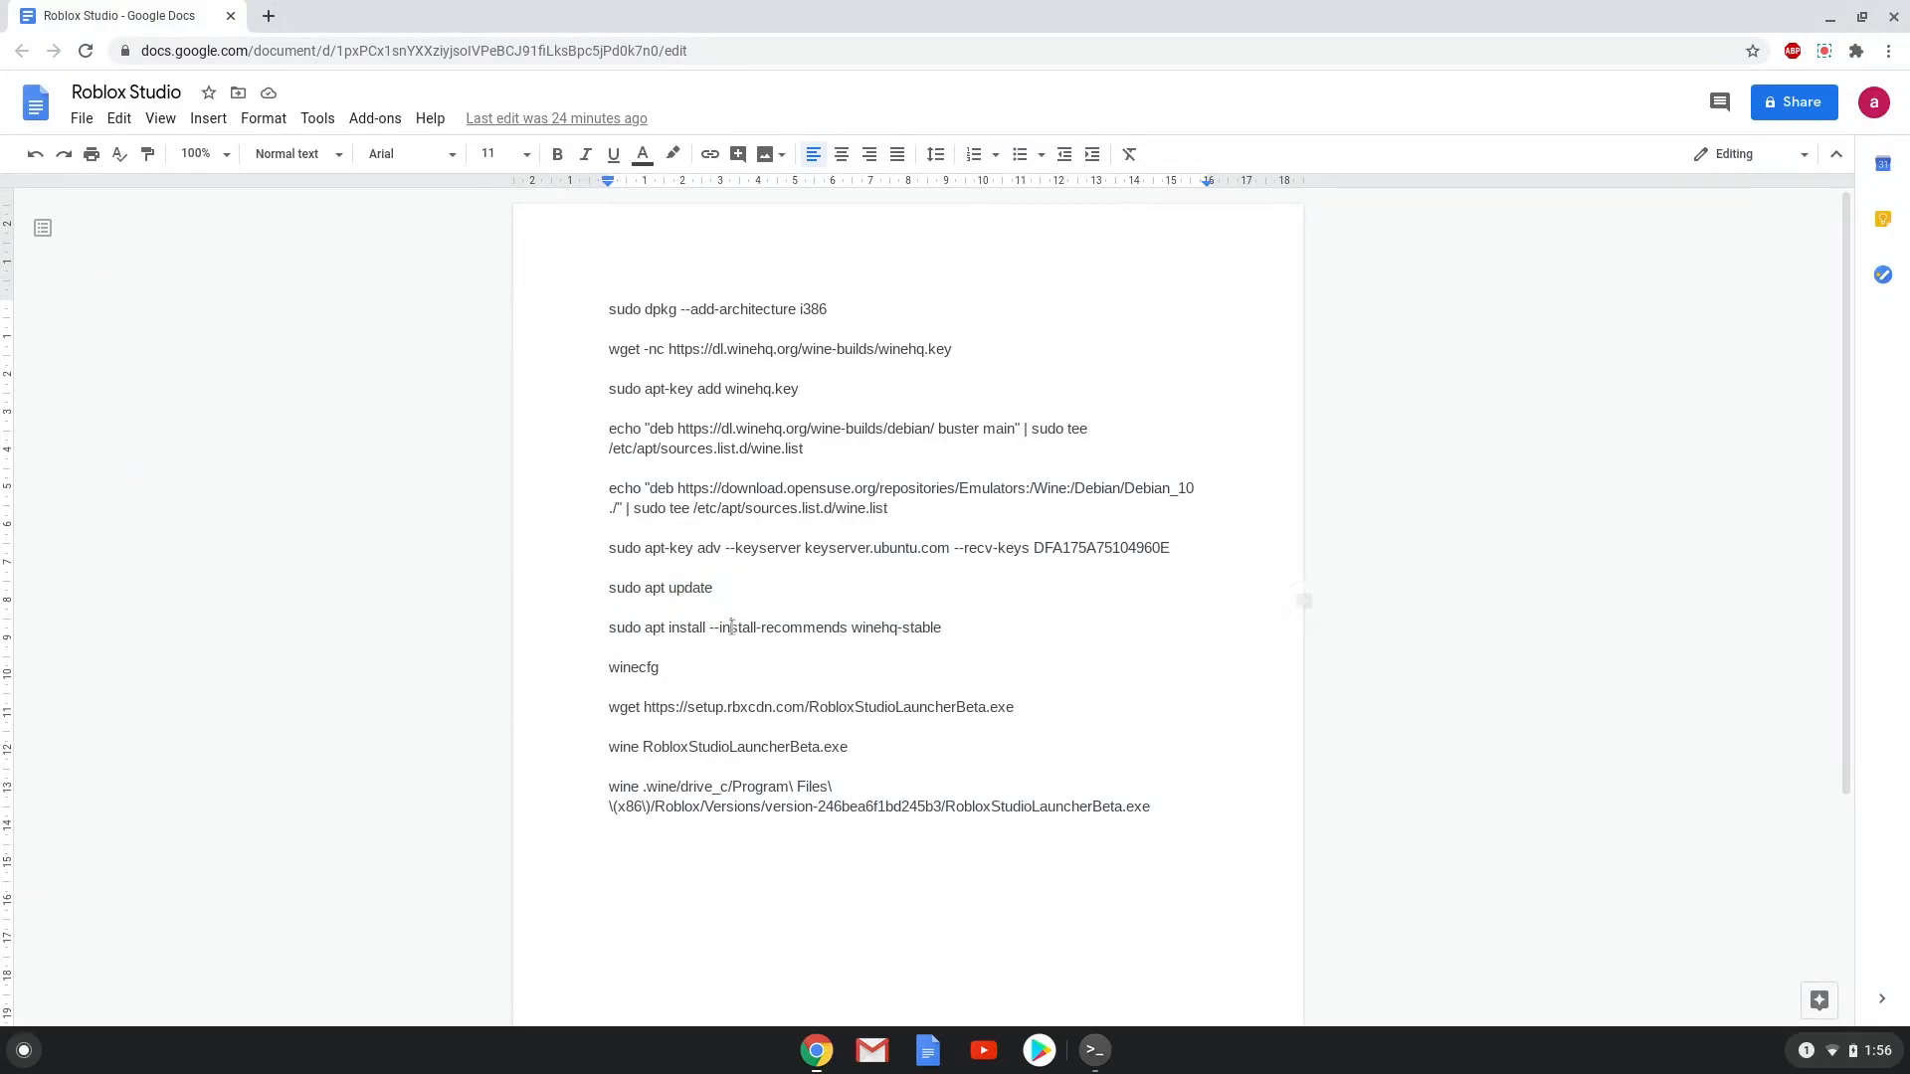
pyautogui.rightClick(776, 627)
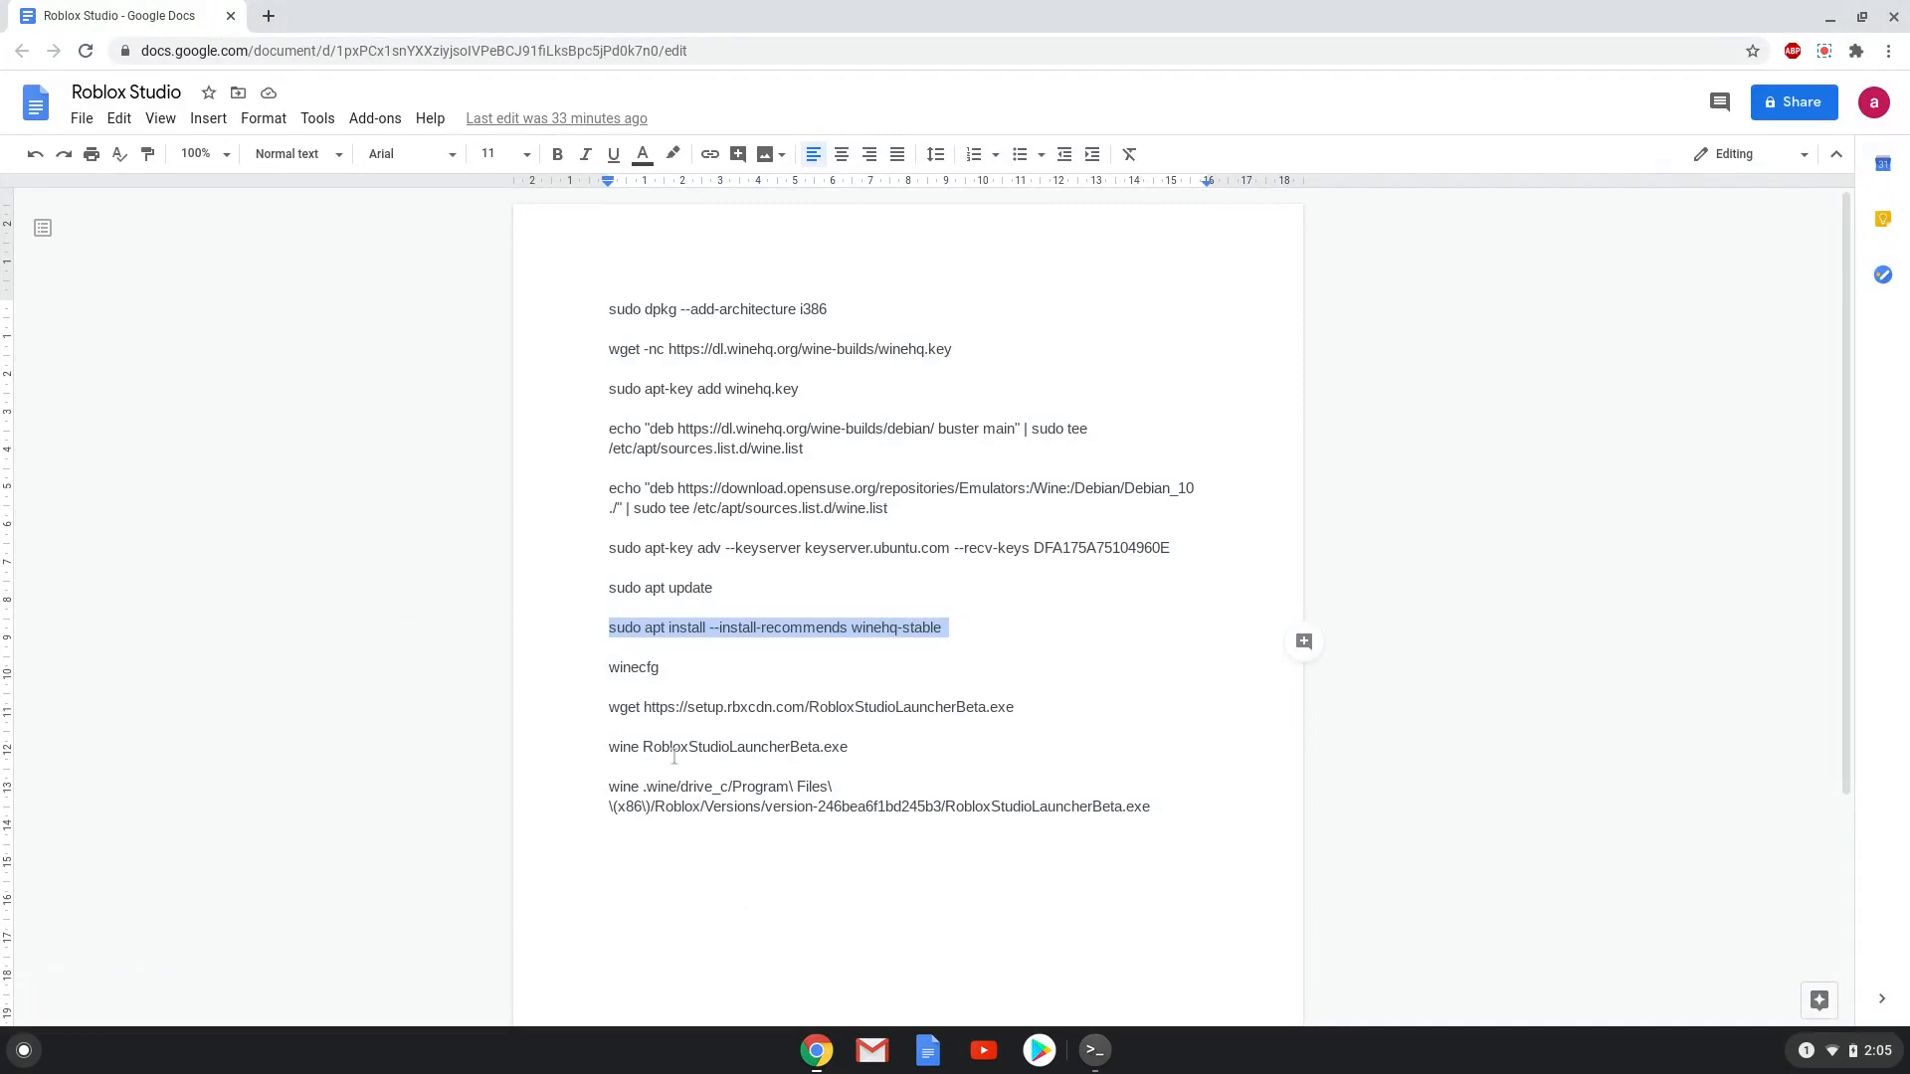
# Run 'winecfg' and accept installing the Wine Mono and Gecko packages.
pyautogui.rightClick(633, 667)
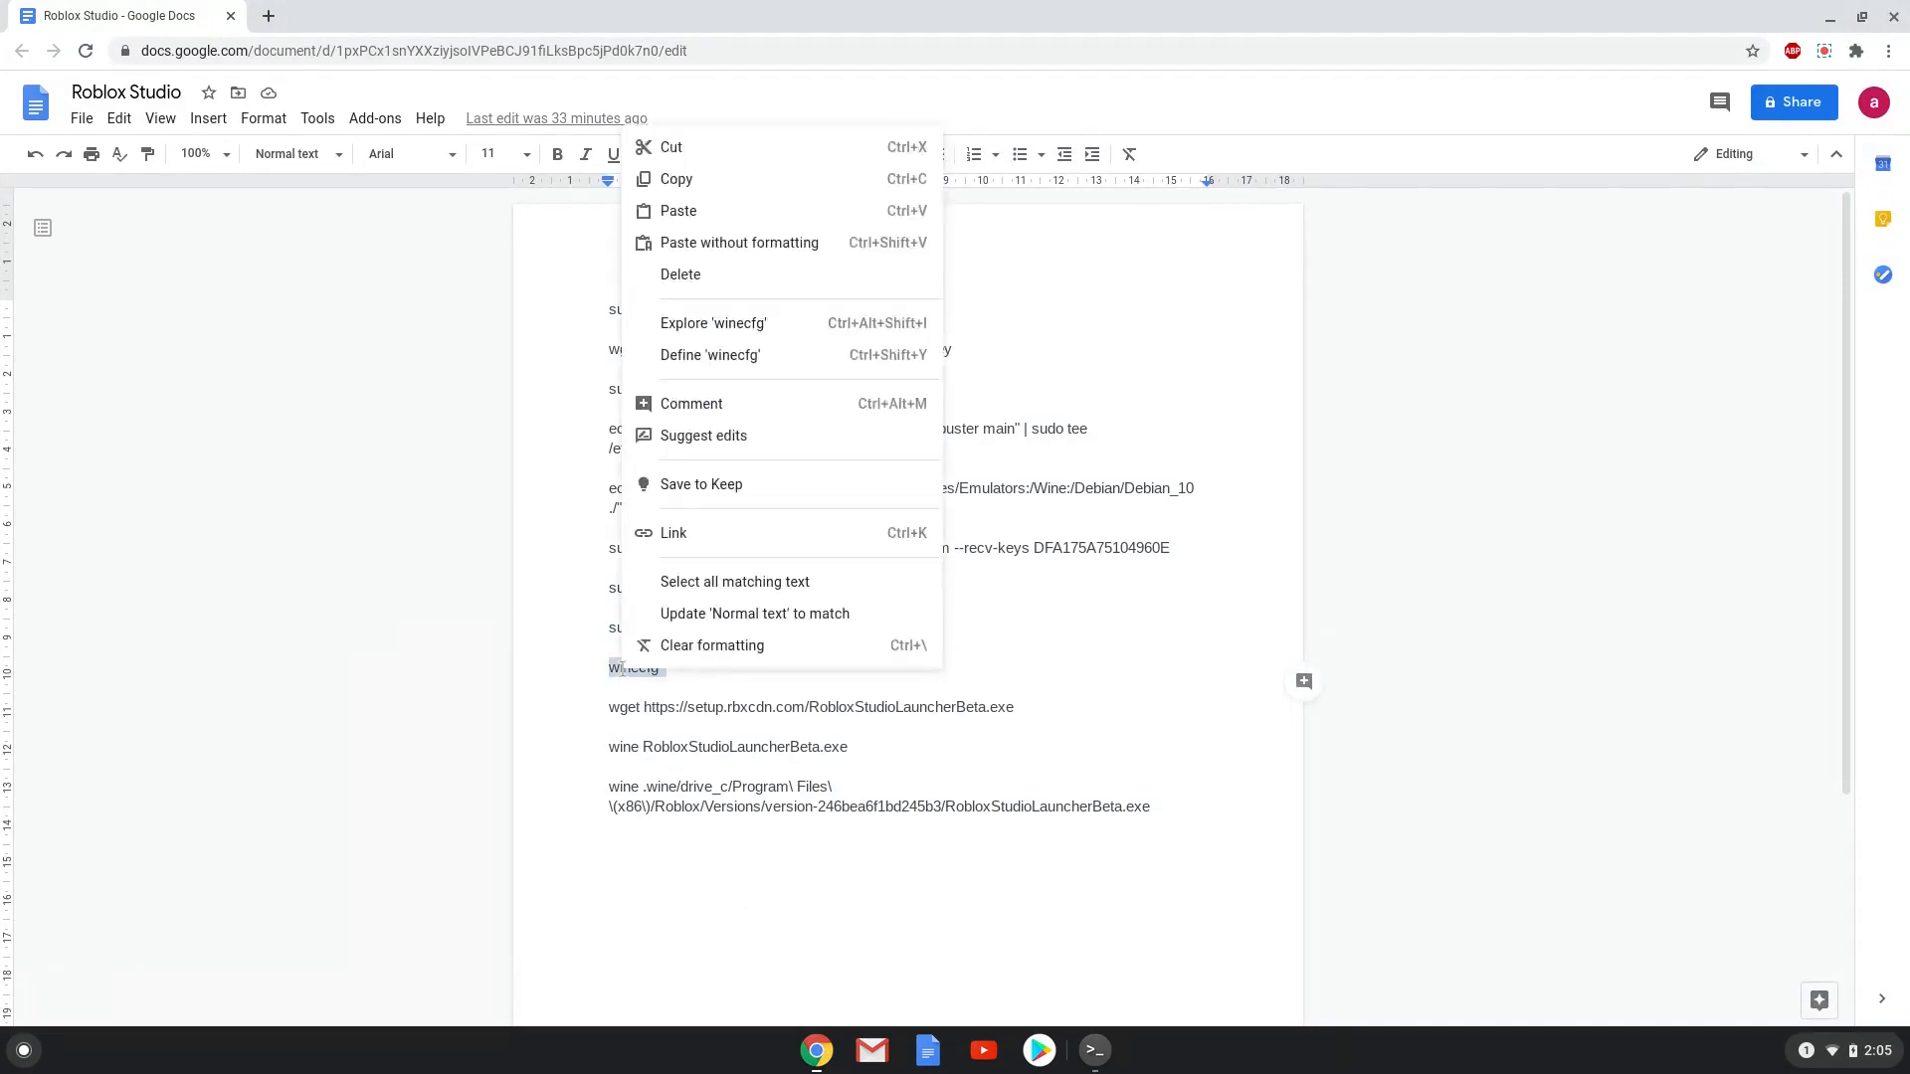
pyautogui.moveTo(732, 229)
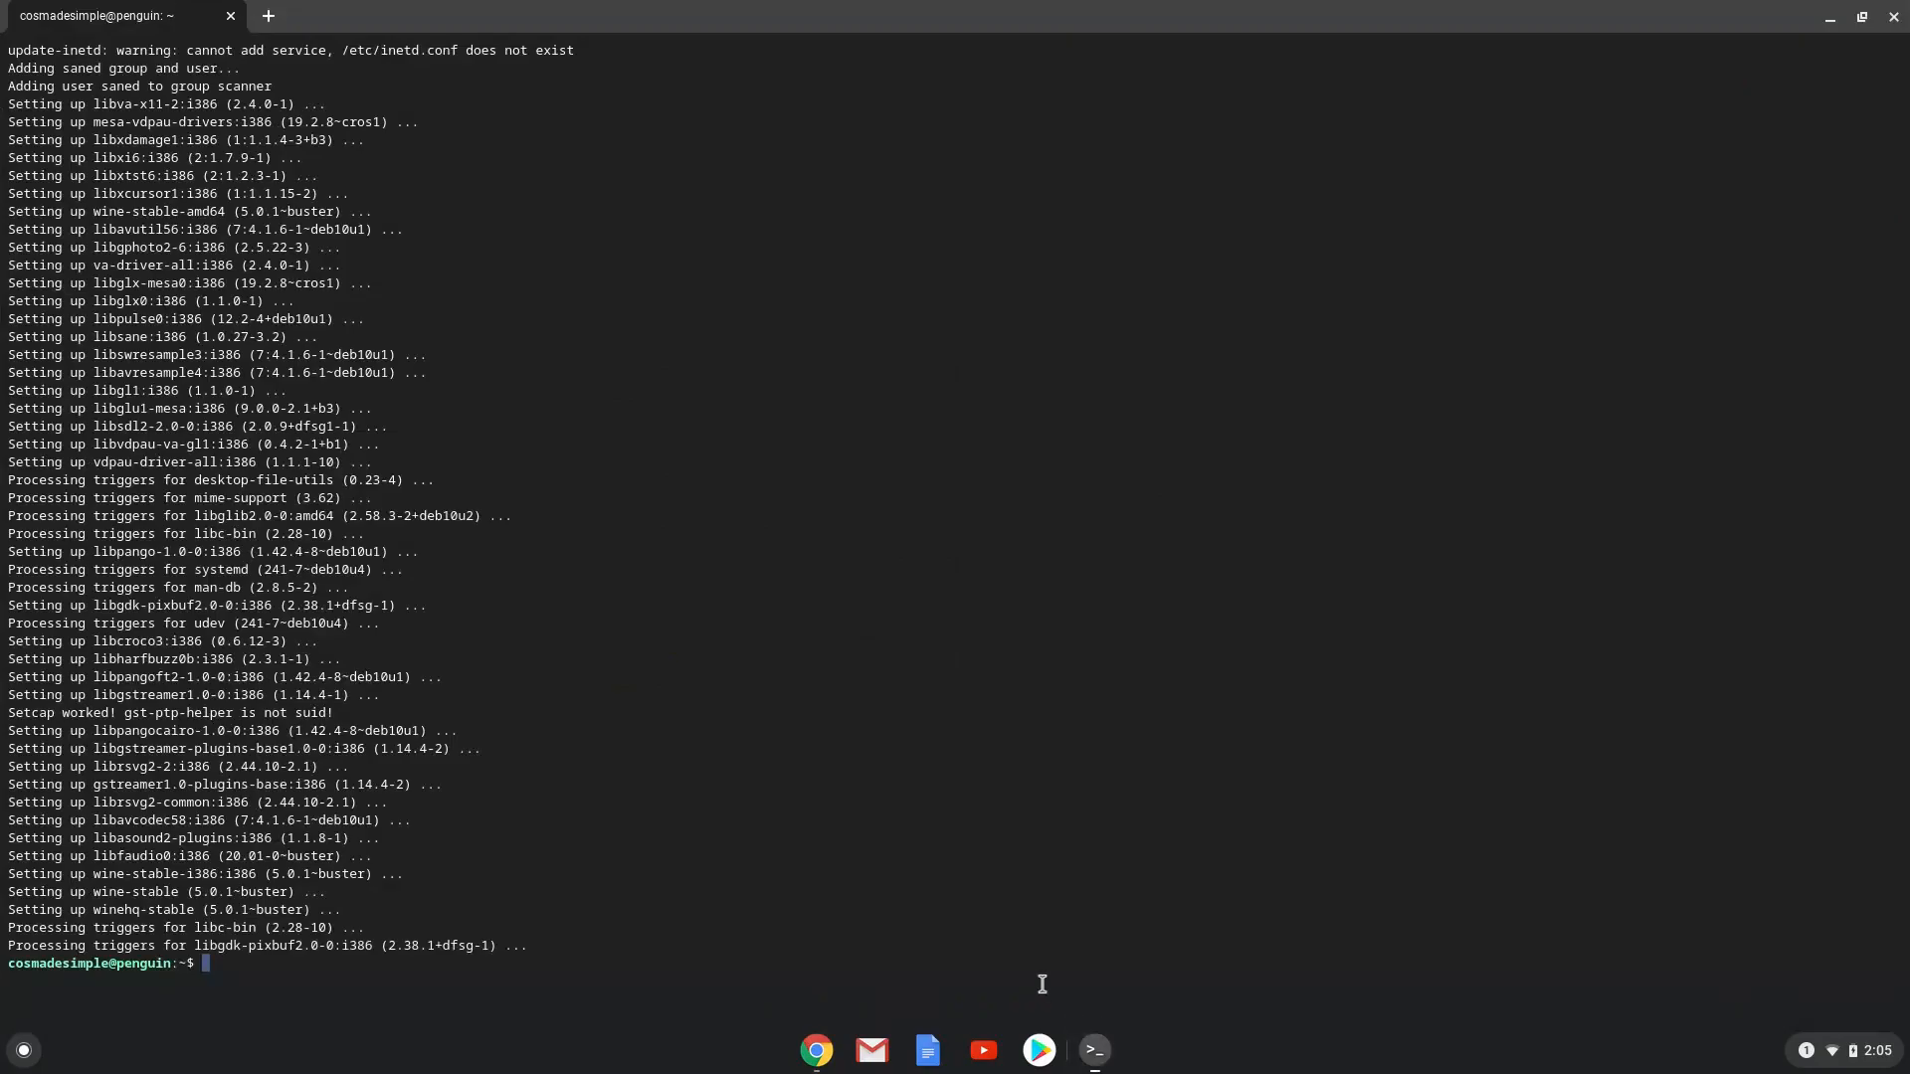
pyautogui.write('winecfg')
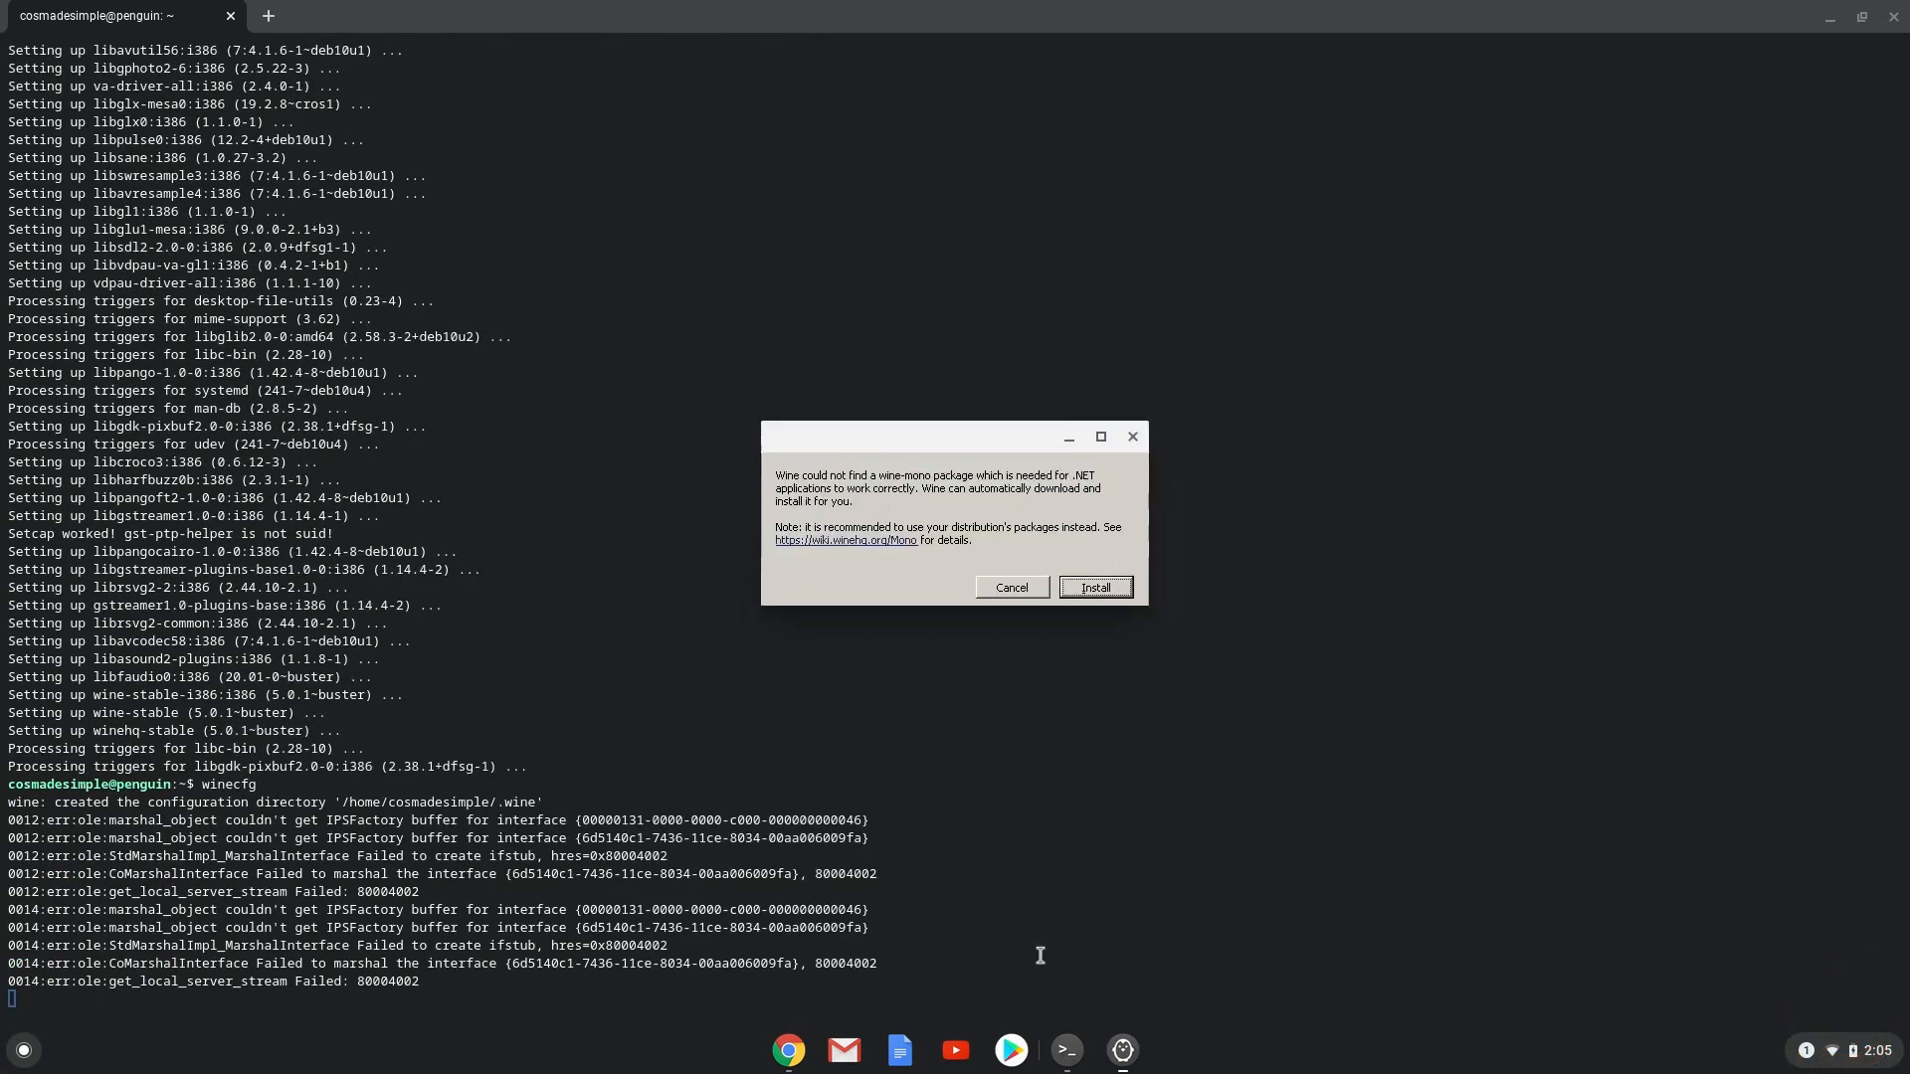
pyautogui.click(1094, 586)
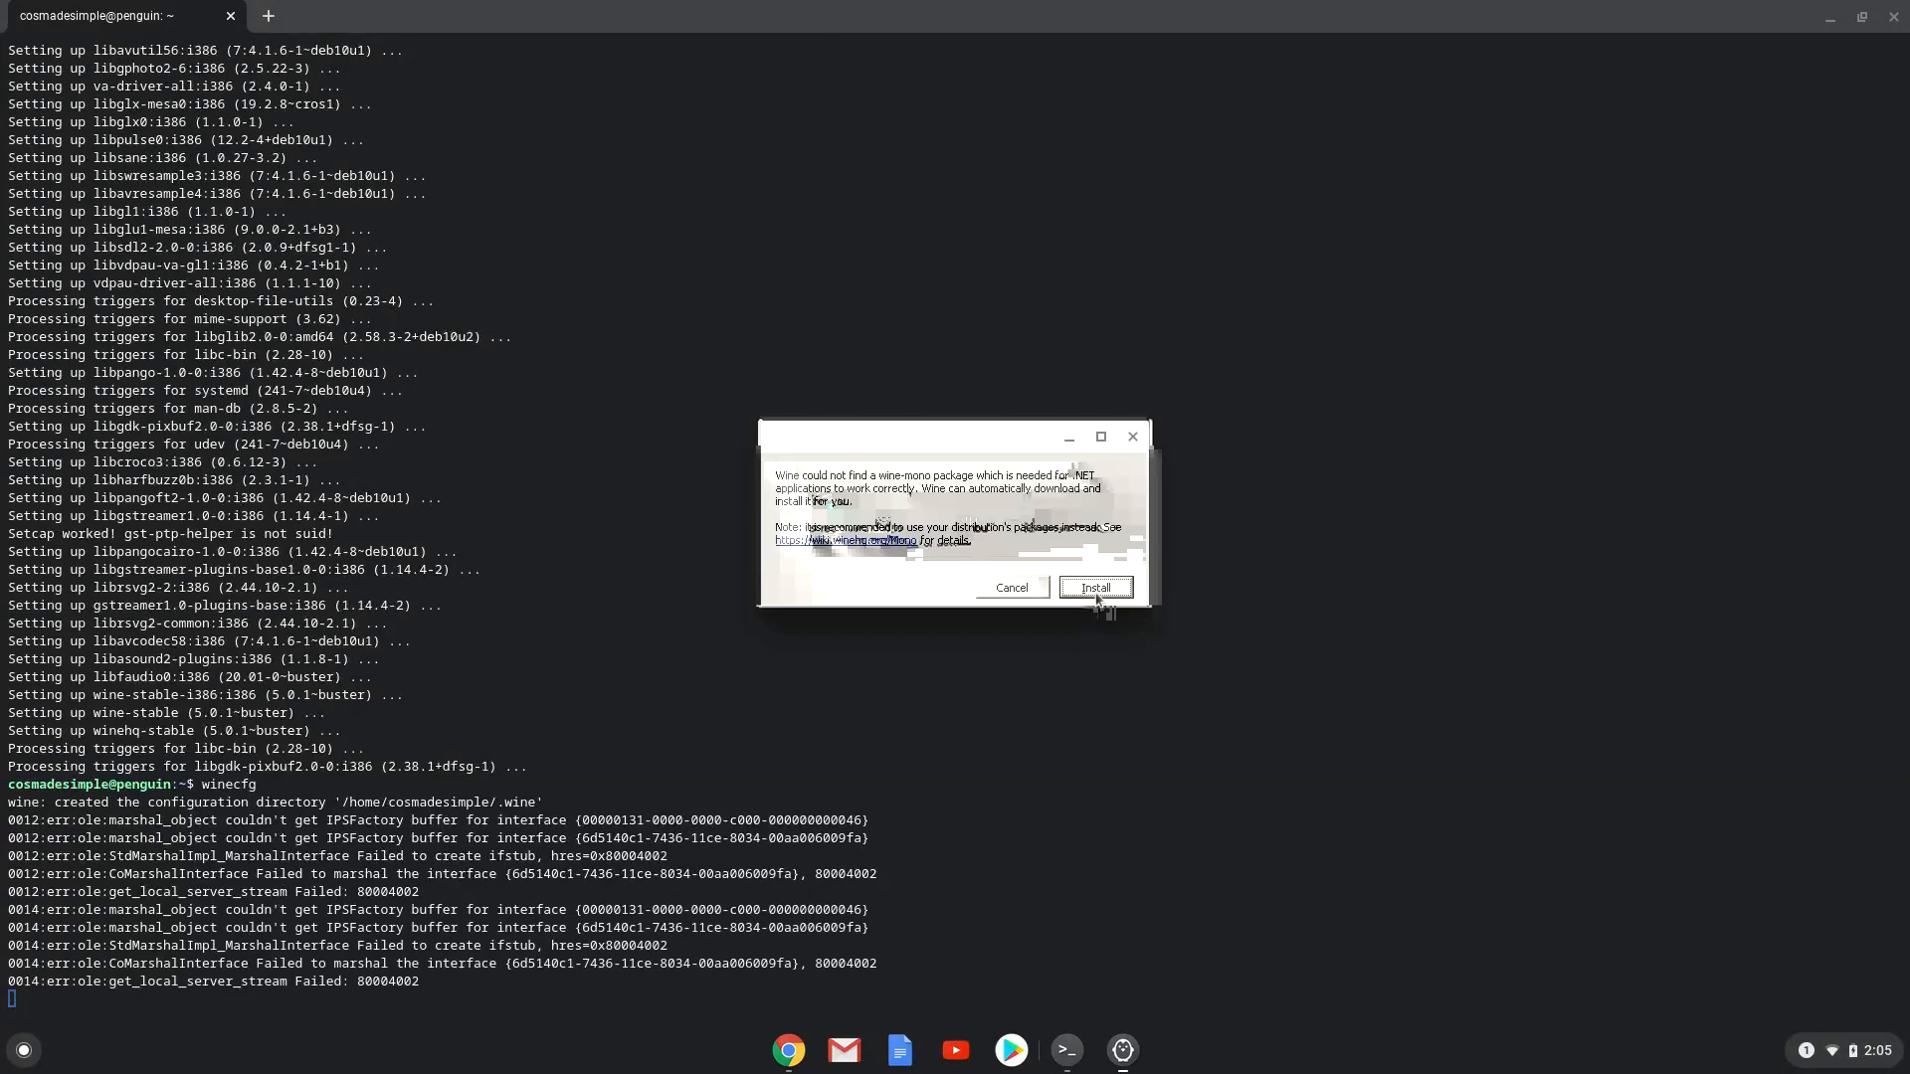
pyautogui.click(1094, 587)
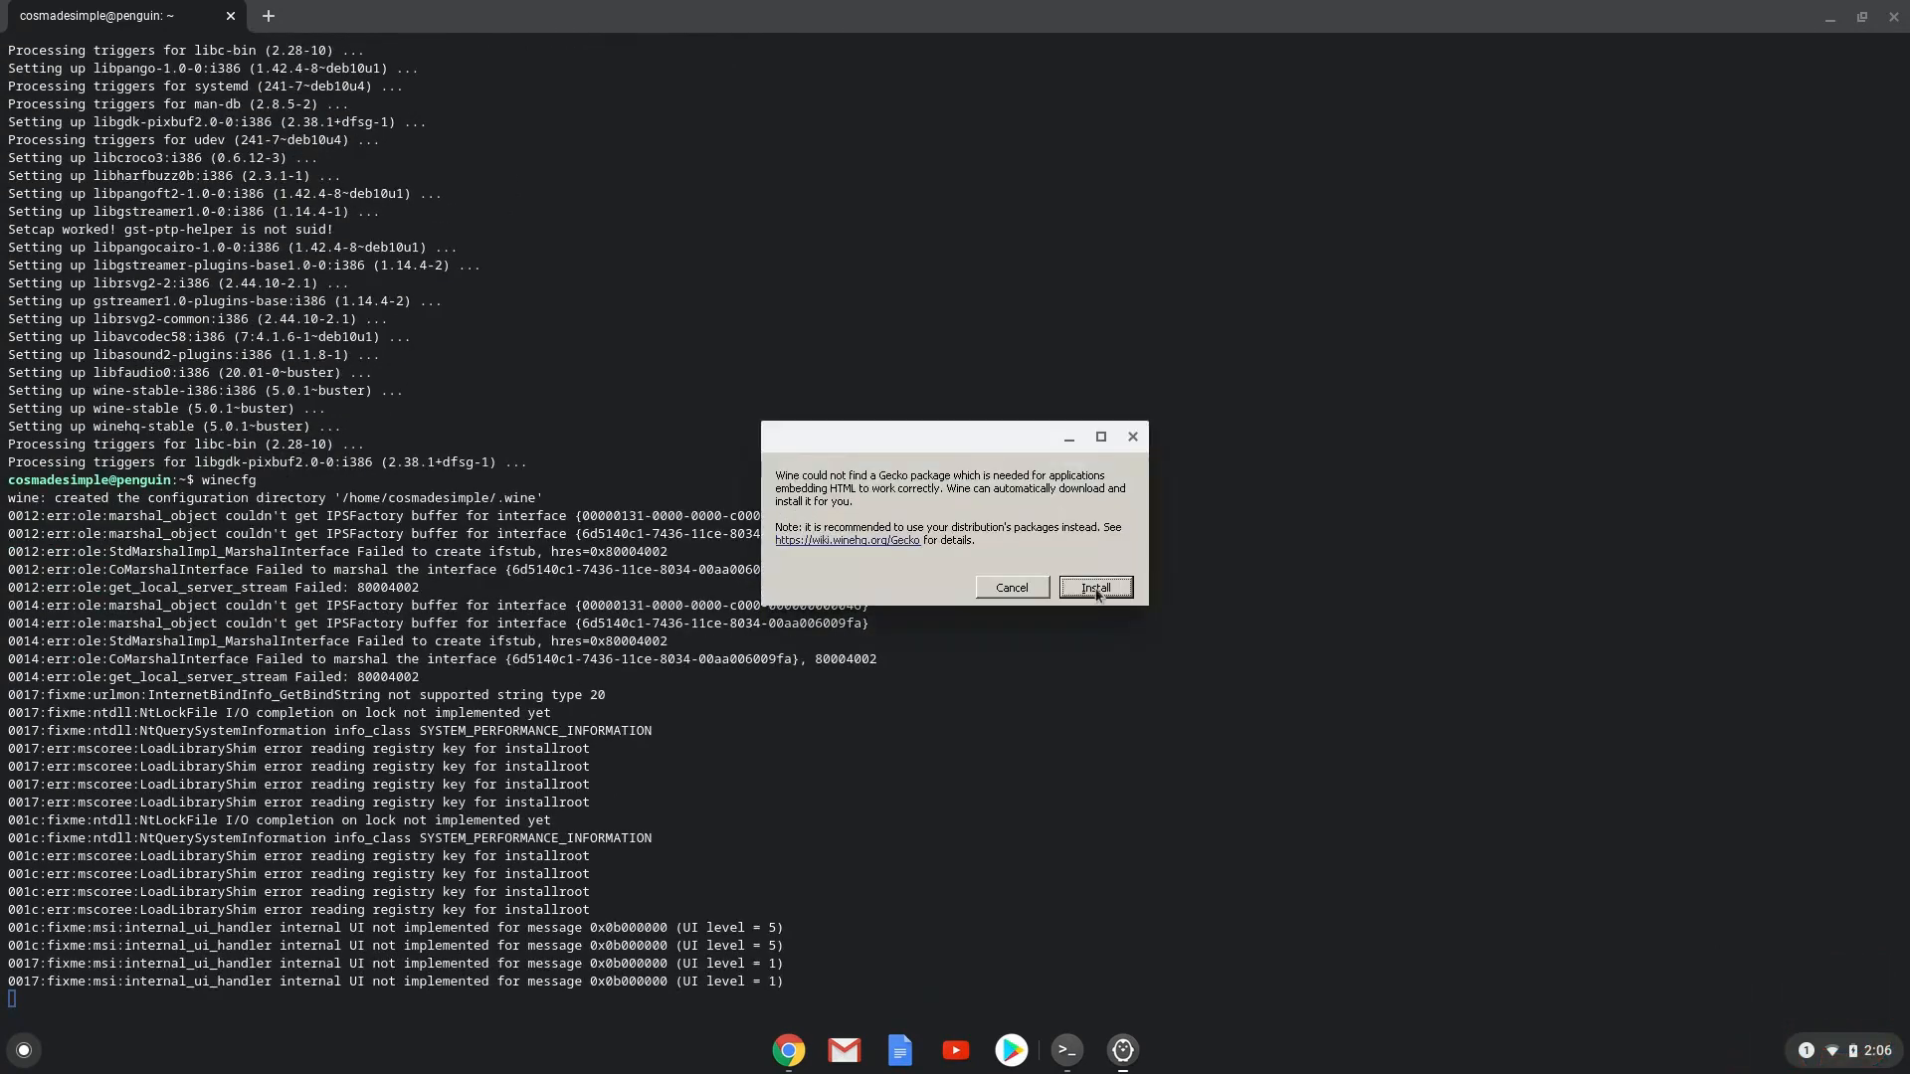
pyautogui.click(1094, 587)
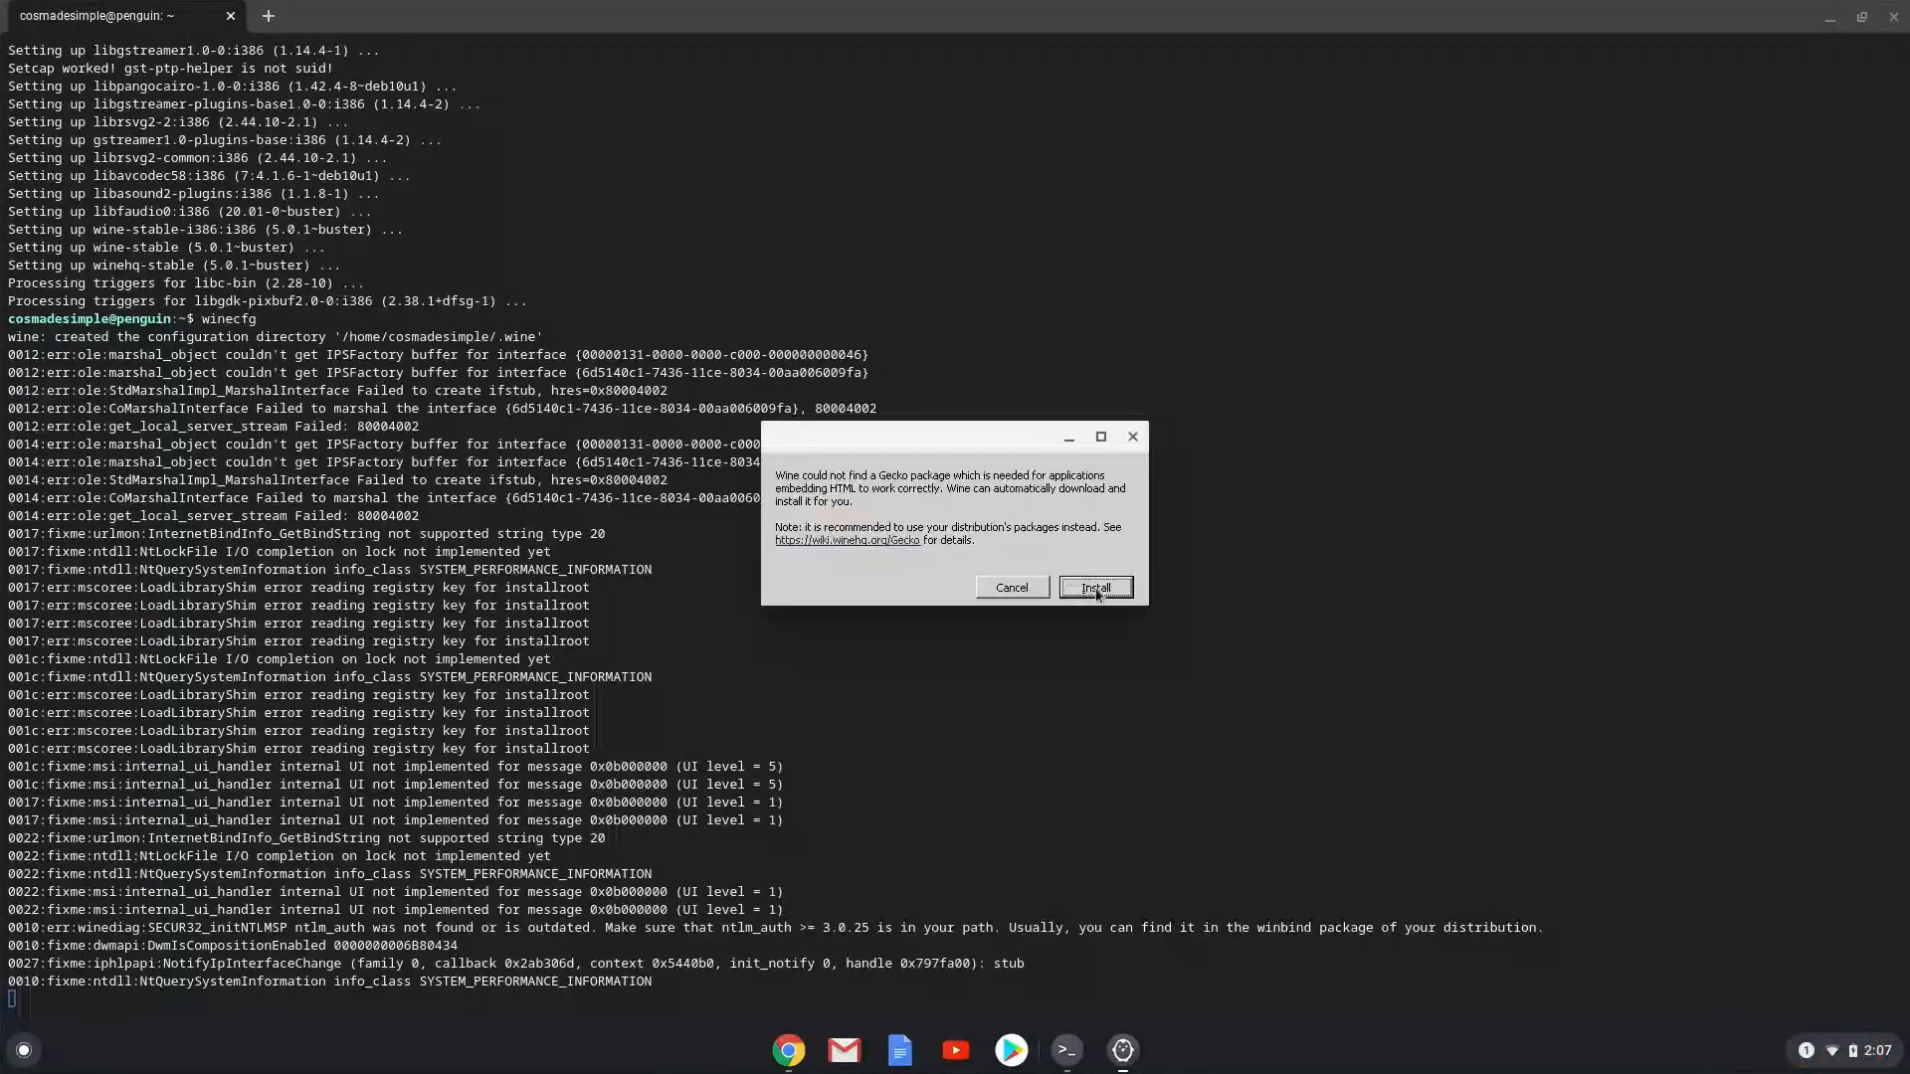
pyautogui.click(1095, 587)
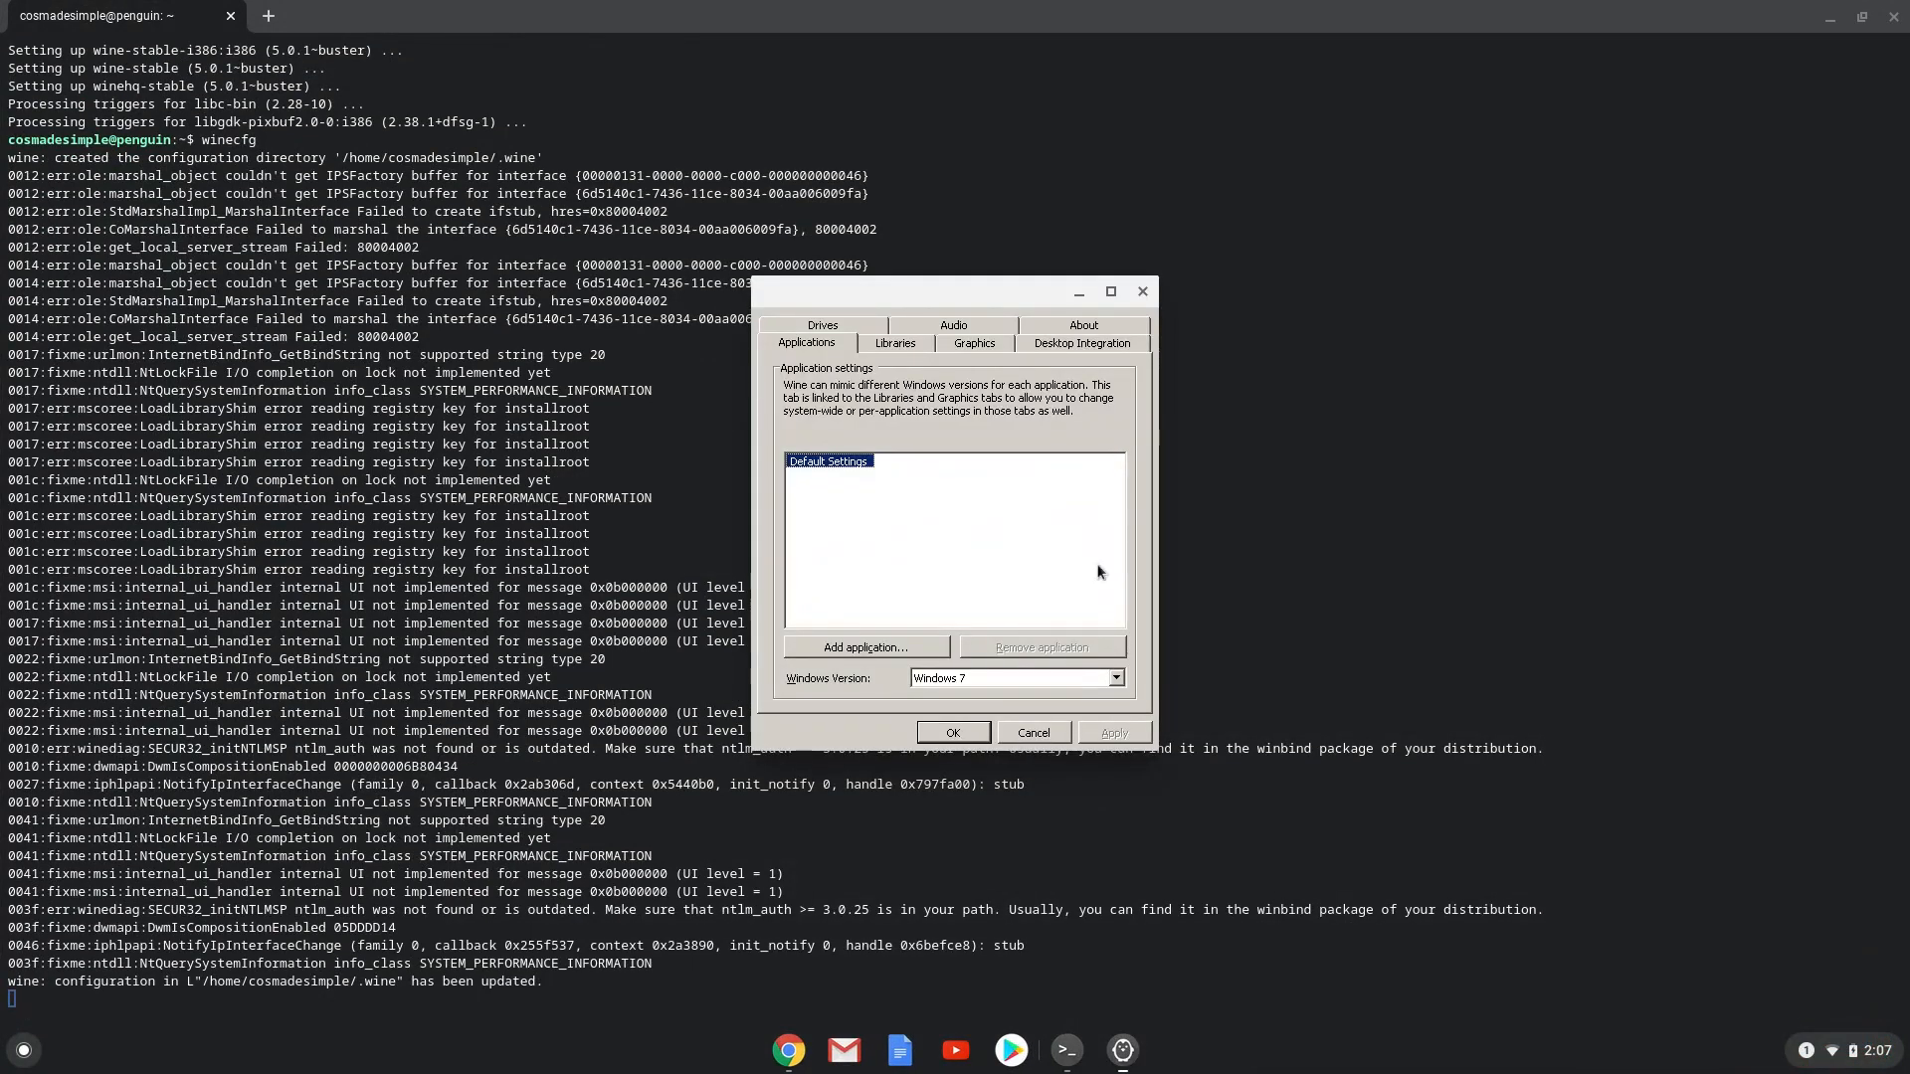
pyautogui.moveTo(1088, 329)
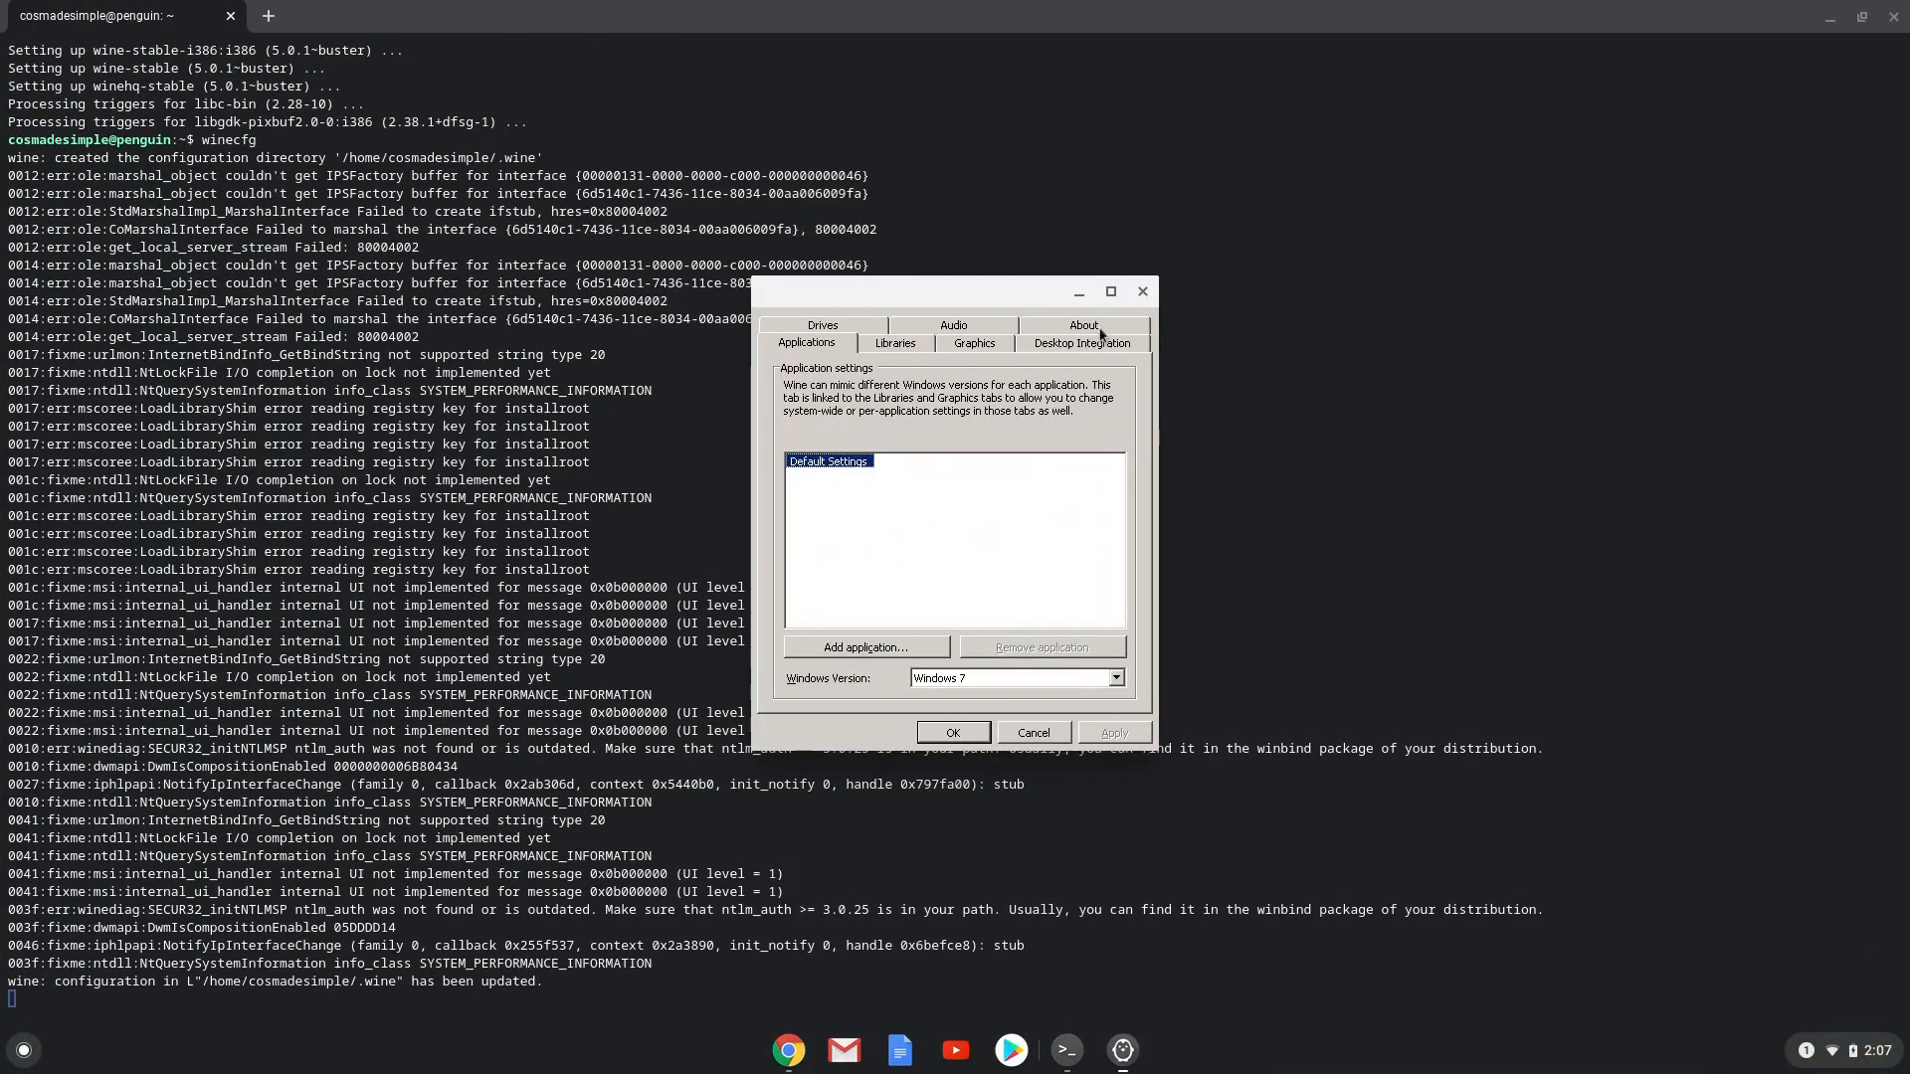
# Check the About page showing Wine 5.0.1 is installed.
pyautogui.click(1084, 325)
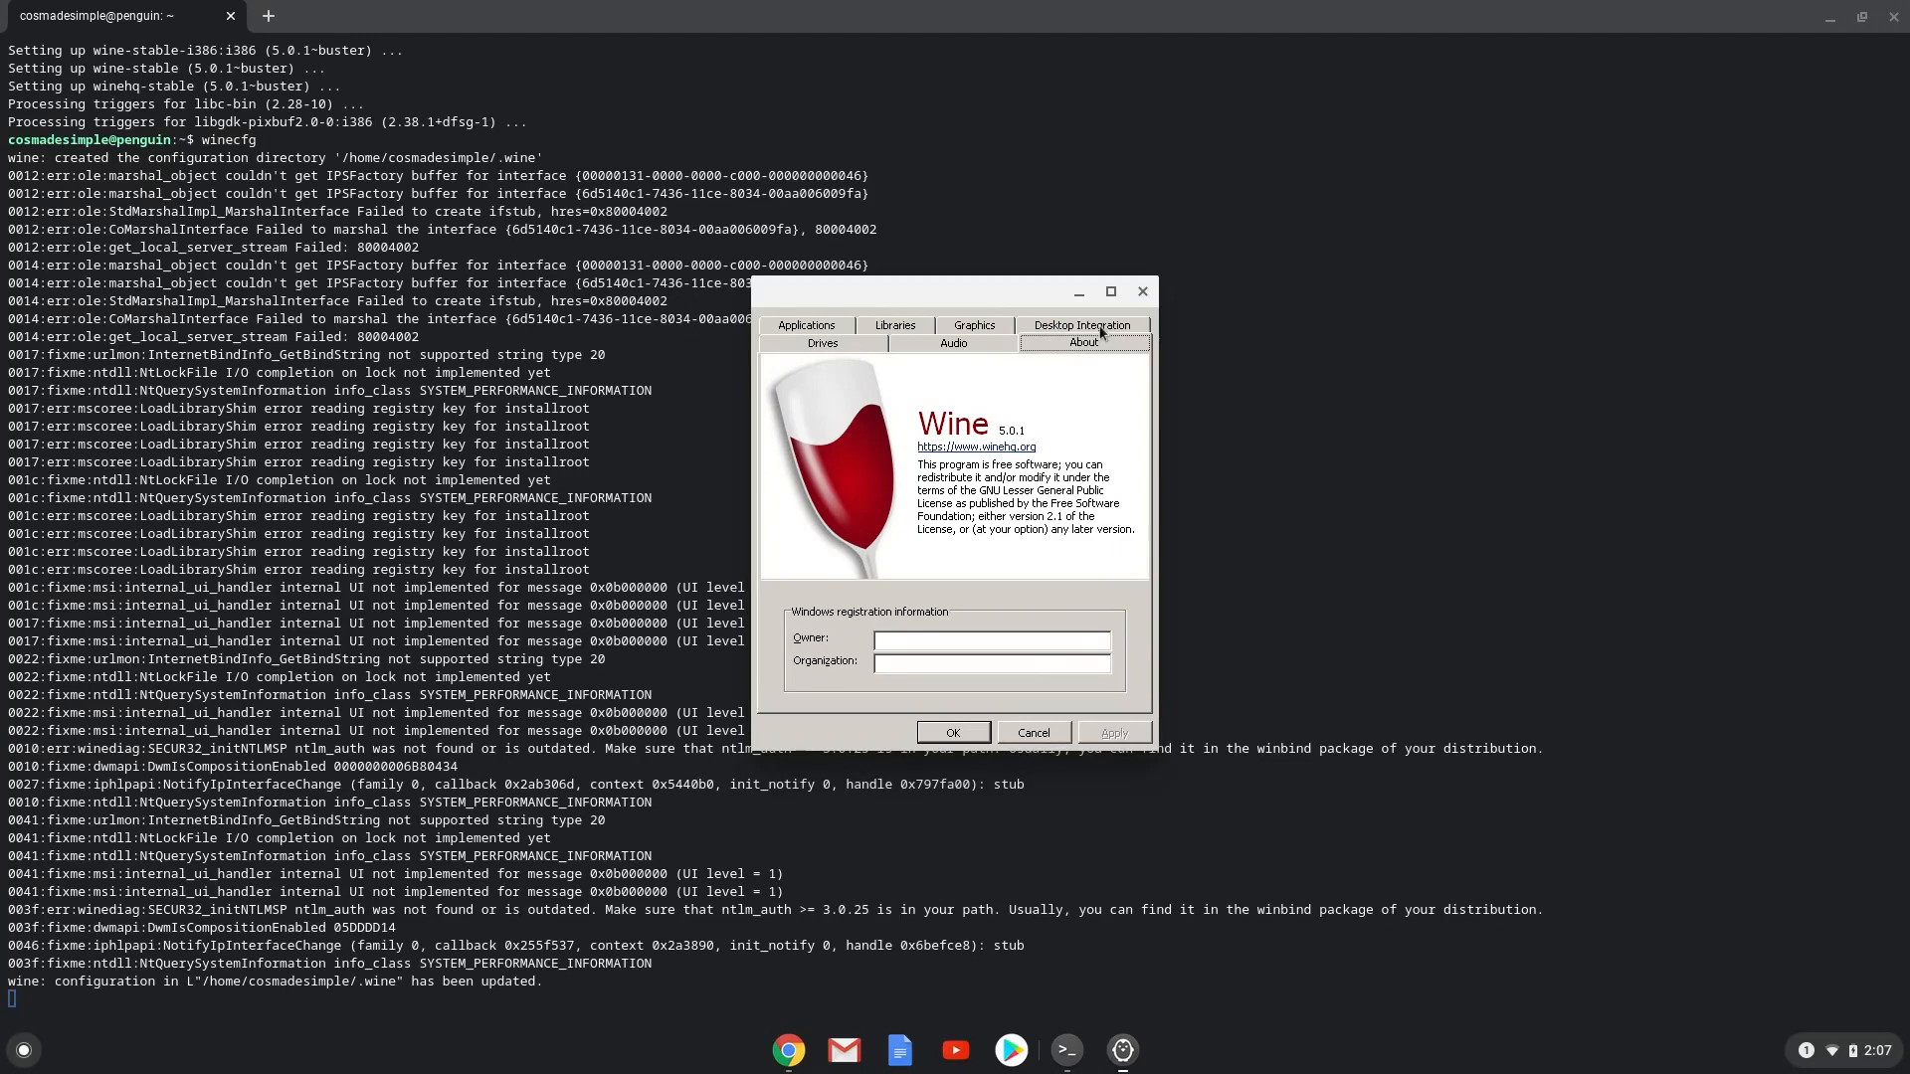
pyautogui.moveTo(1114, 323)
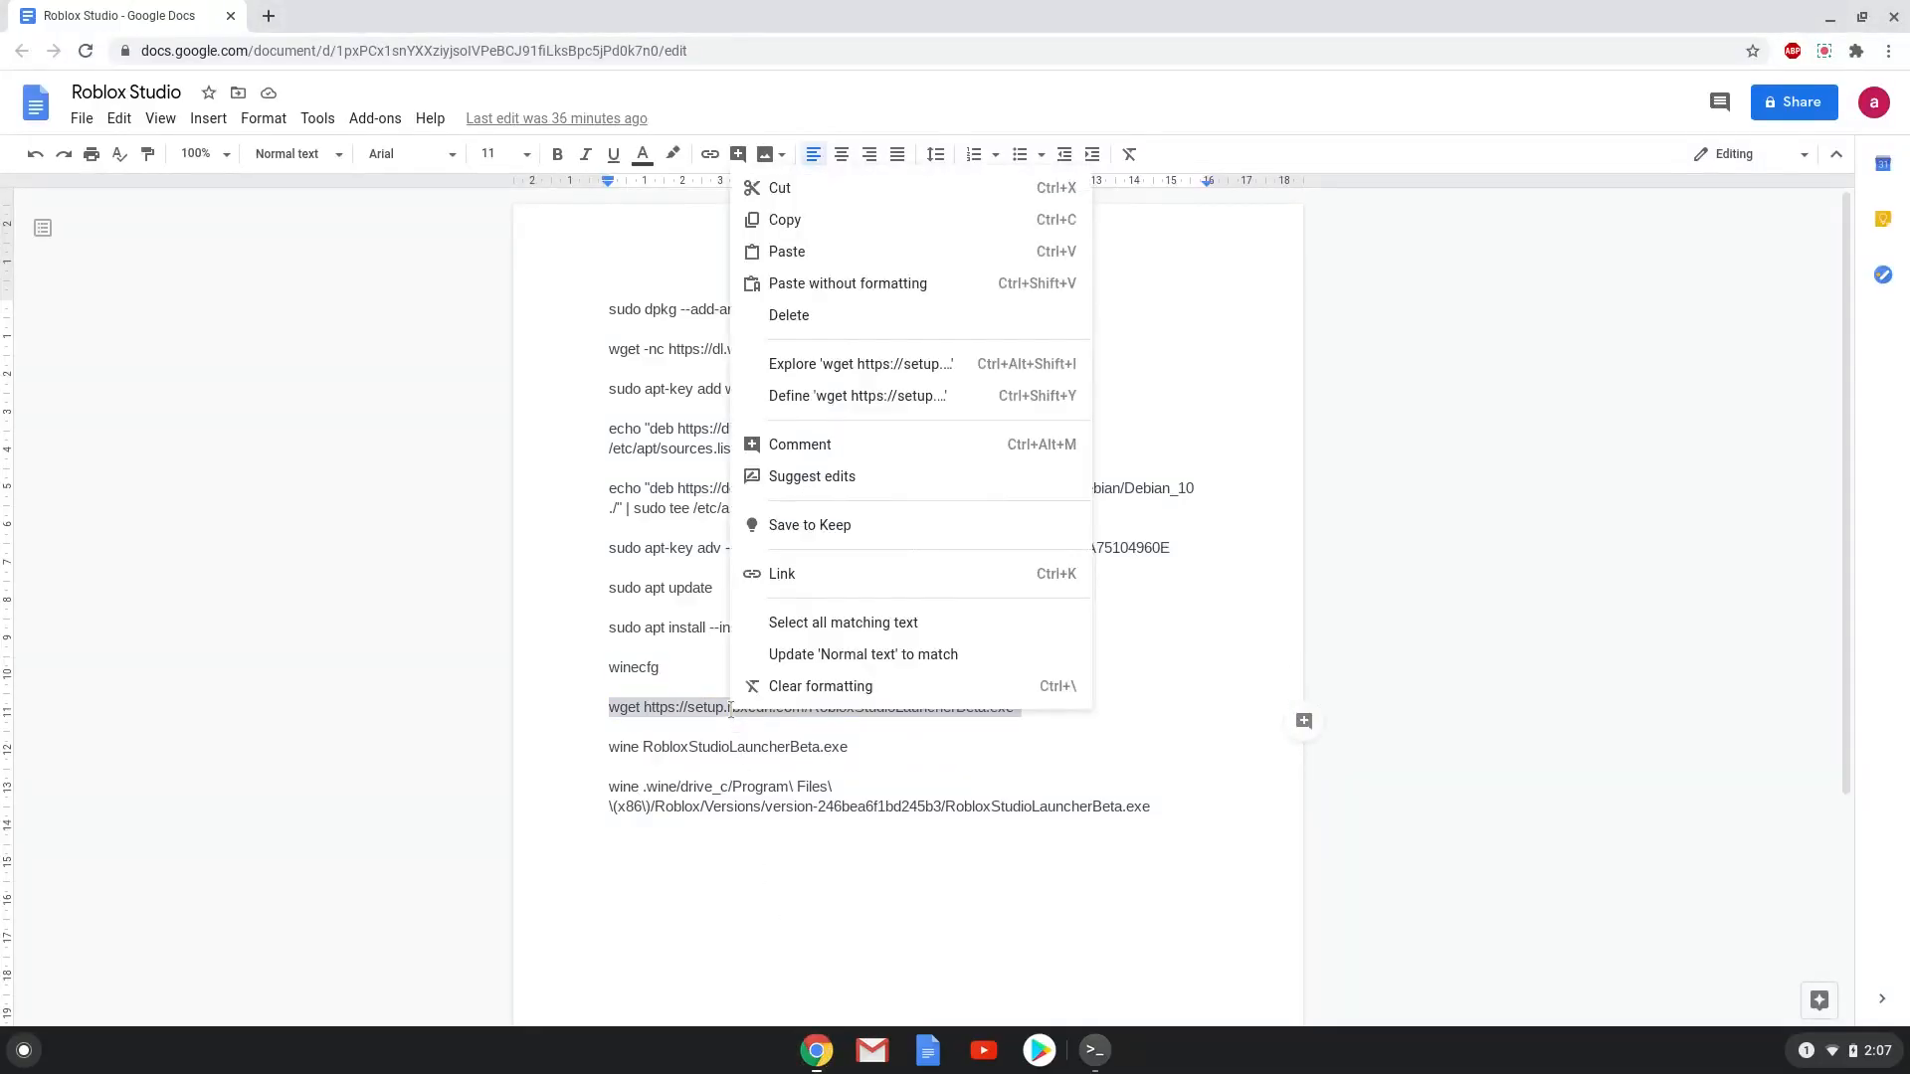
pyautogui.moveTo(820, 247)
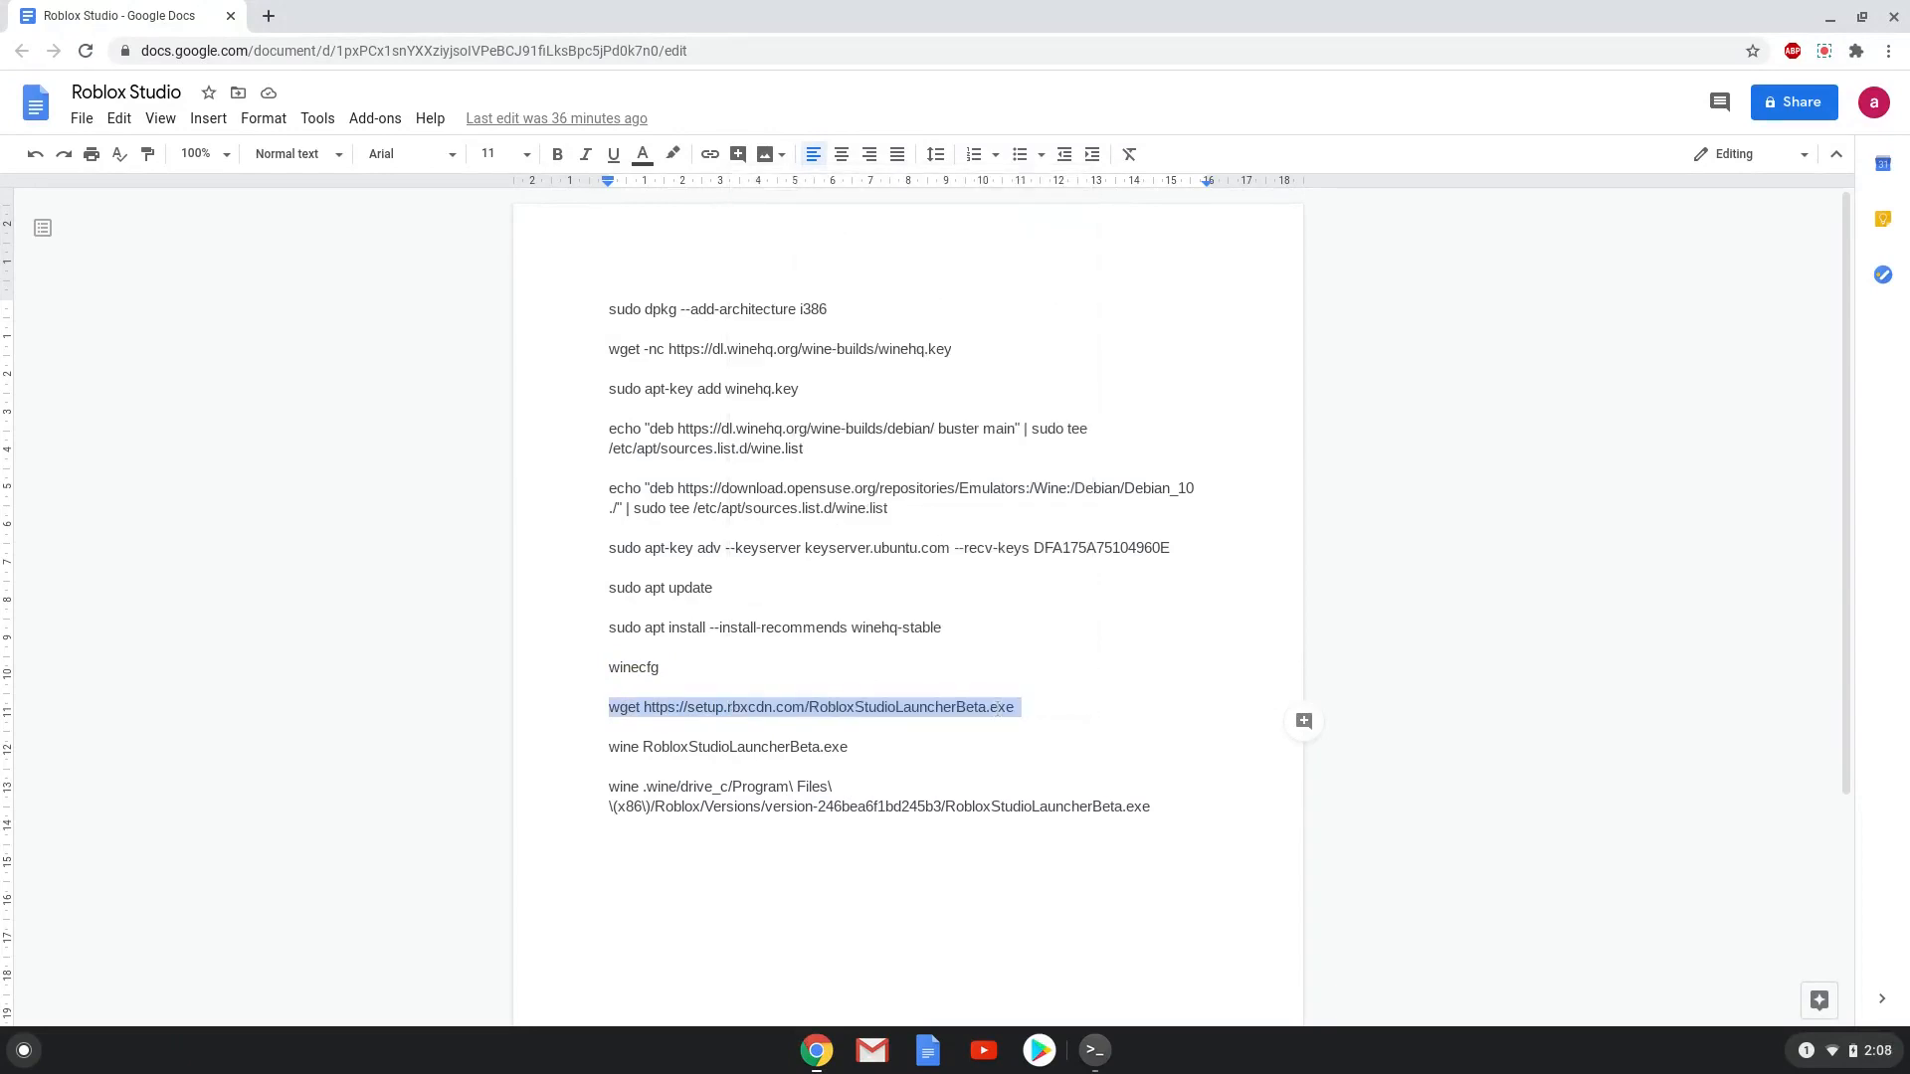
pyautogui.click(1095, 1050)
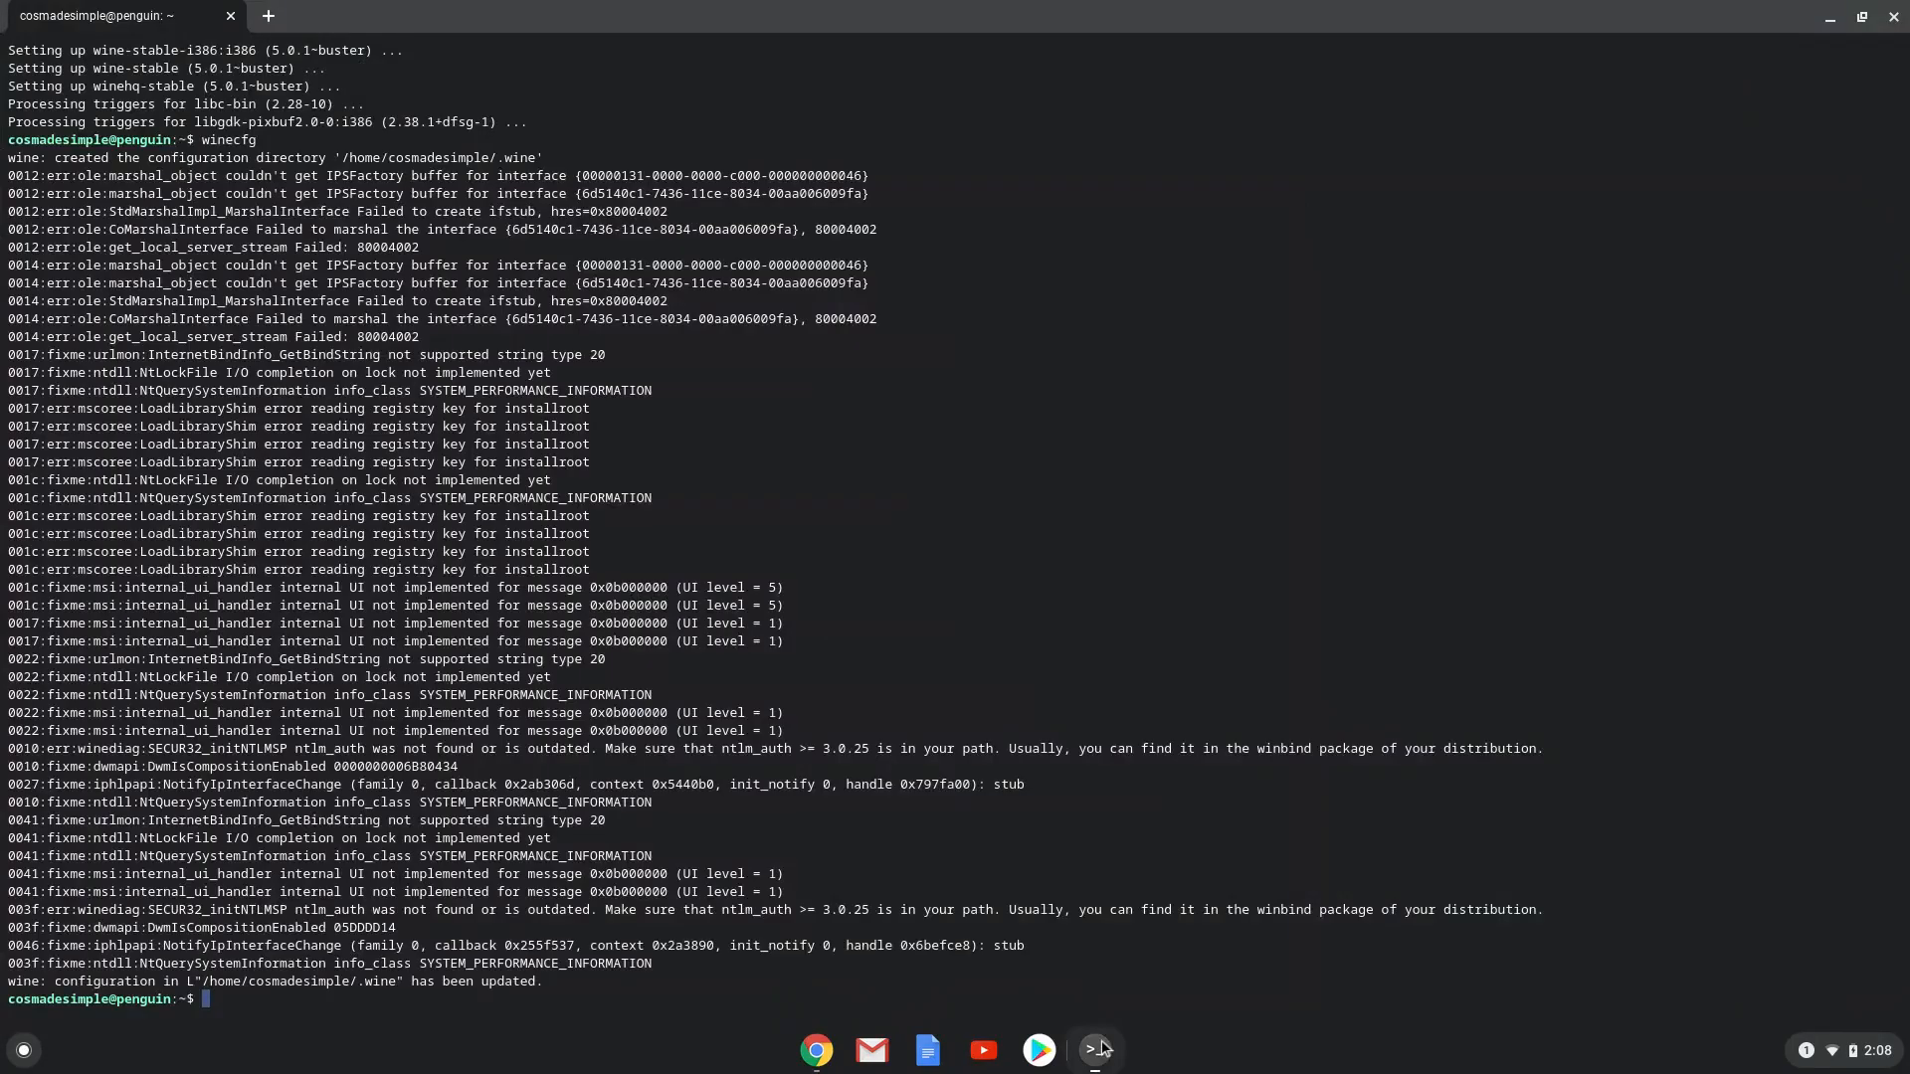
pyautogui.write('wget https://setup.rbxcdn.com/RobloxStudioLauncherBeta.exe')
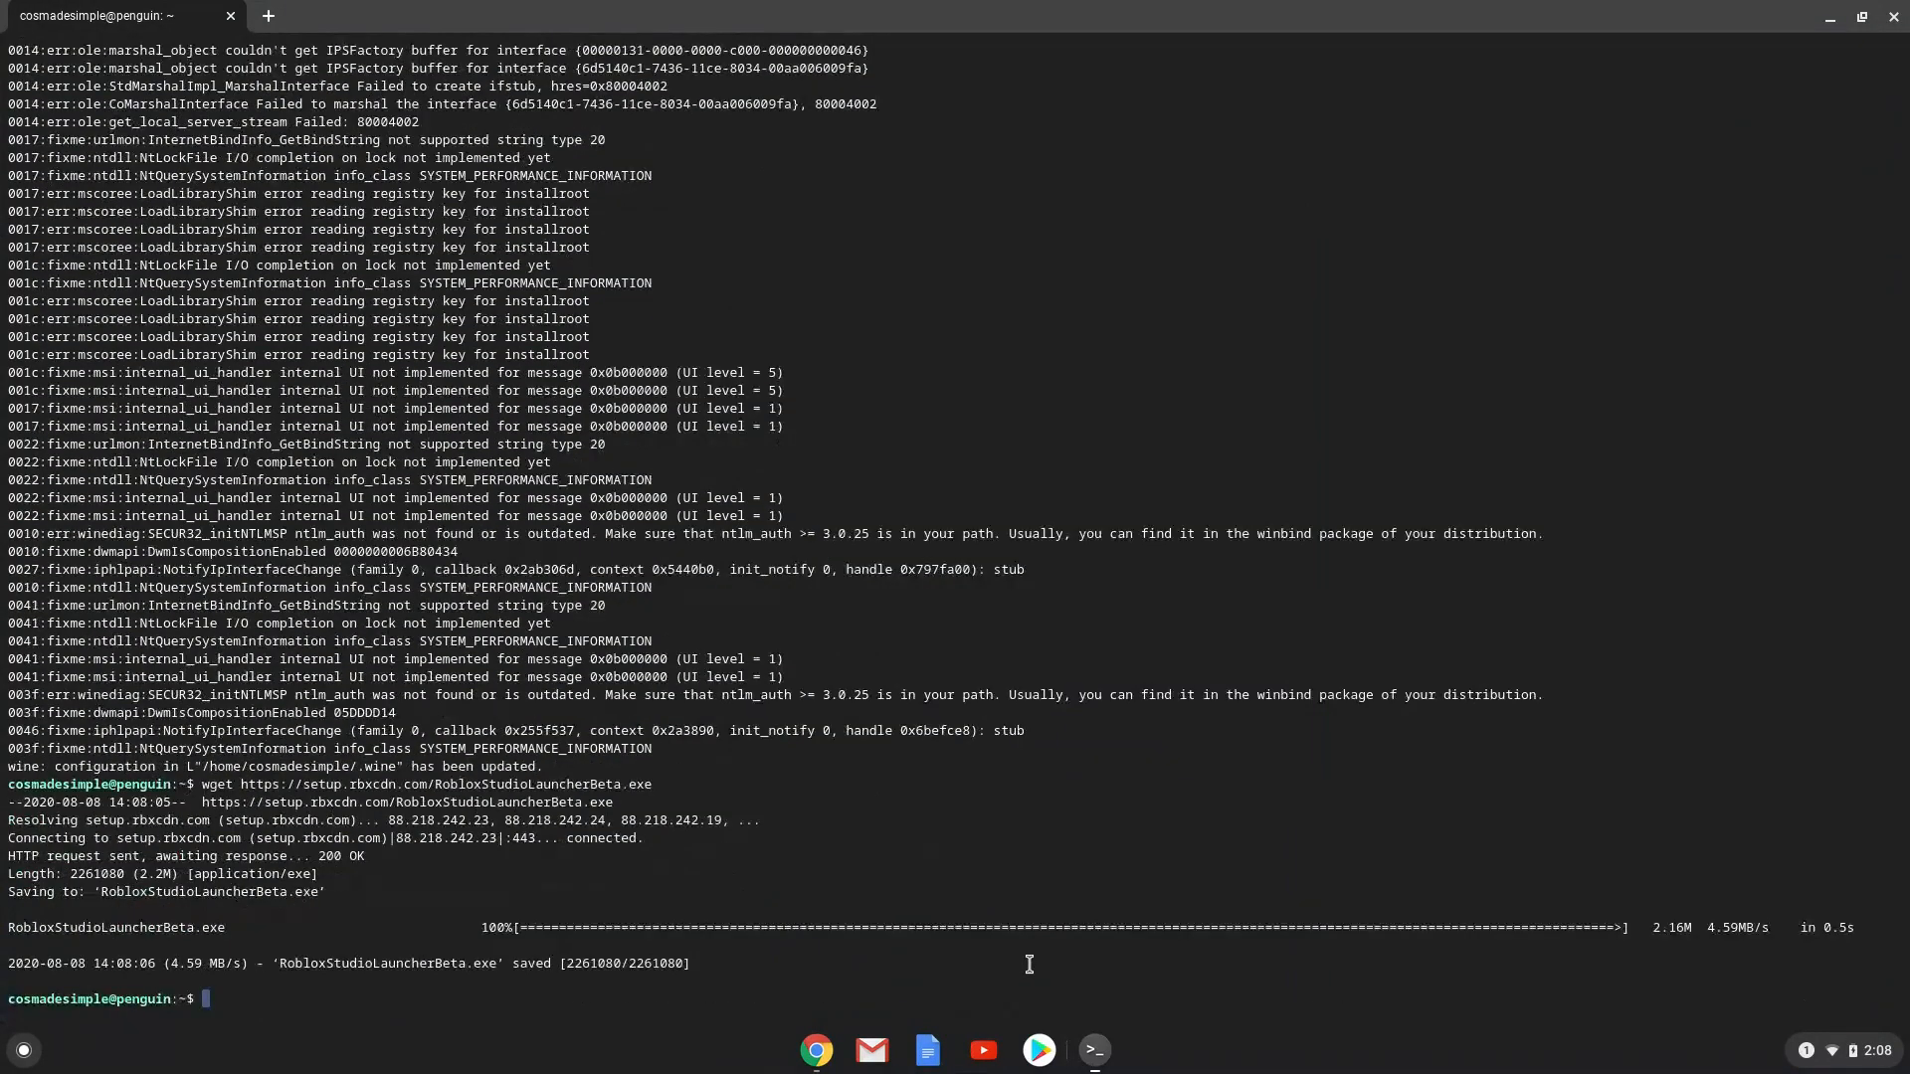
pyautogui.moveTo(860, 1047)
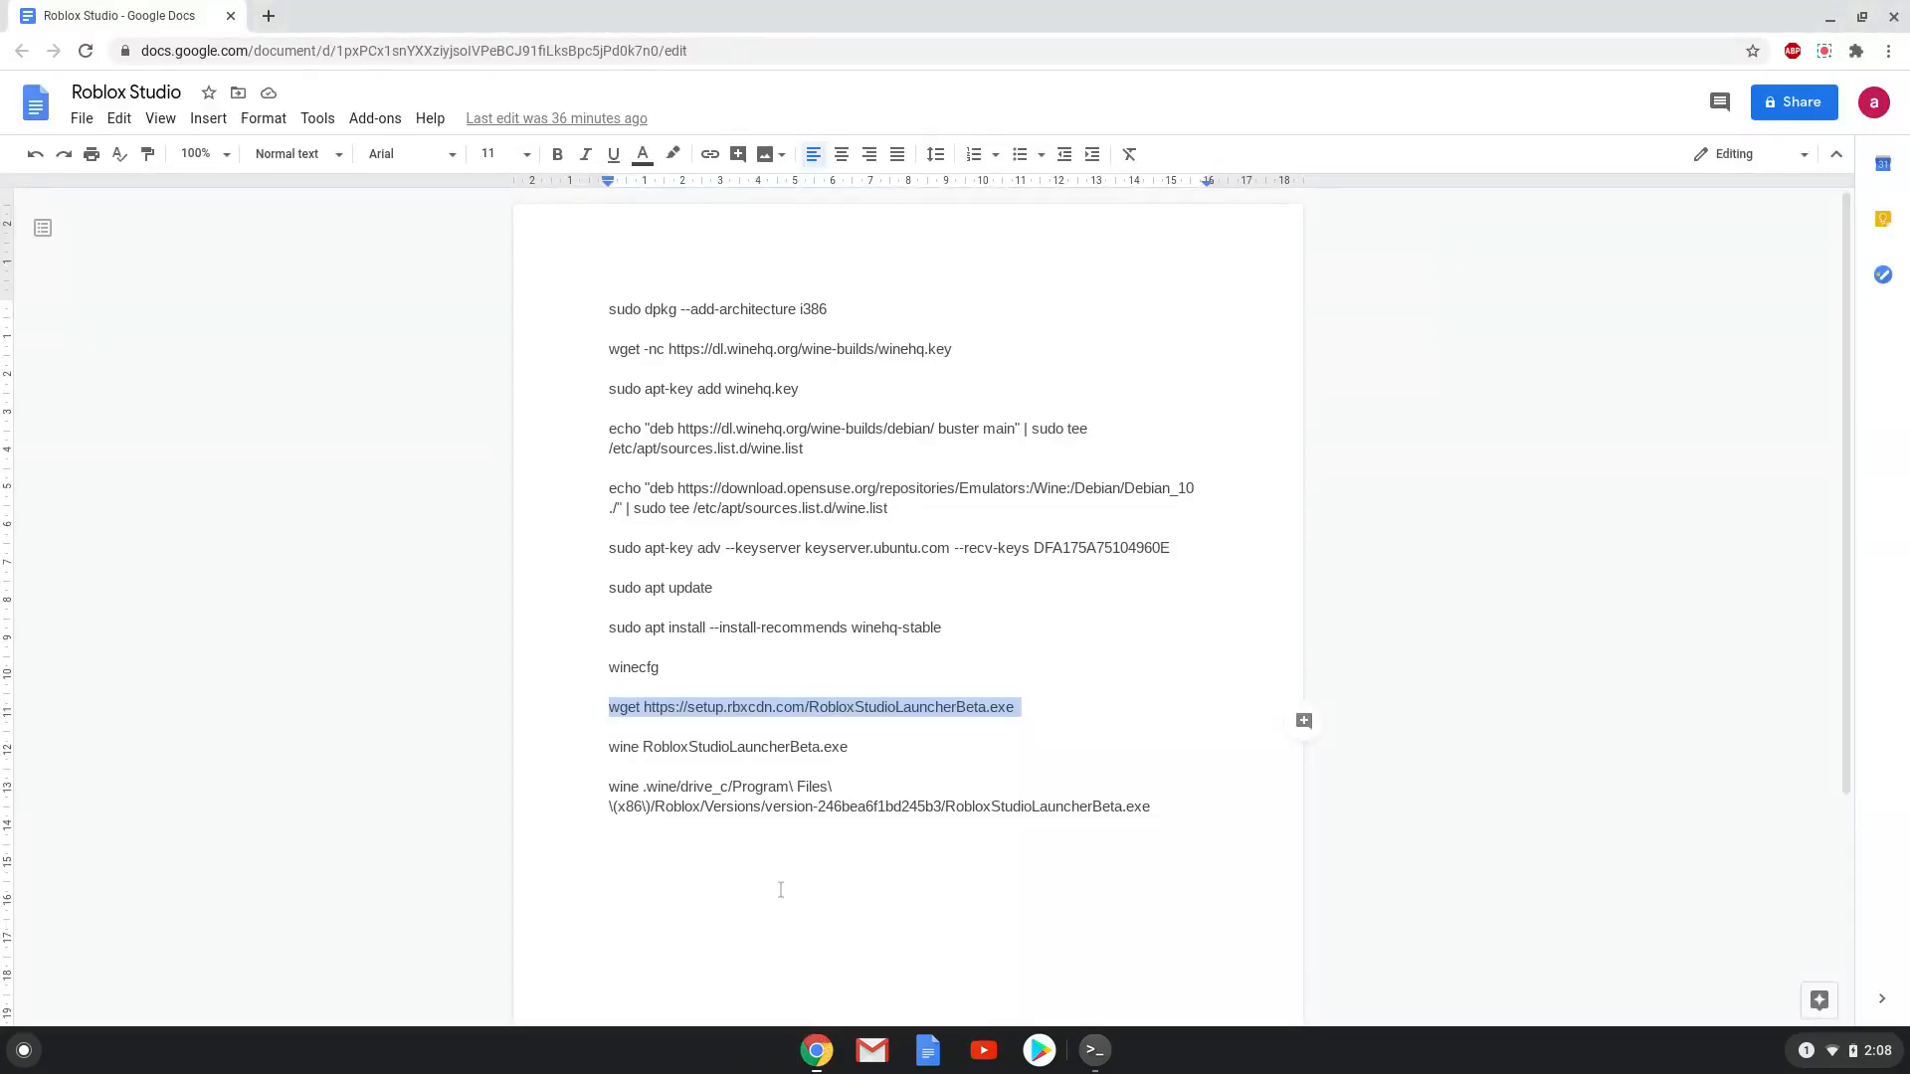
pyautogui.click(746, 746)
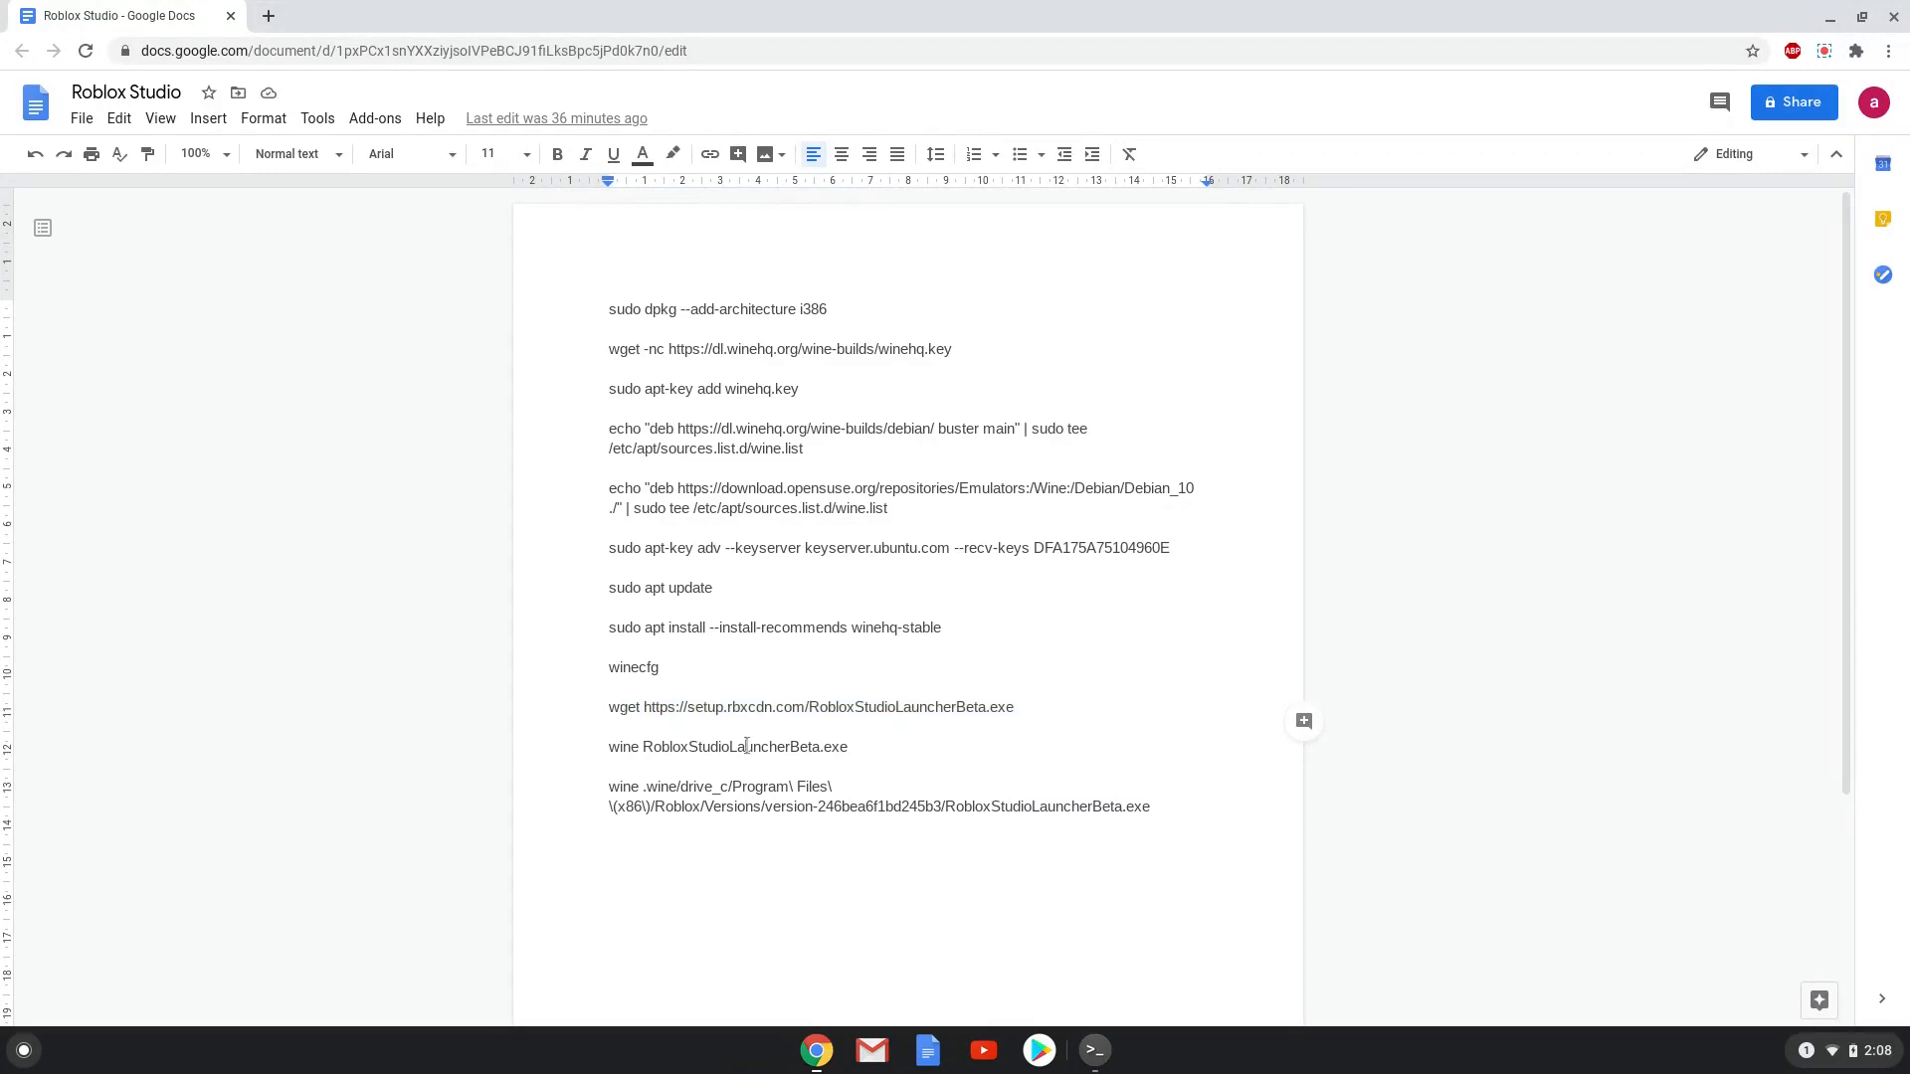
pyautogui.rightClick(728, 746)
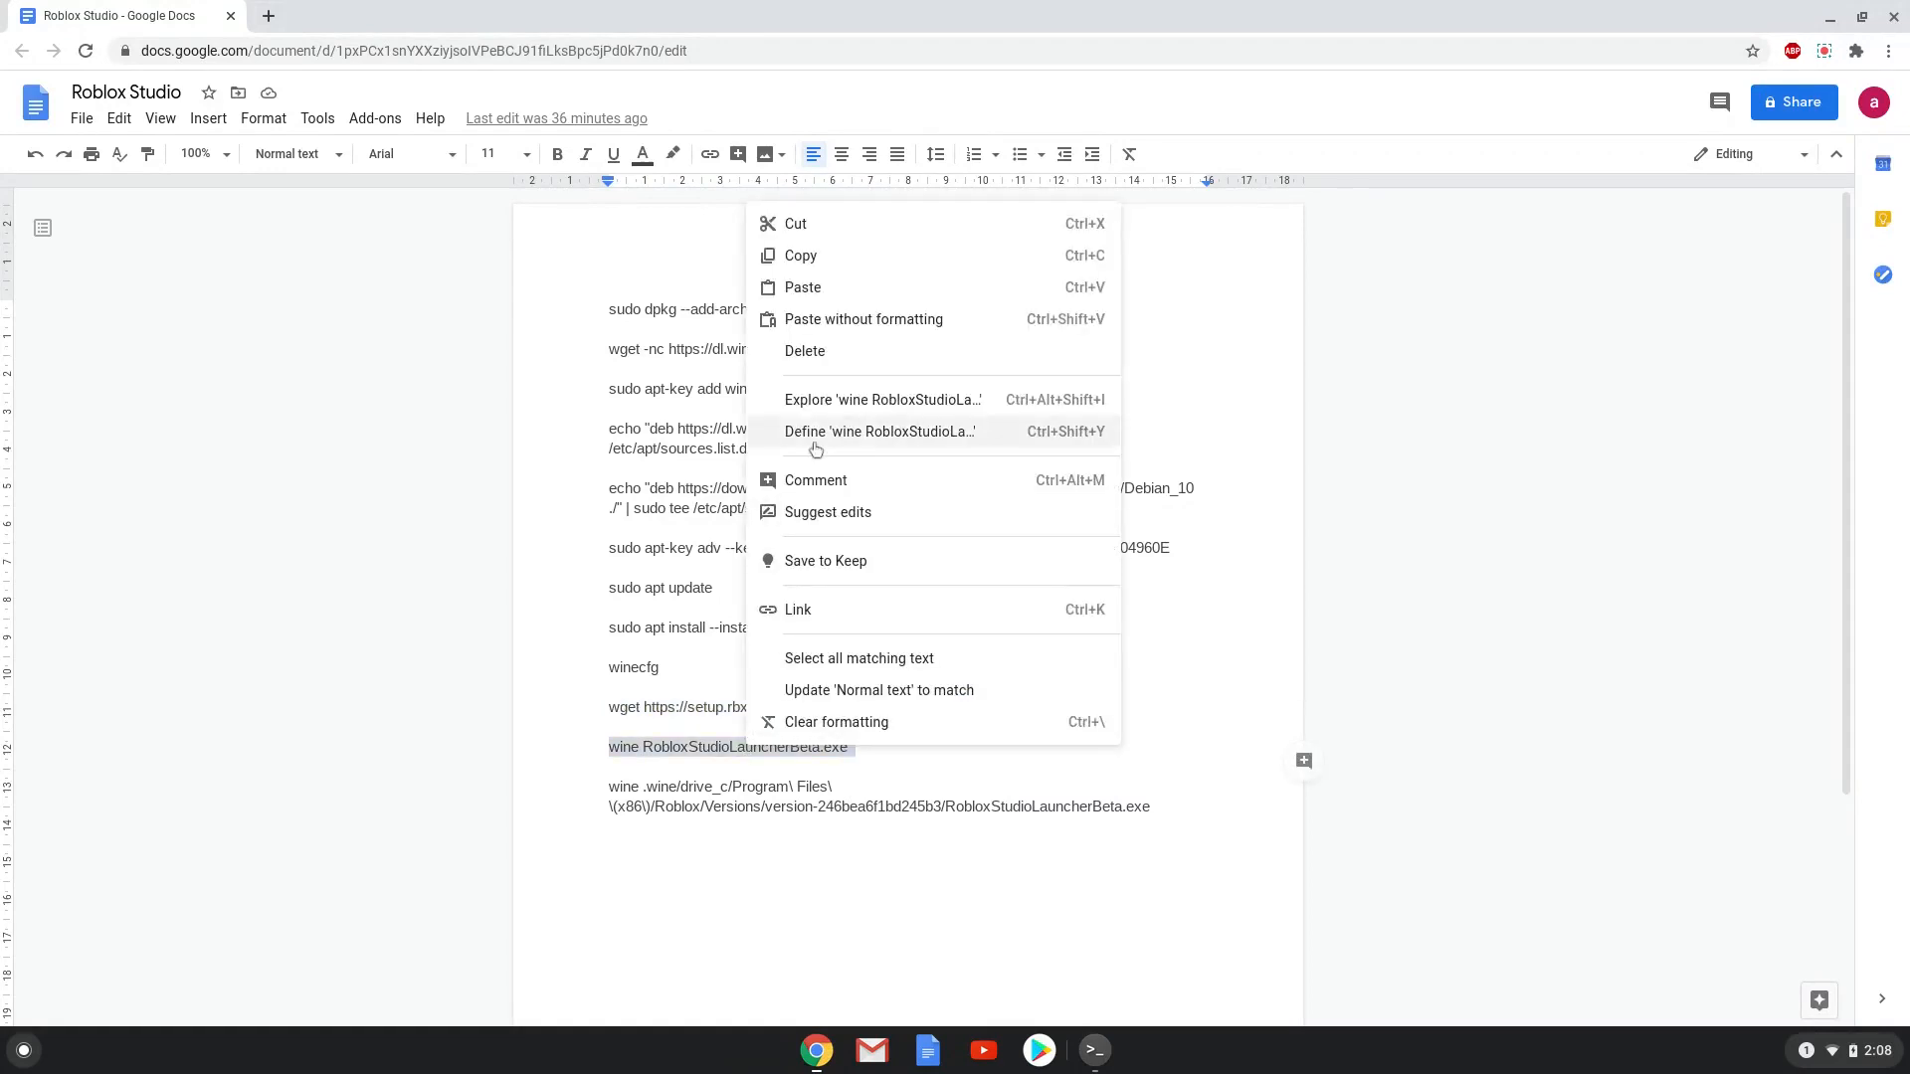
pyautogui.click(901, 502)
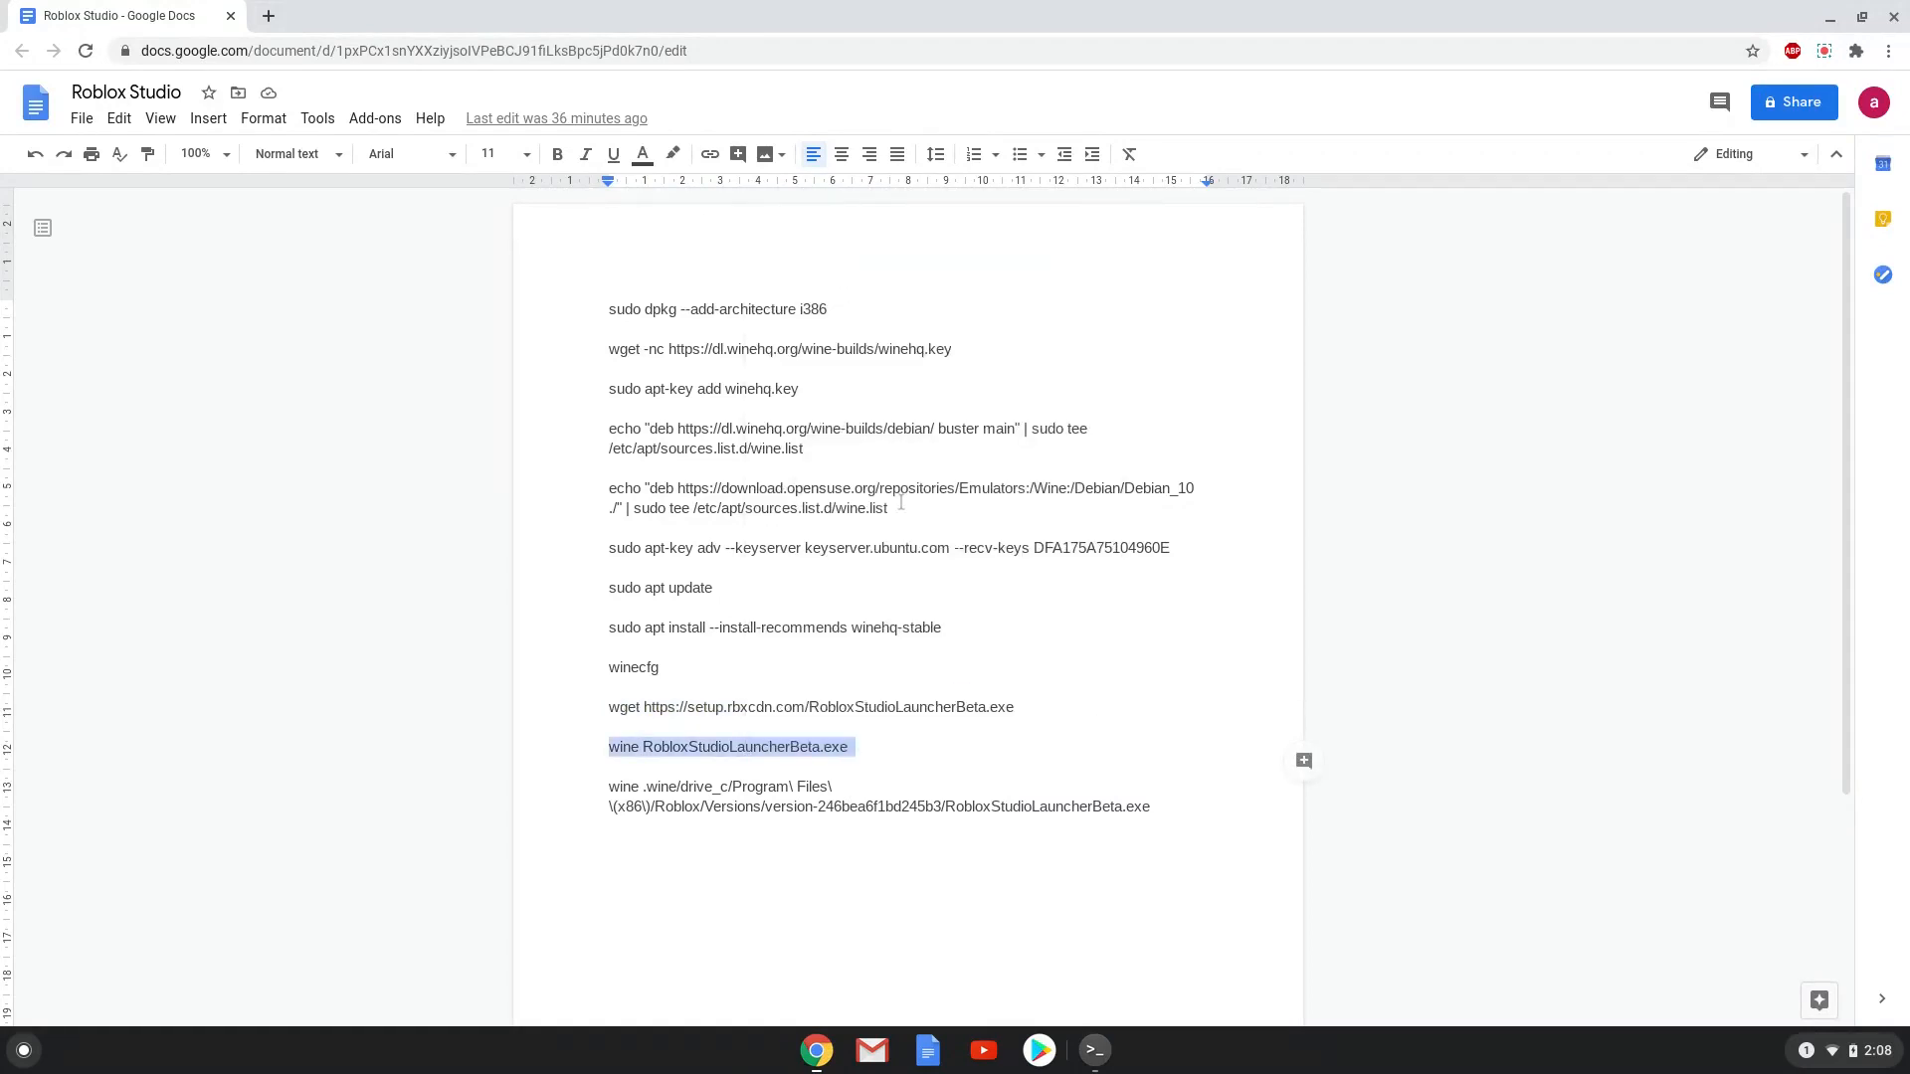
pyautogui.moveTo(1094, 1051)
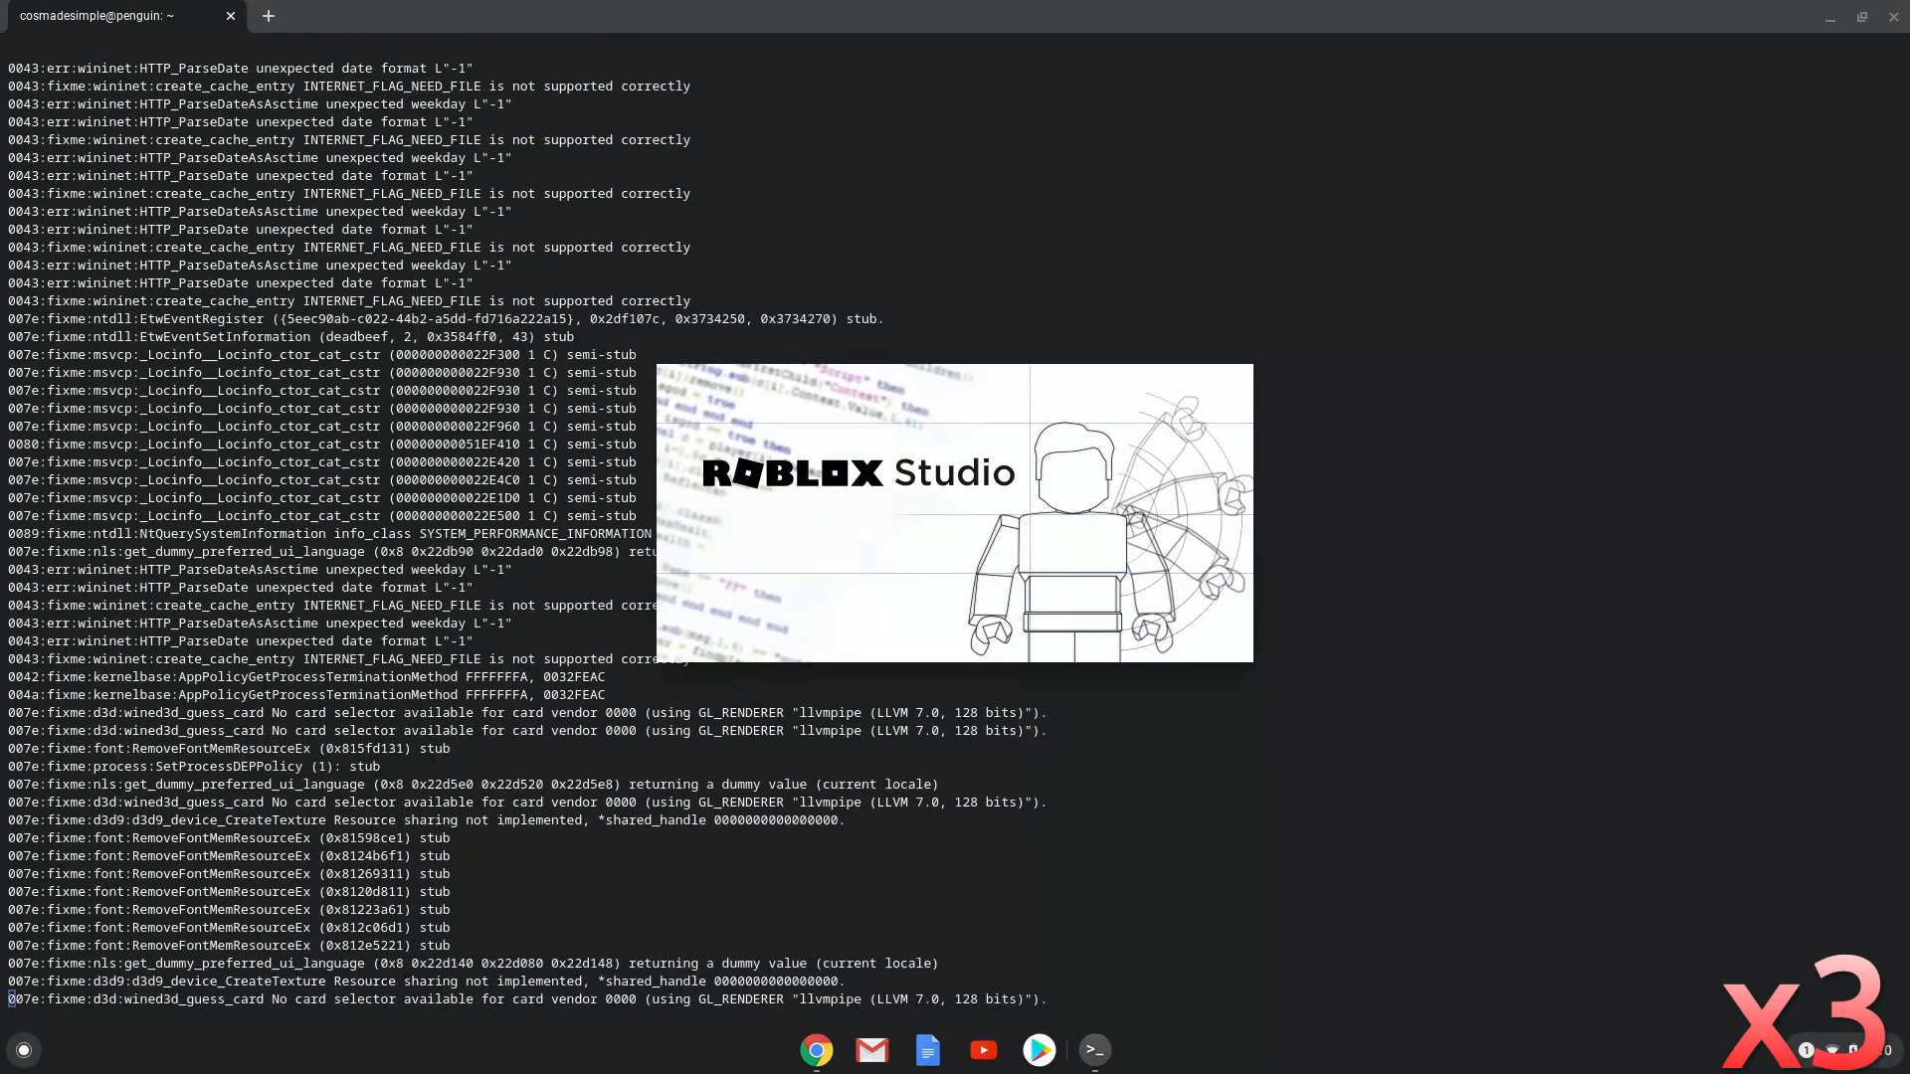
pyautogui.scroll(-3)
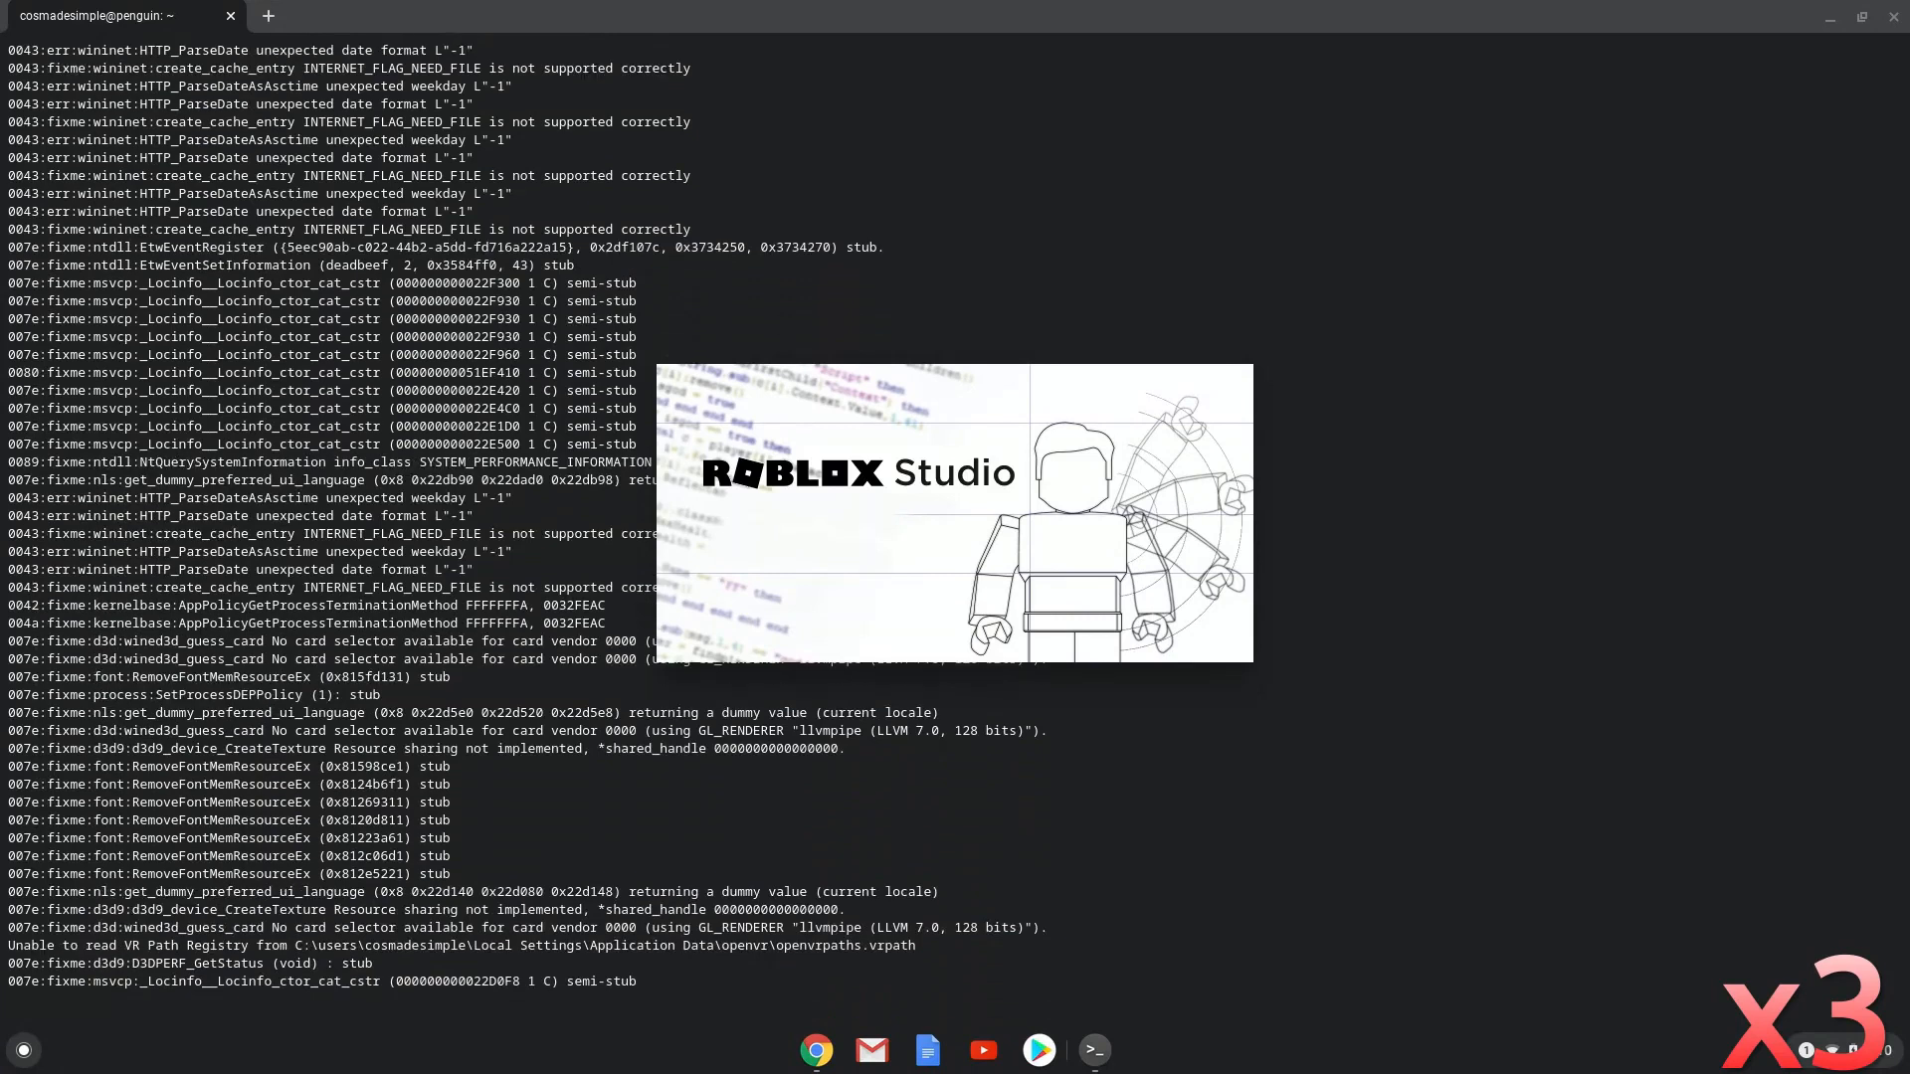